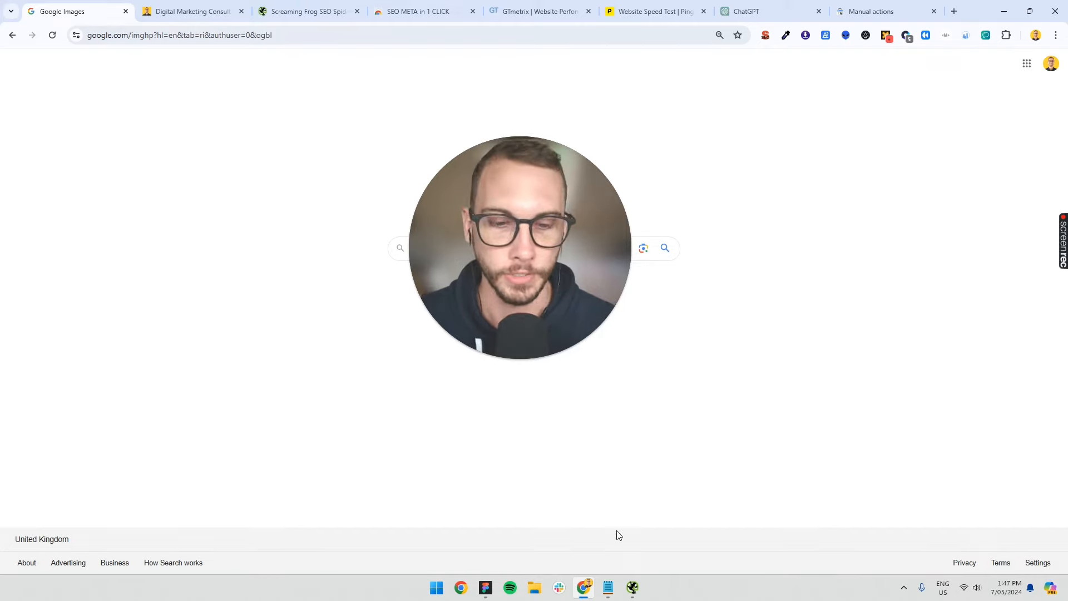
Step: Bring the Screaming Frog SEO Spider product page to the front in Chrome
click(607, 586)
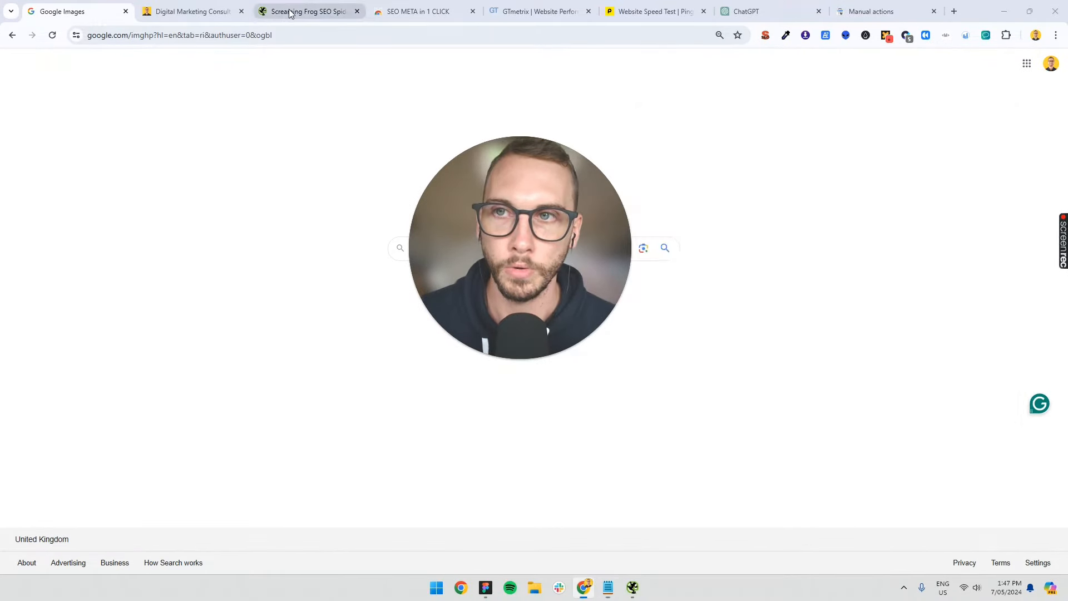
click(307, 11)
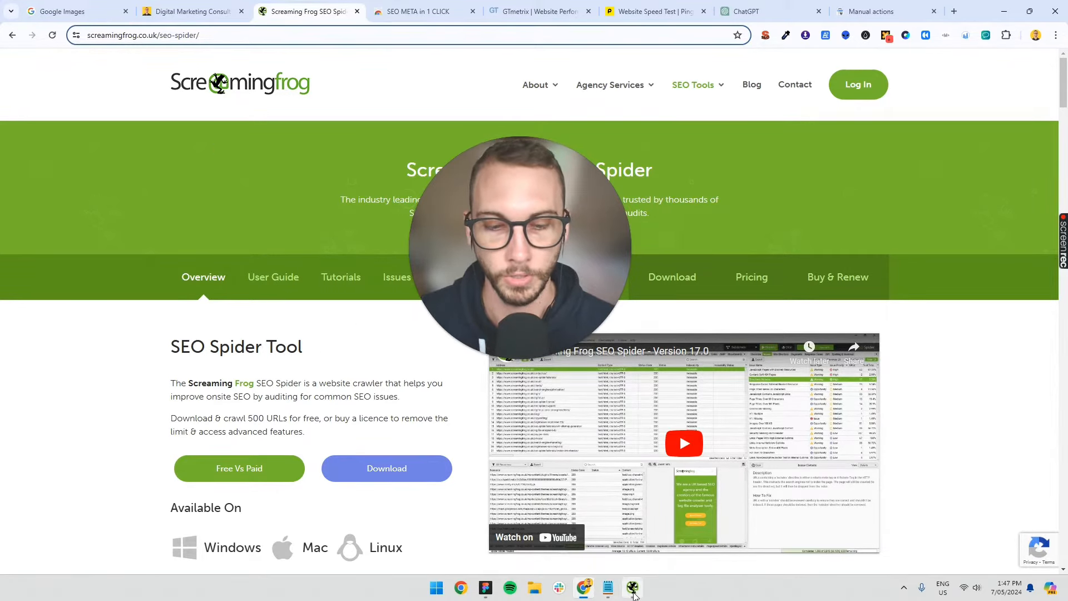
click(632, 587)
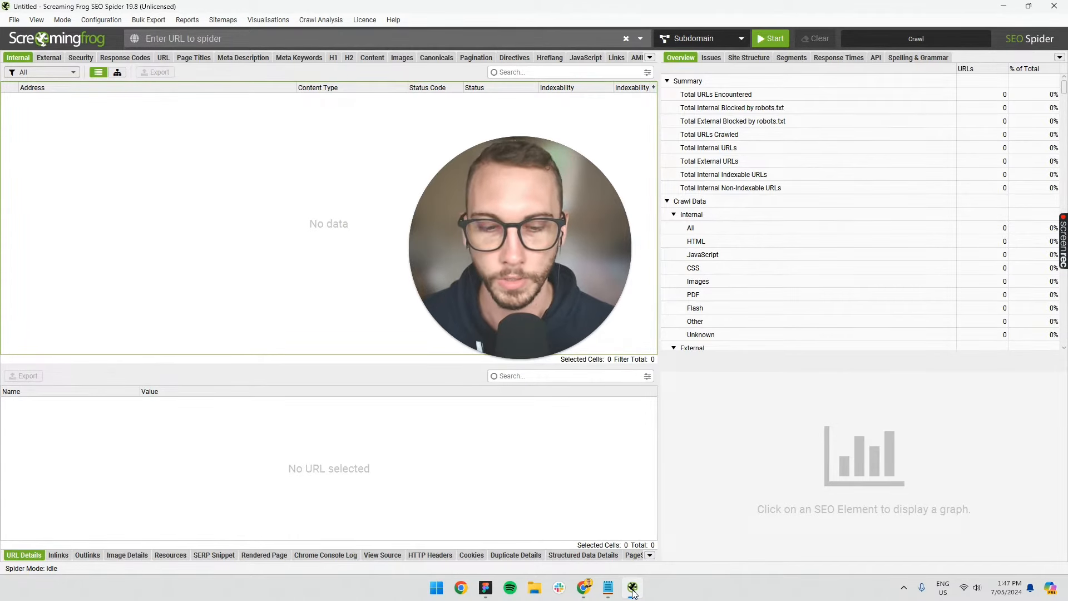
click(461, 588)
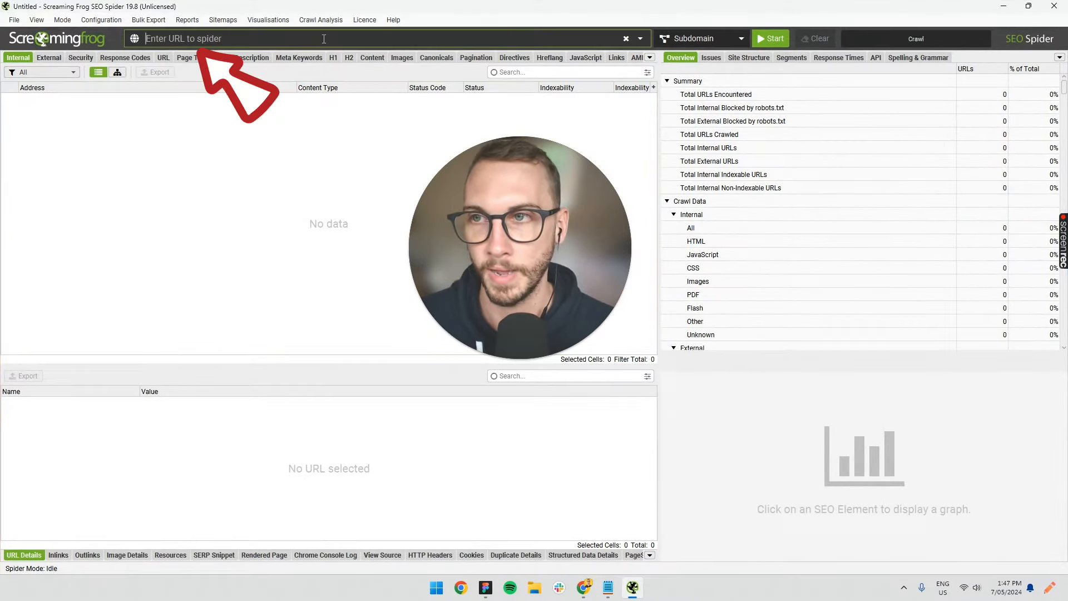
text(https://www.josiahroche.co/)
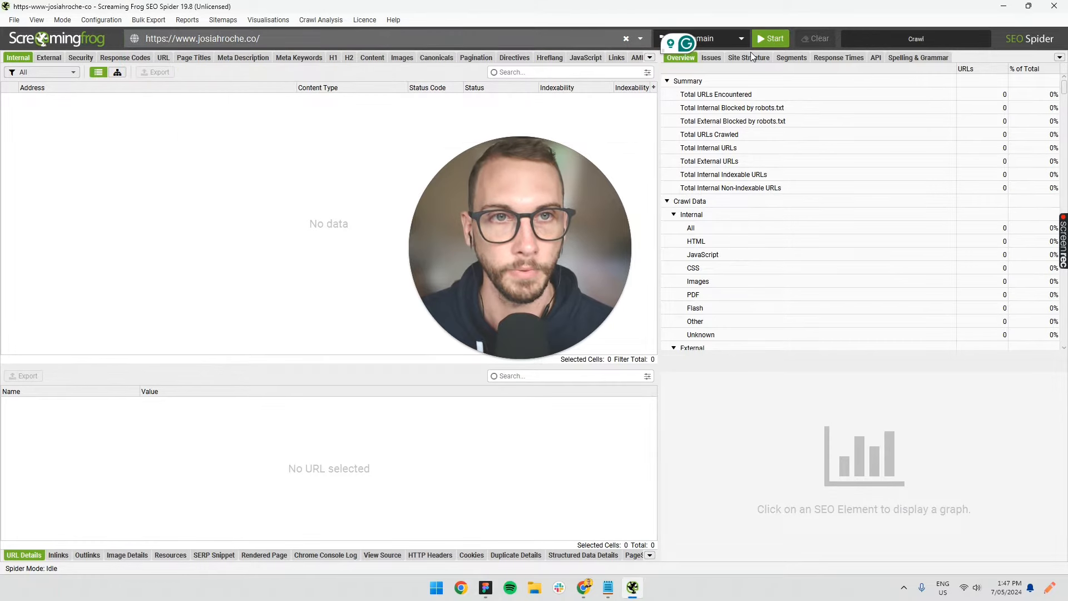
click(770, 39)
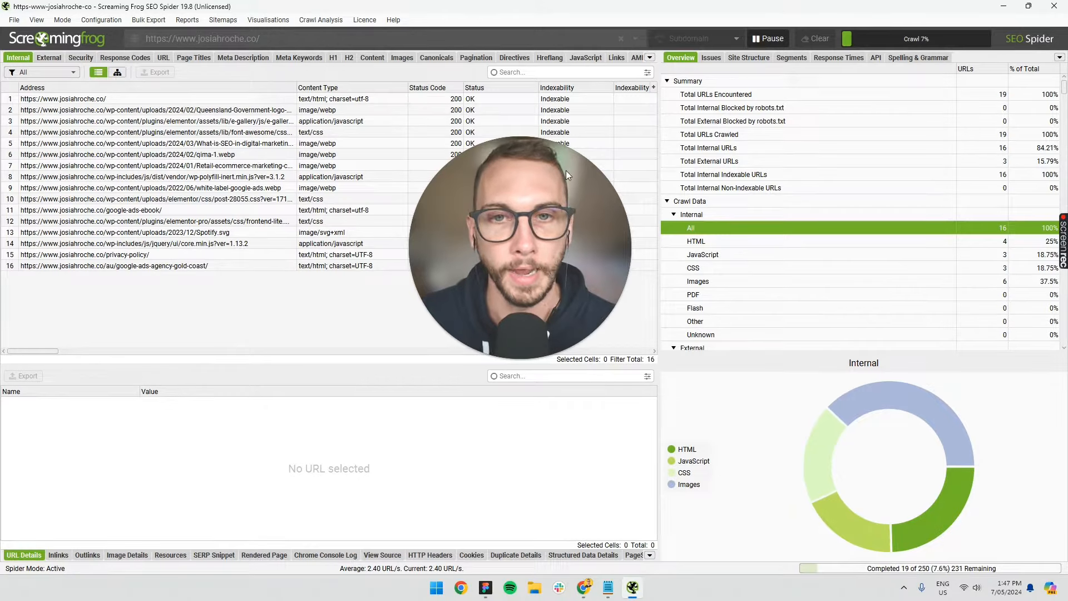
Step: In Issues, filter to H1: Over 70 Characters and inspect the first listed page
click(711, 57)
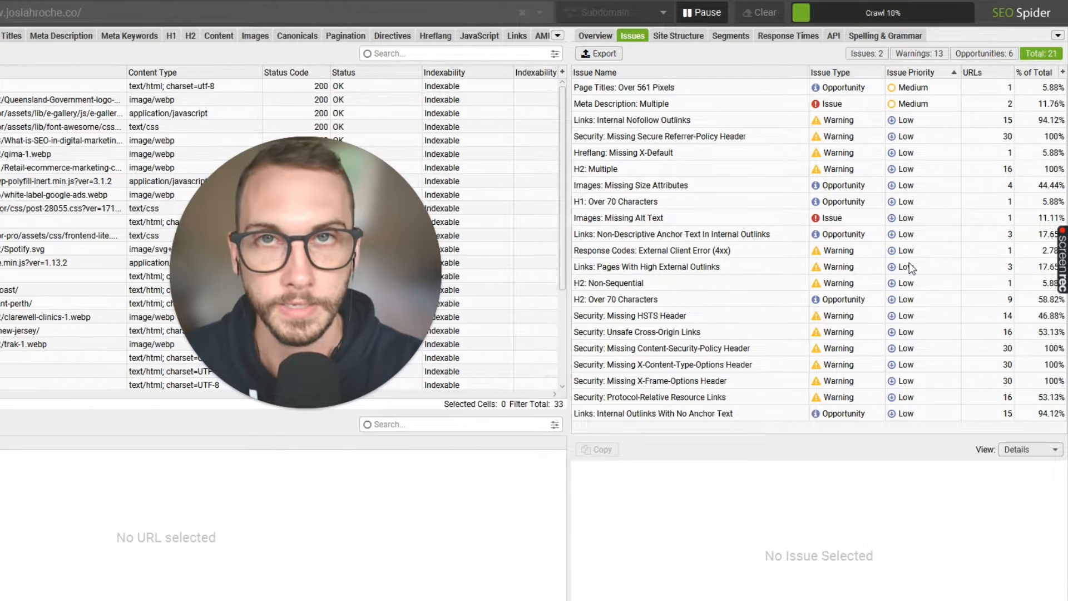
click(642, 86)
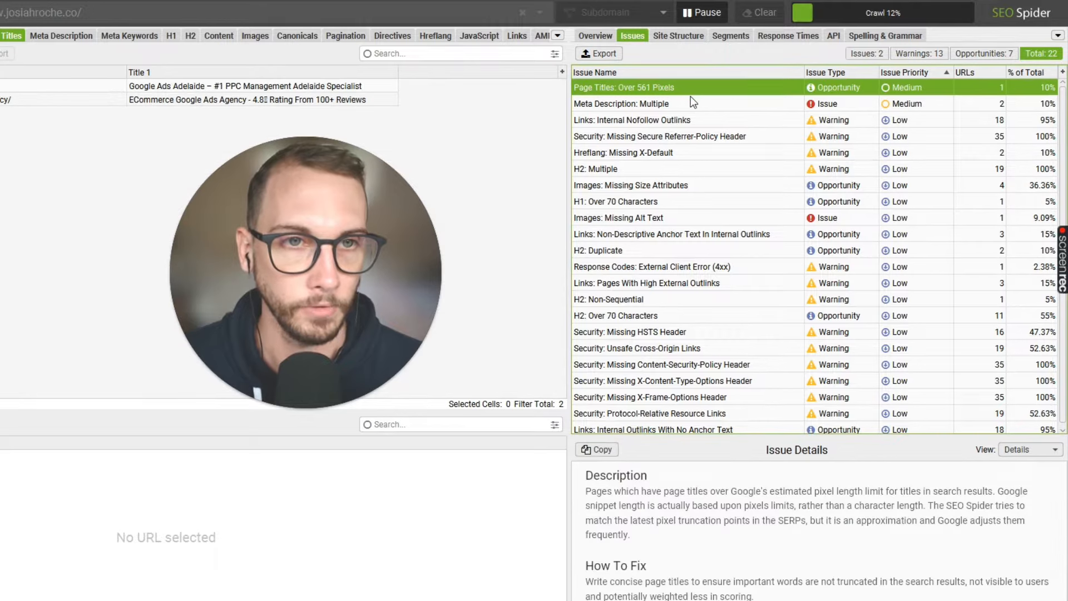
click(595, 168)
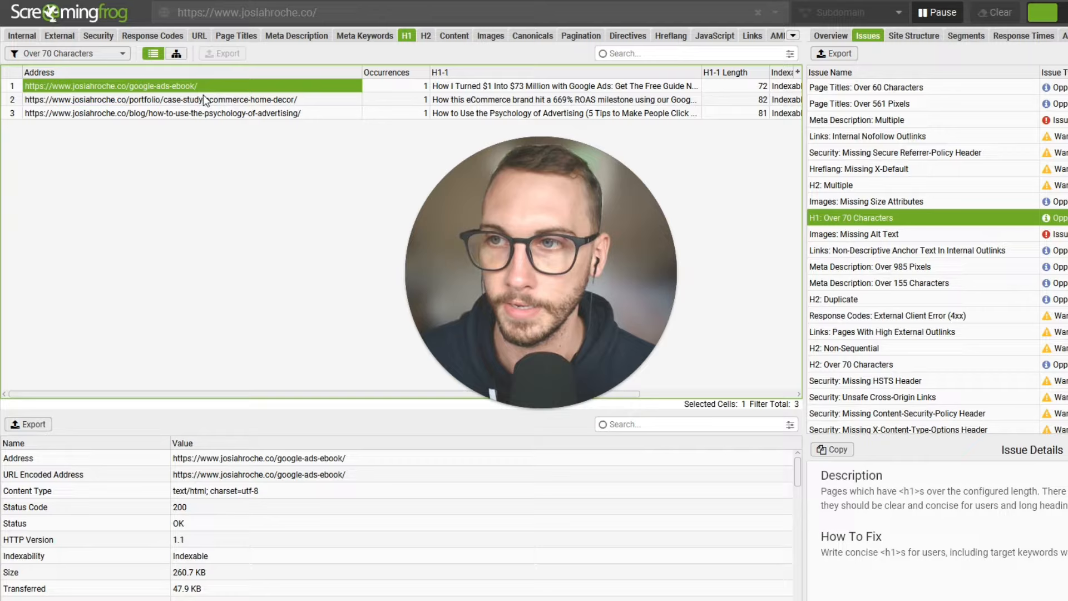
click(564, 86)
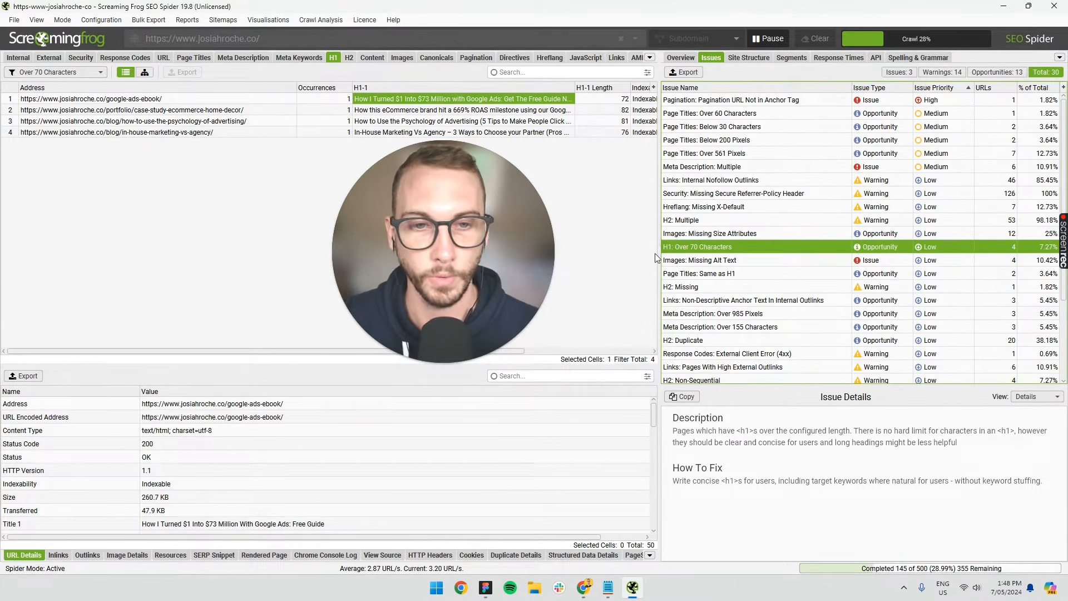
Step: Review Page Titles: Below 200 Pixels and Images: Over 100 KB, then switch to the live homepage in Chrome
click(698, 286)
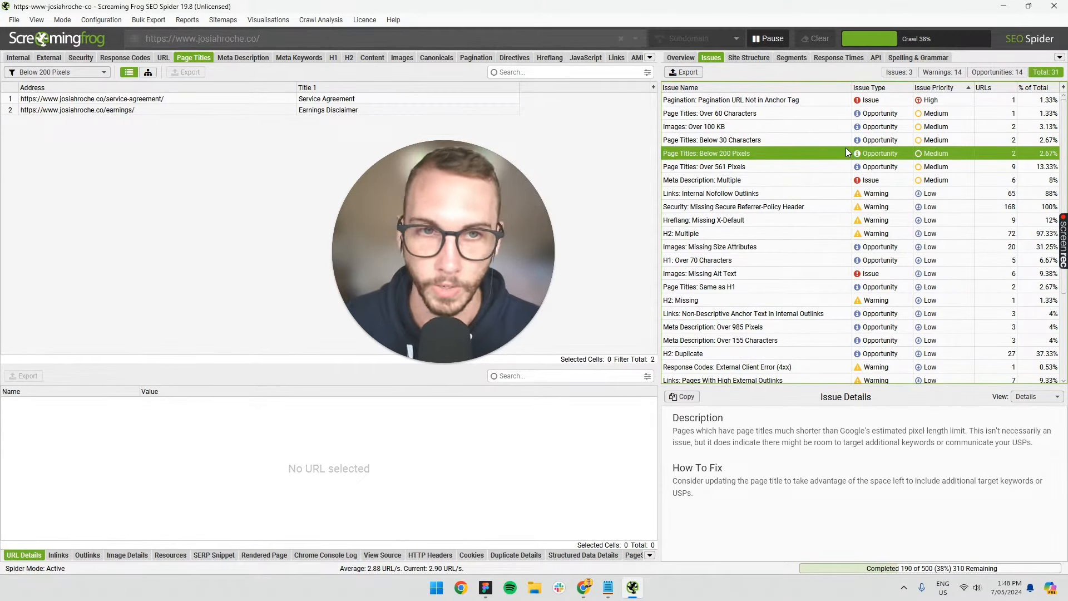
click(693, 127)
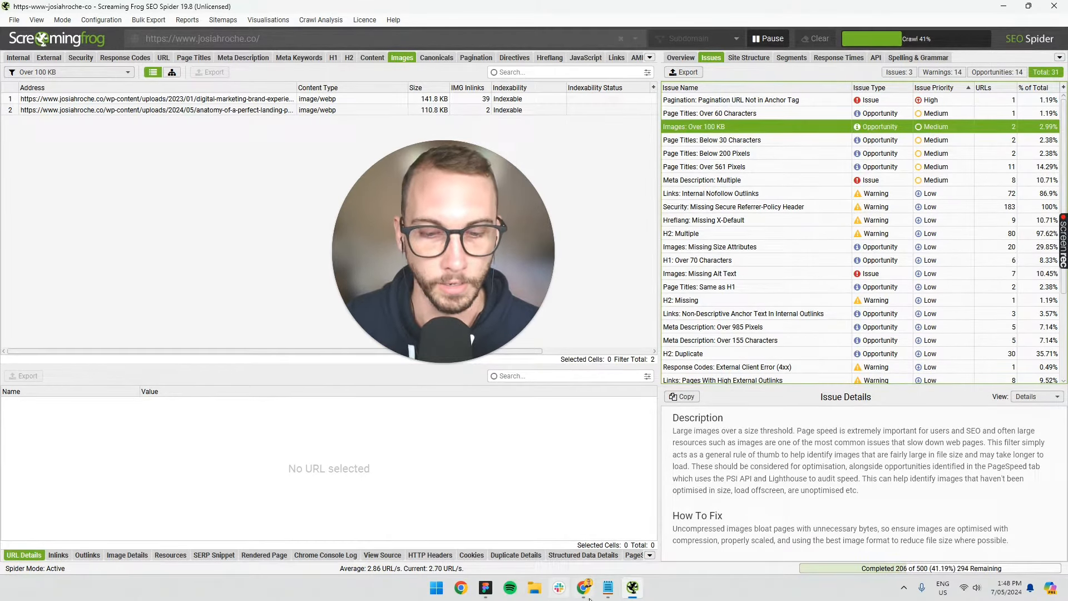
click(606, 588)
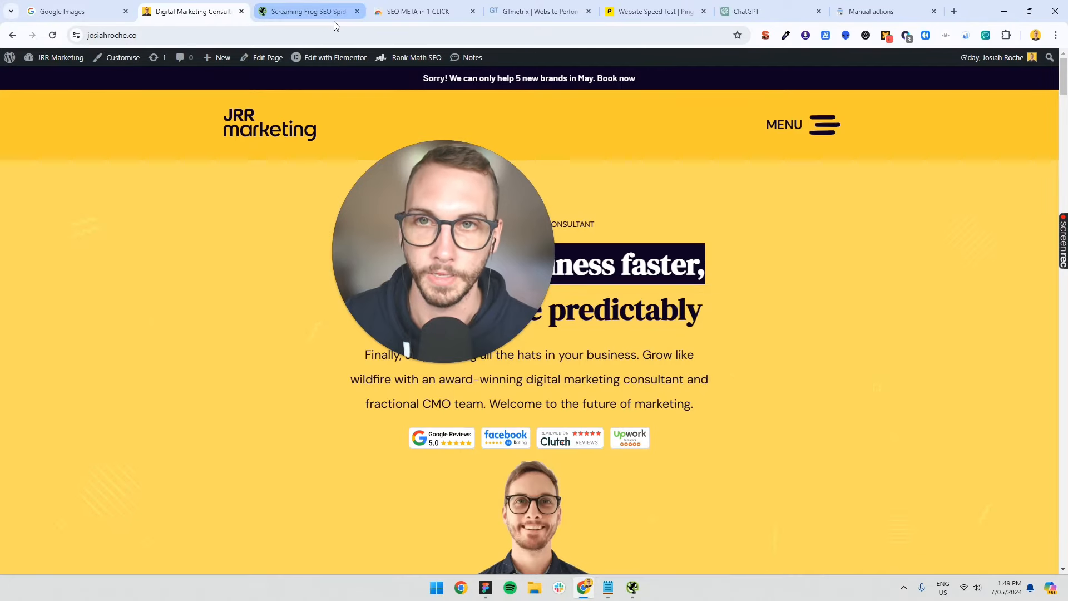
Step: Bring up the SEO META in 1 CLICK Chrome Web Store page
click(422, 11)
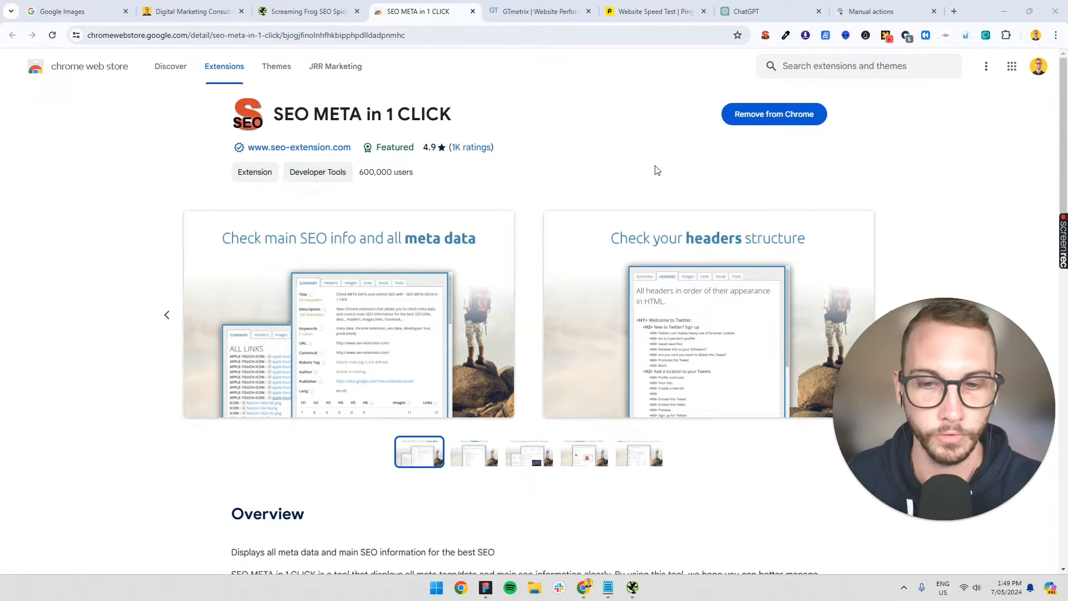
mouse_move(307, 52)
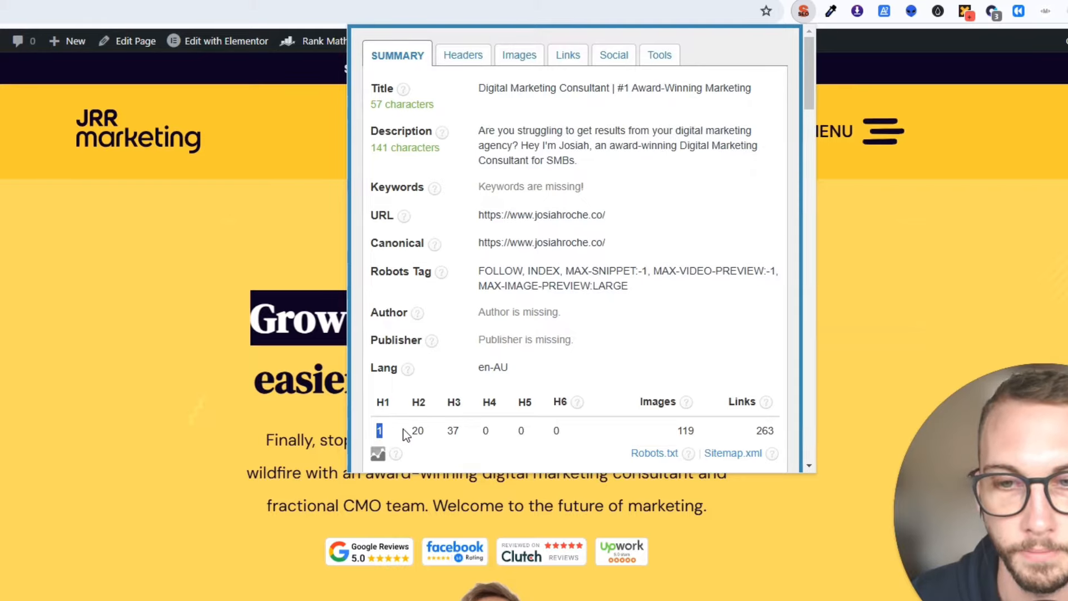
mouse_move(398, 438)
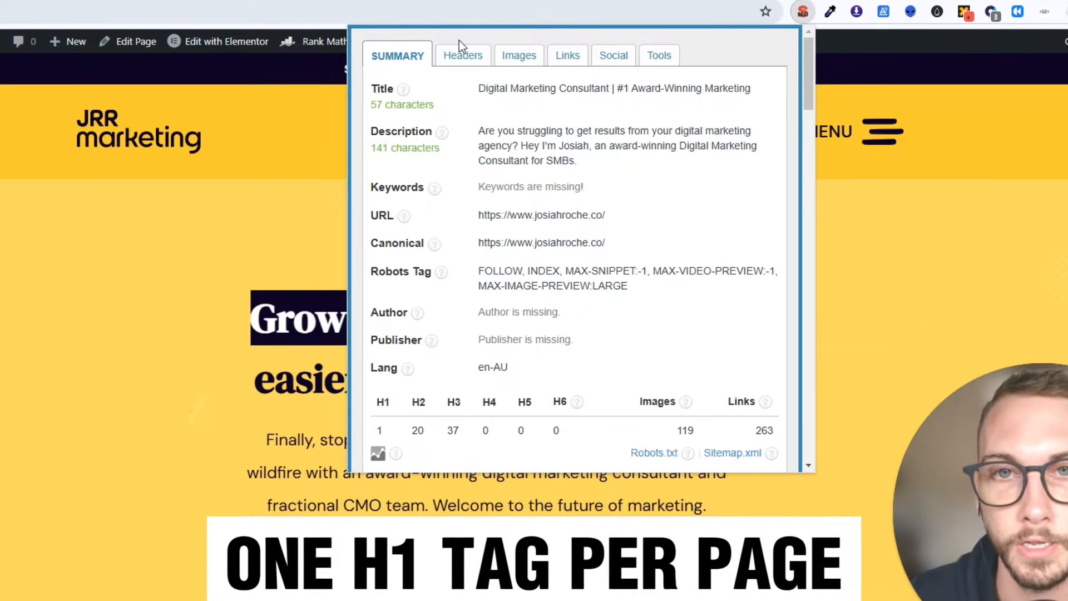
Step: Review the homepage's Headers outline and Tools list in the extension, then close the panel
click(463, 55)
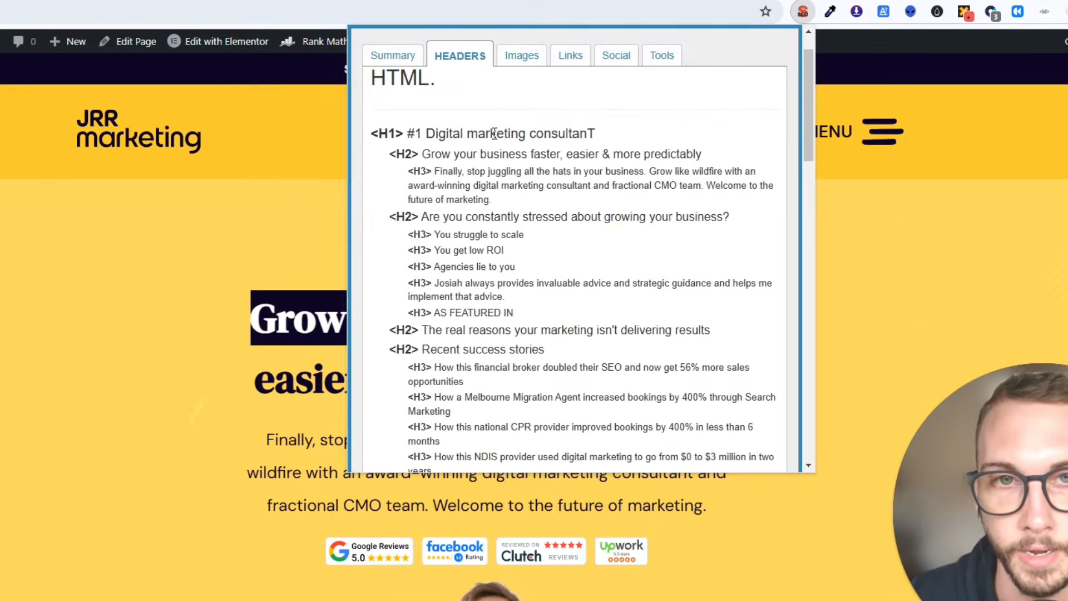
scroll(up, 3)
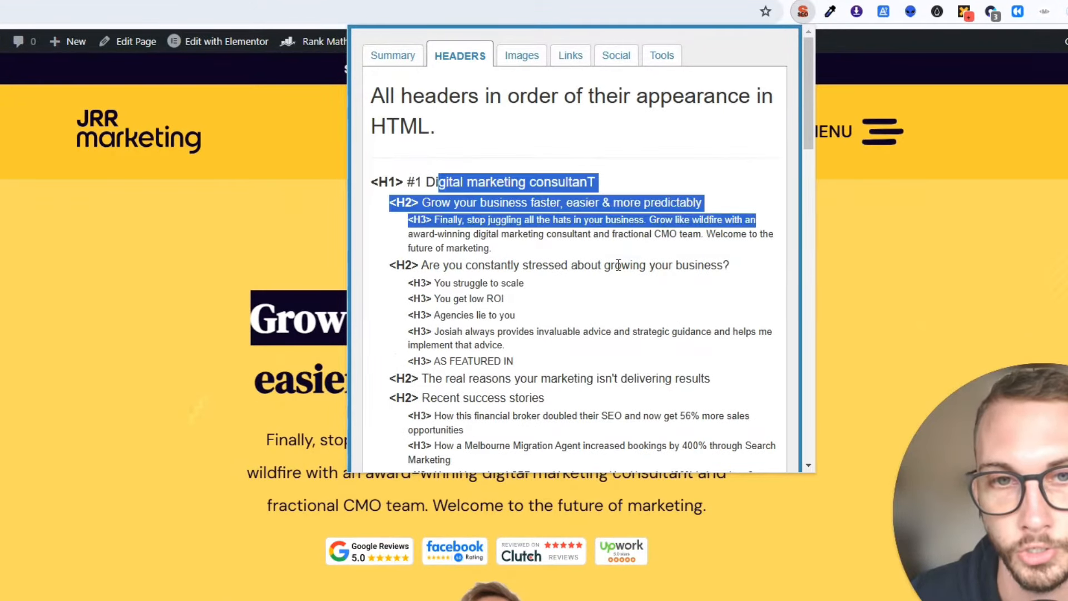
click(602, 228)
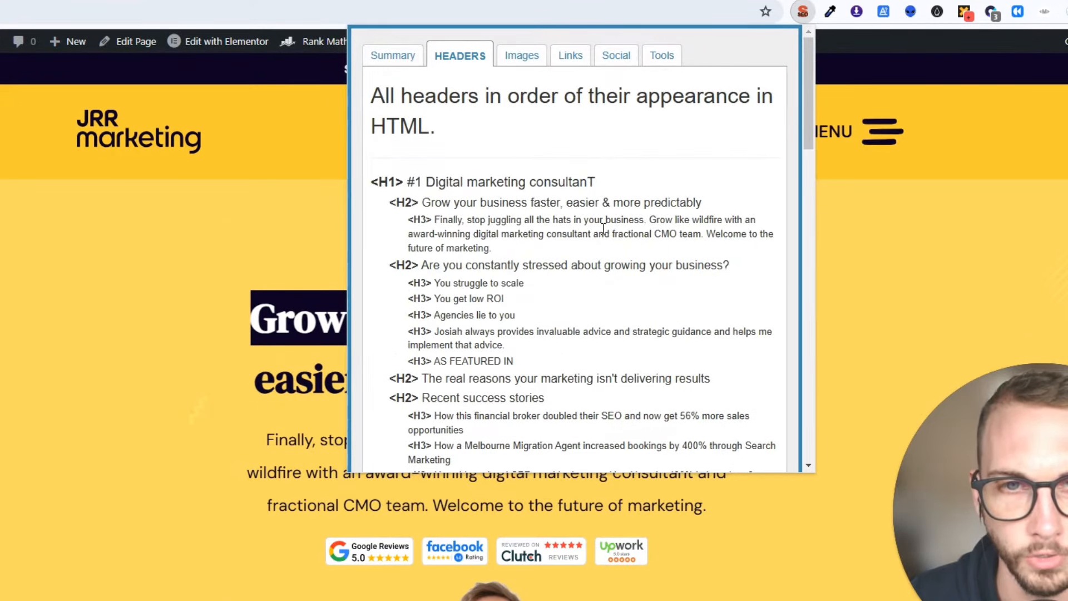
click(661, 56)
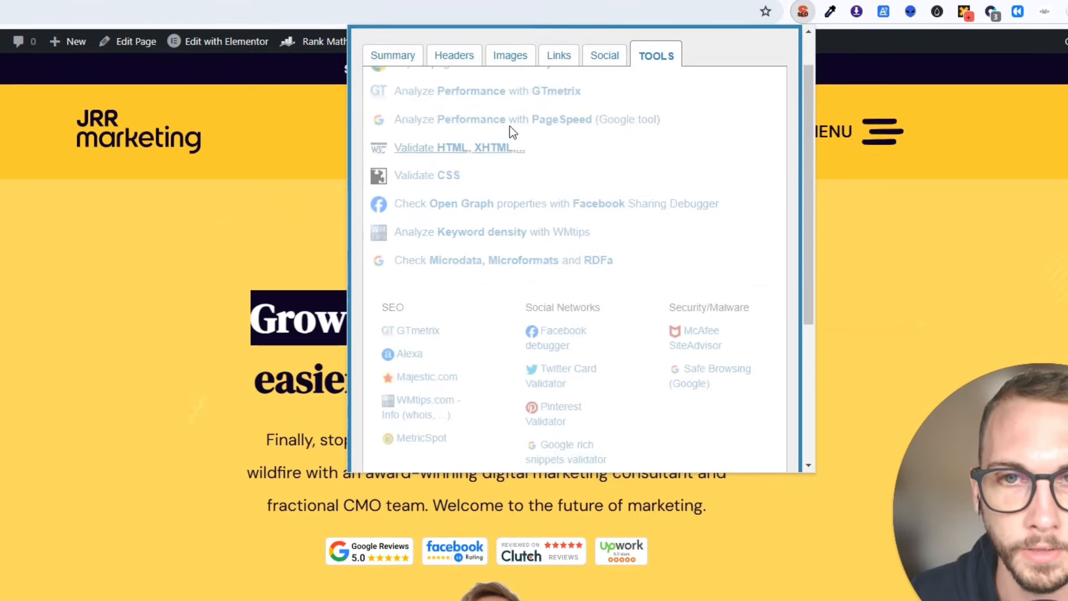
scroll(up, 3)
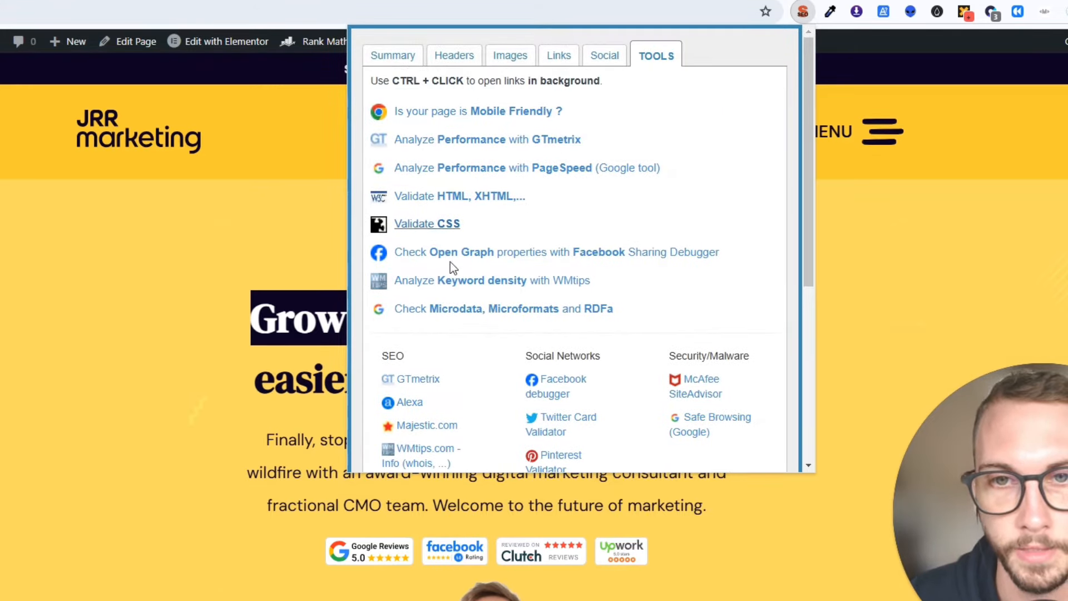
mouse_move(545, 96)
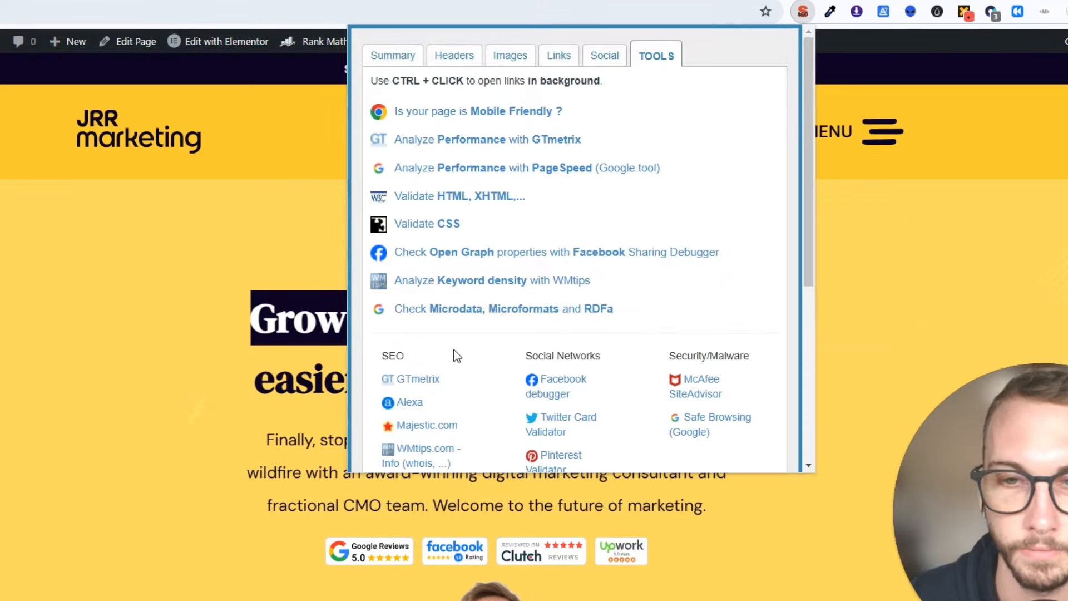
scroll(down, 3)
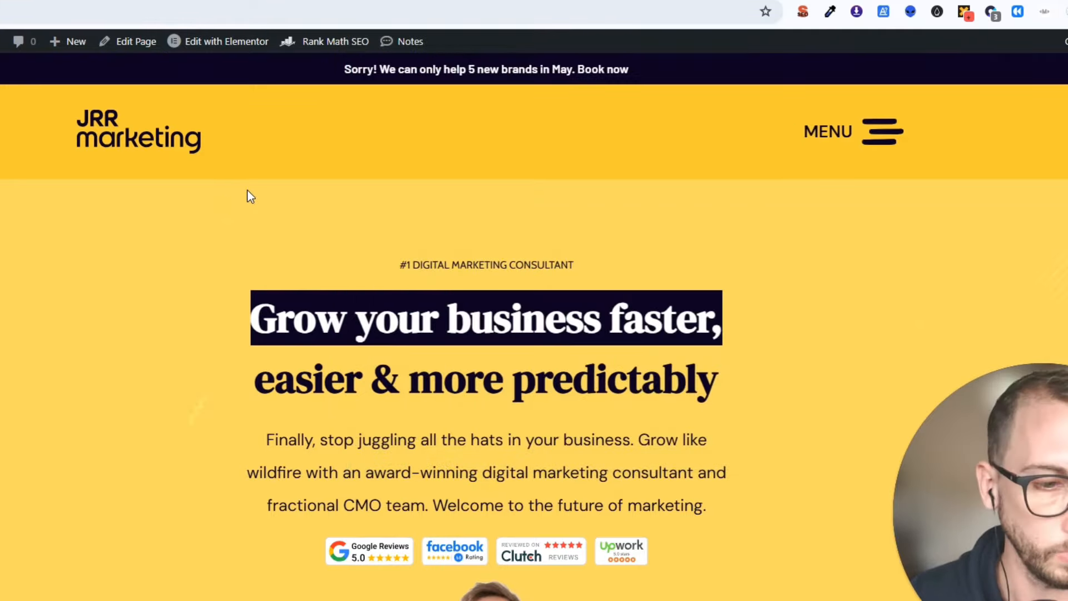
Step: Reopen the extension's Summary and select the homepage's 57-character title text
click(802, 11)
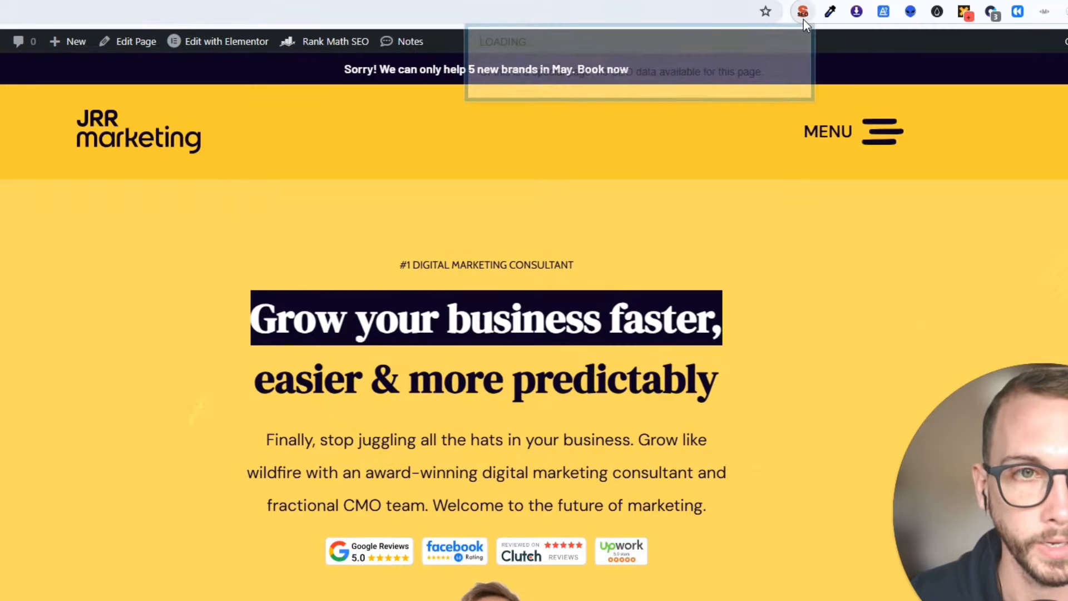
click(802, 11)
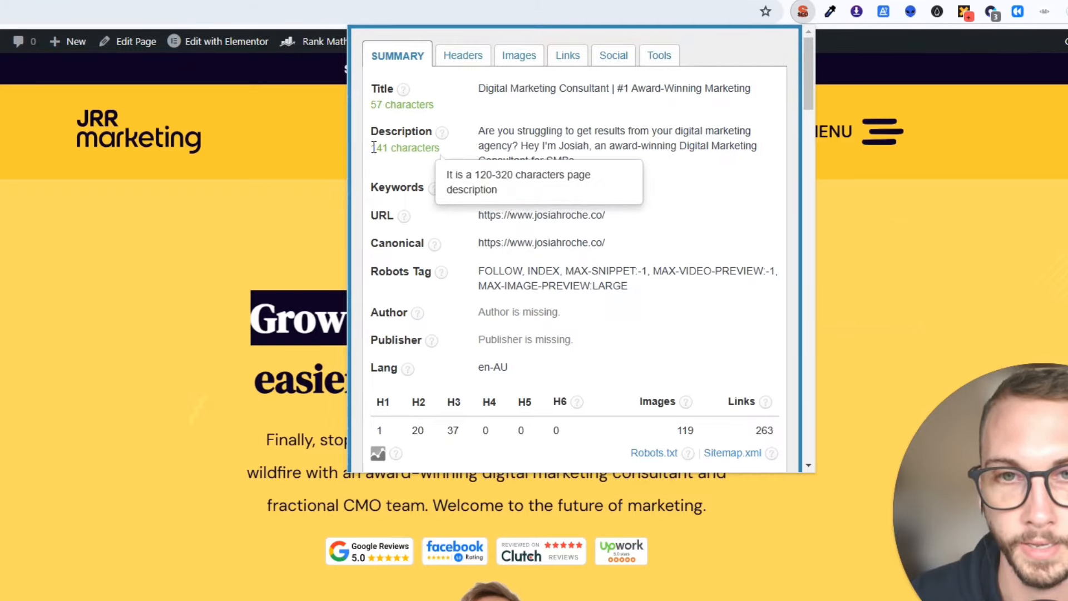
double_click(405, 148)
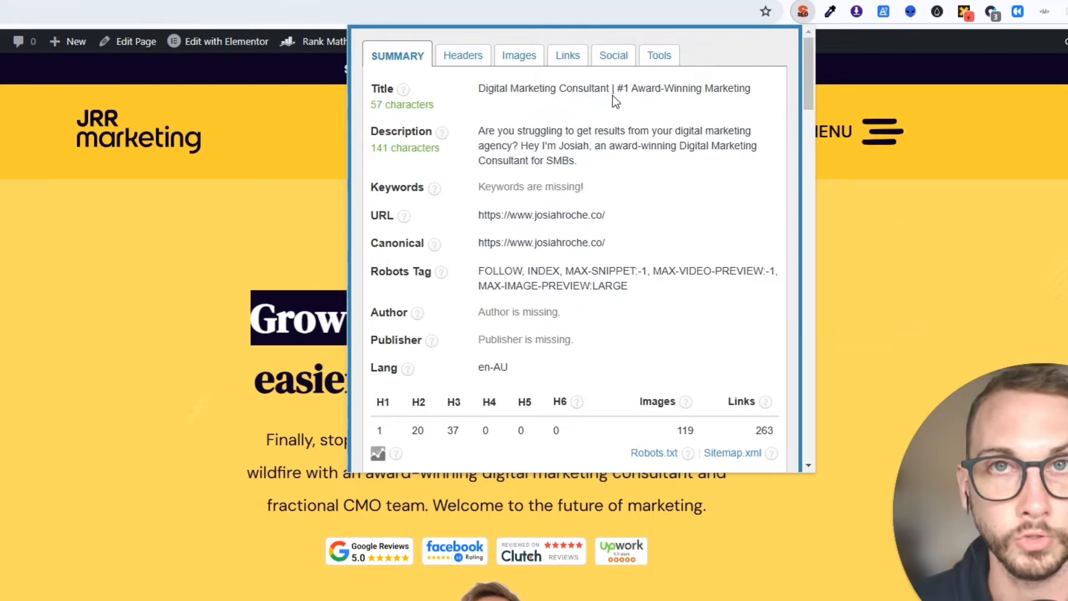
mouse_move(742, 84)
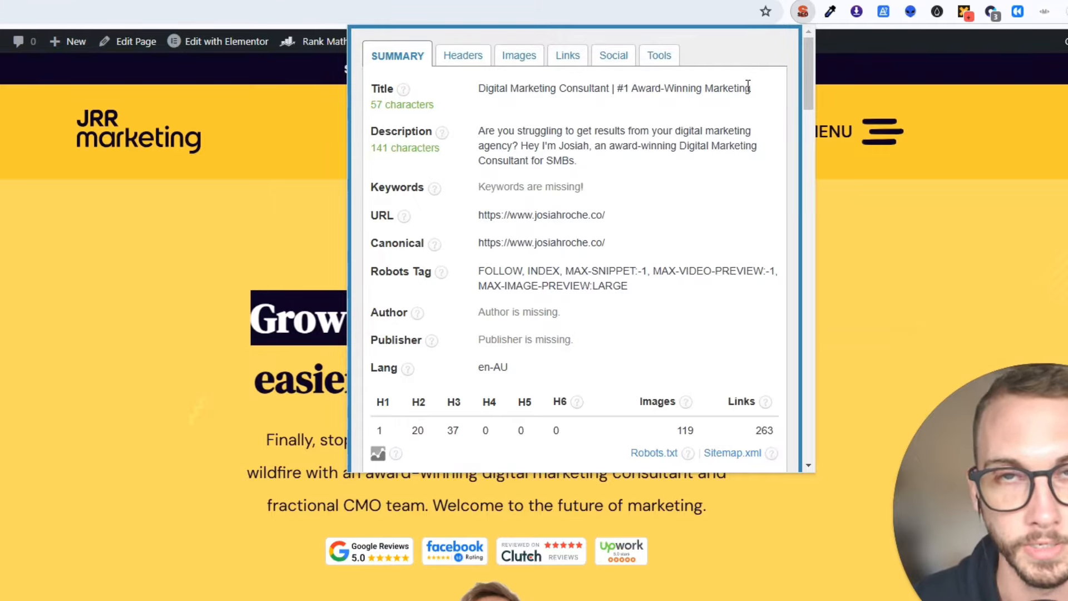
mouse_move(562, 103)
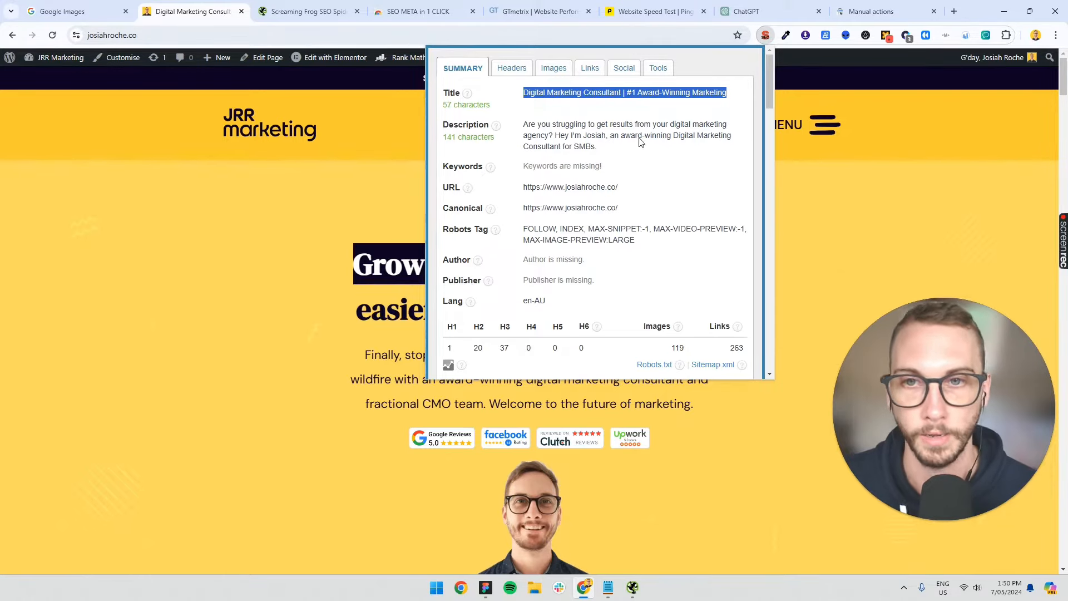
double_click(623, 135)
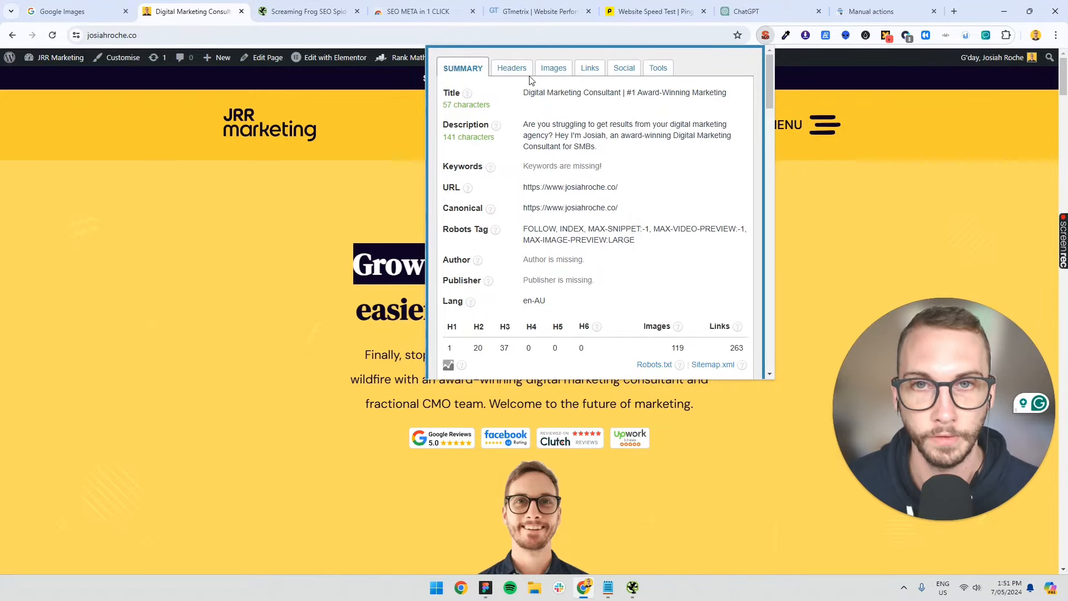
scroll(down, 3)
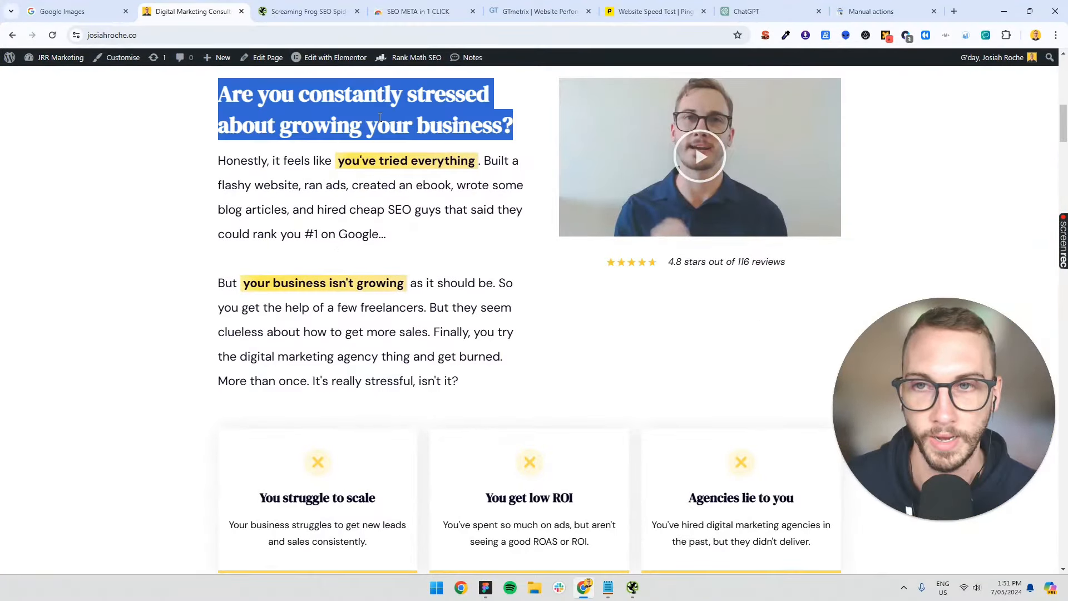
scroll(down, 3)
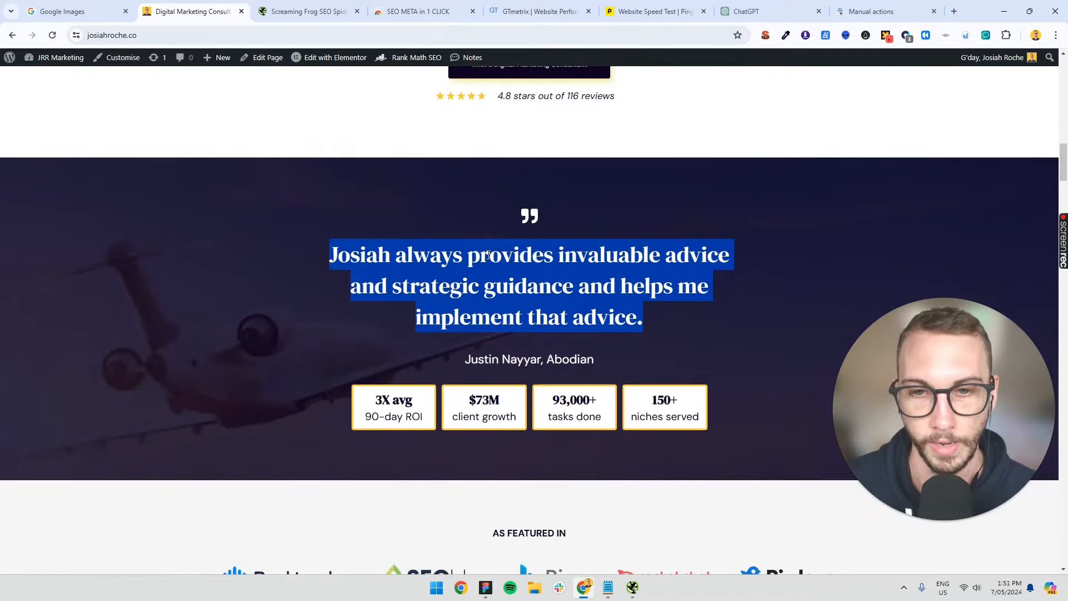
scroll(down, 3)
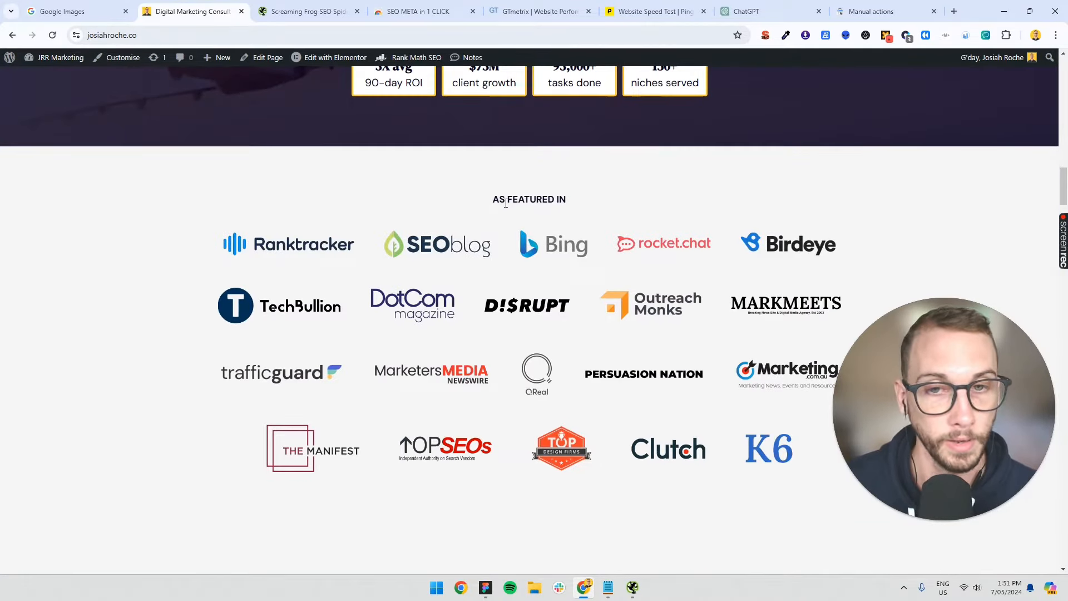
double_click(529, 199)
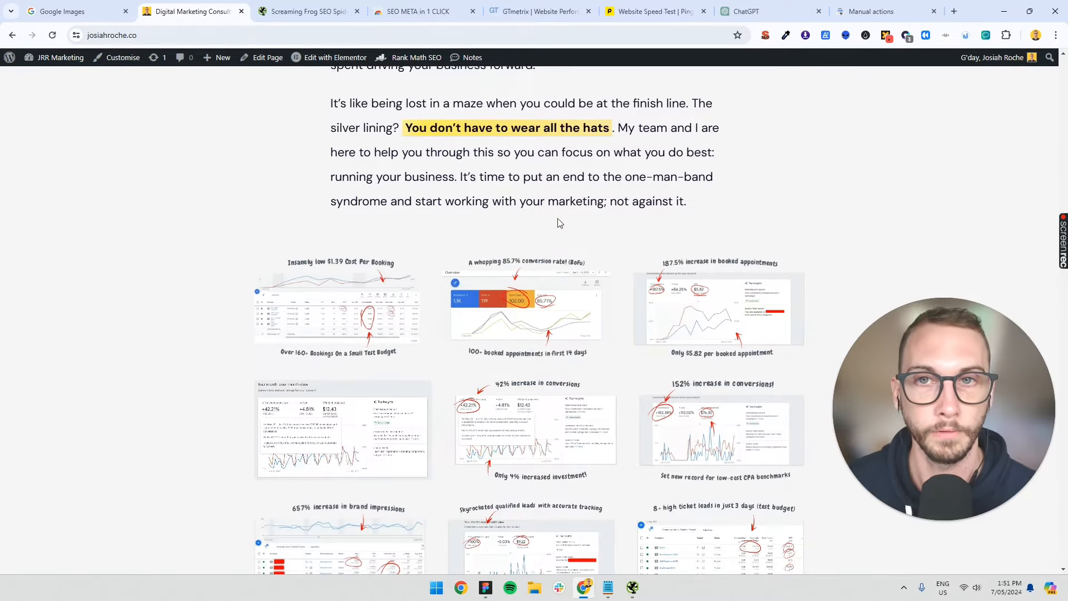
scroll(up, 3)
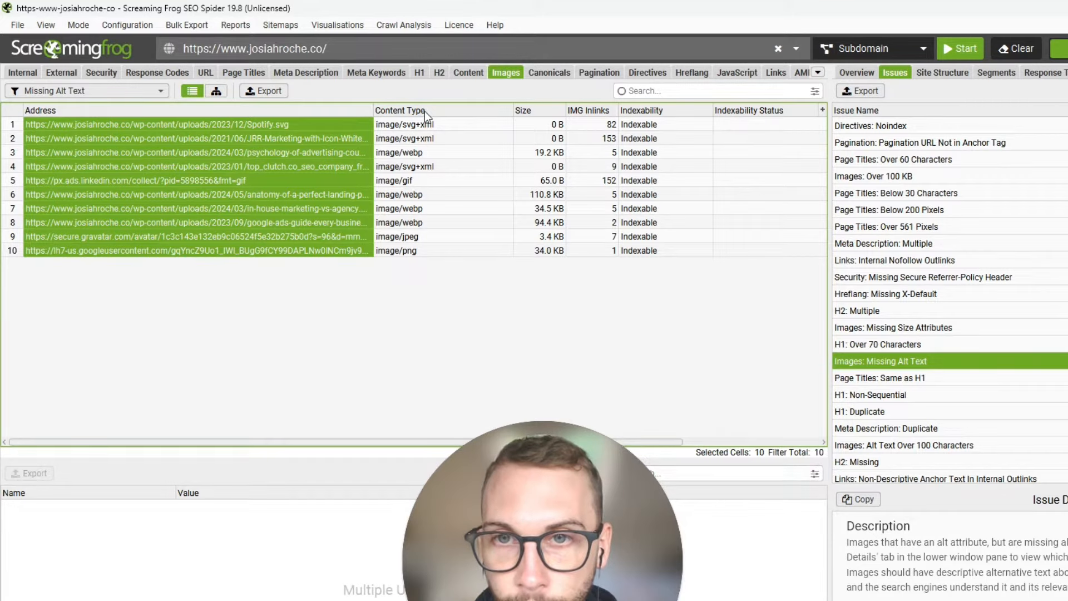
mouse_move(477, 160)
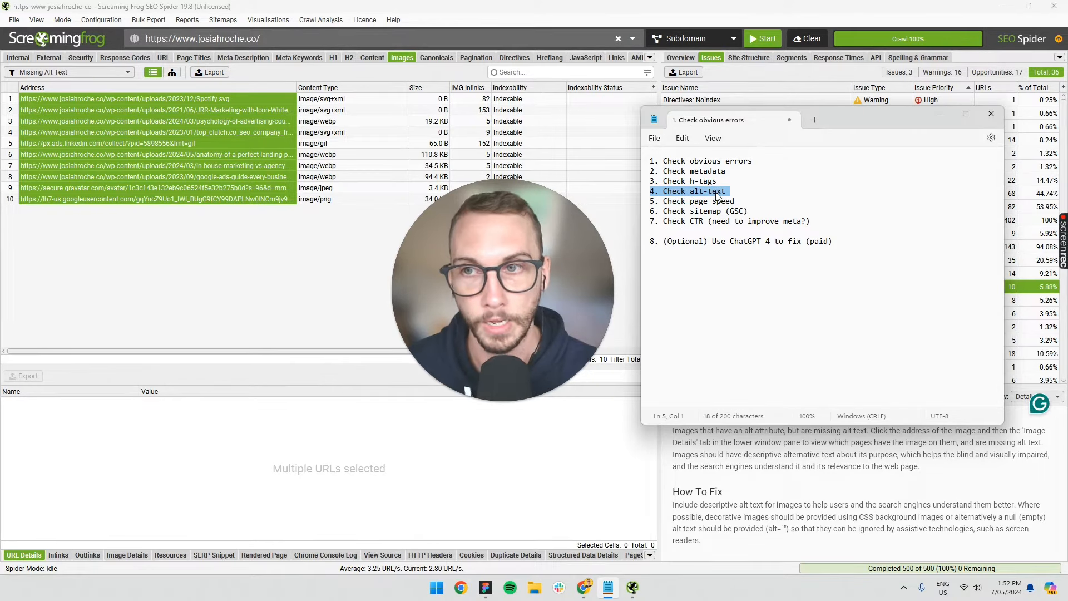
Step: Return to the crawl results and filter to the 14 images over 100 KB
click(990, 114)
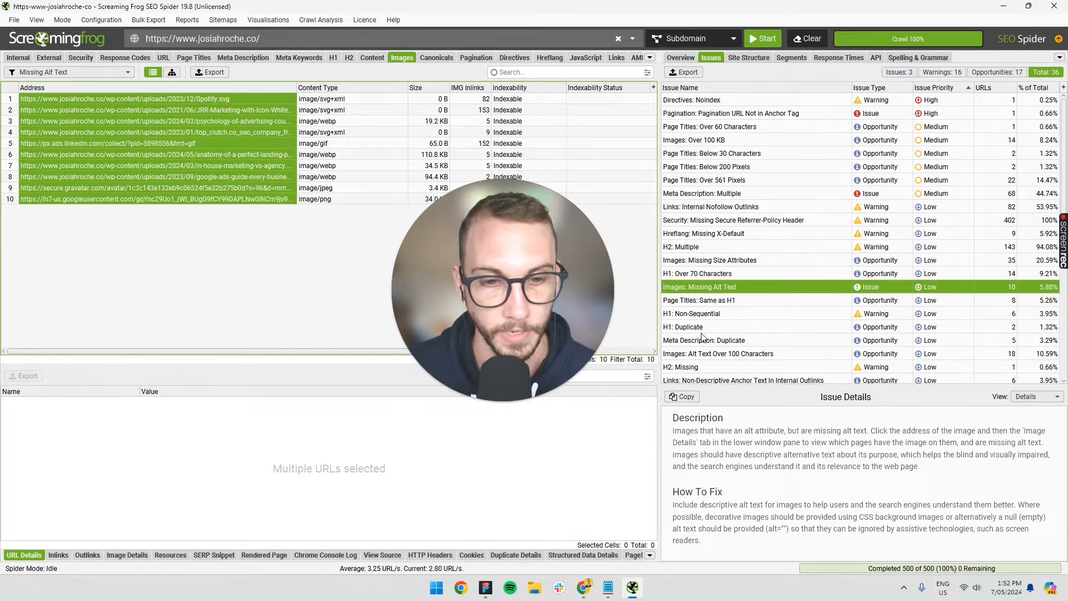
click(708, 140)
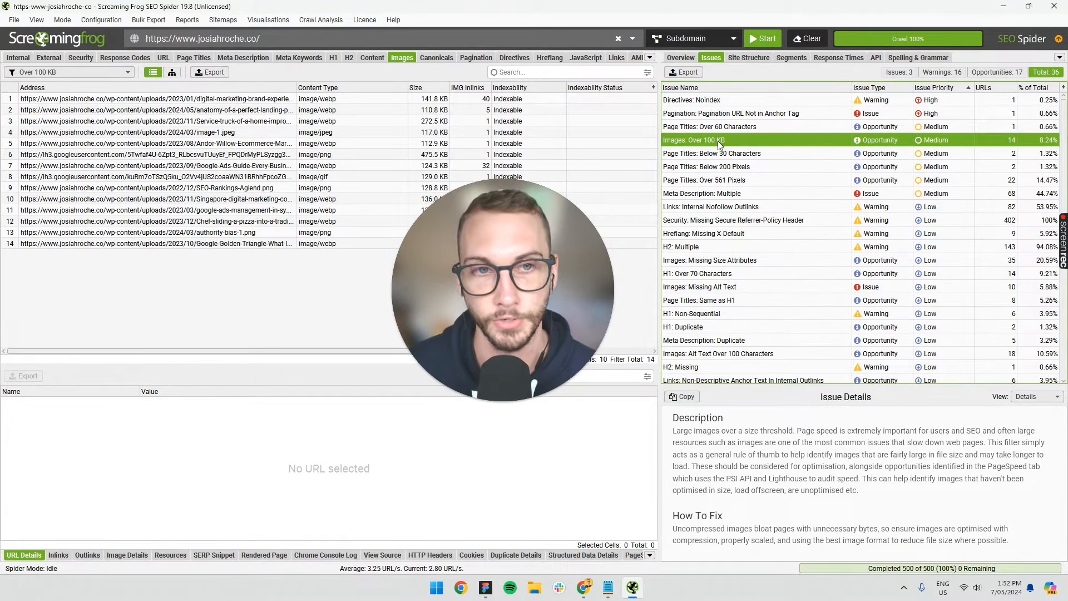
Step: View URL details of individual oversized images, including the 475.5 KB PNG
click(157, 99)
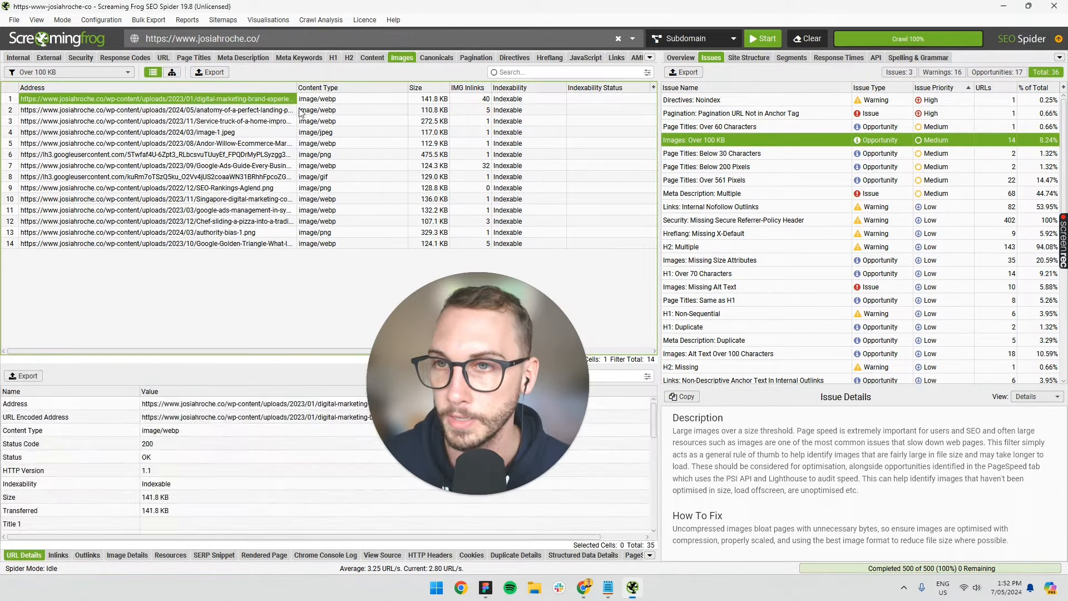
click(157, 154)
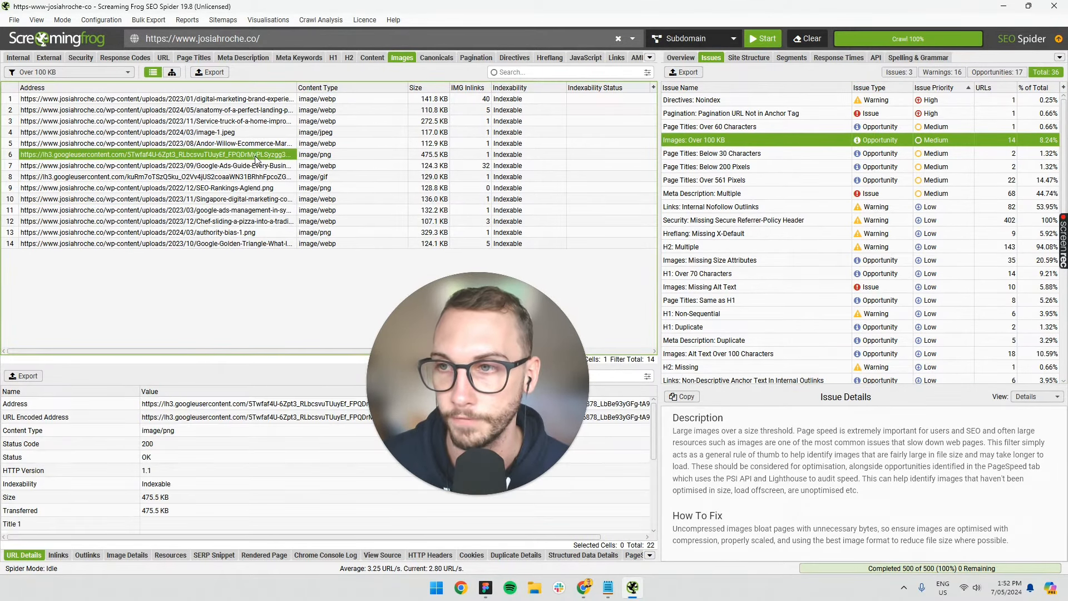
click(157, 111)
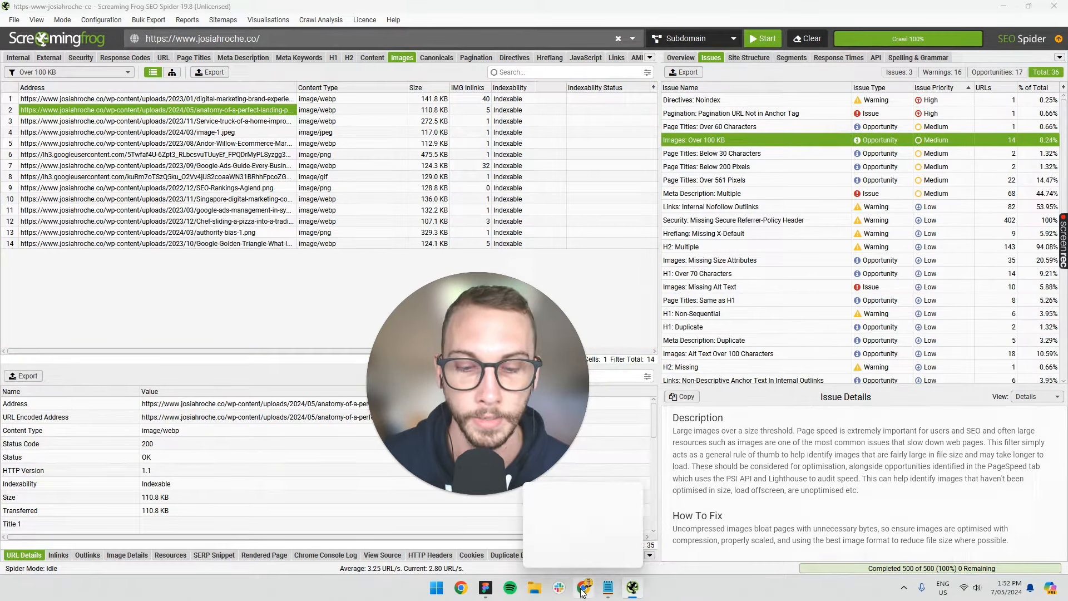
Step: In TinyPNG, enable automatic conversion of compressed images
click(460, 588)
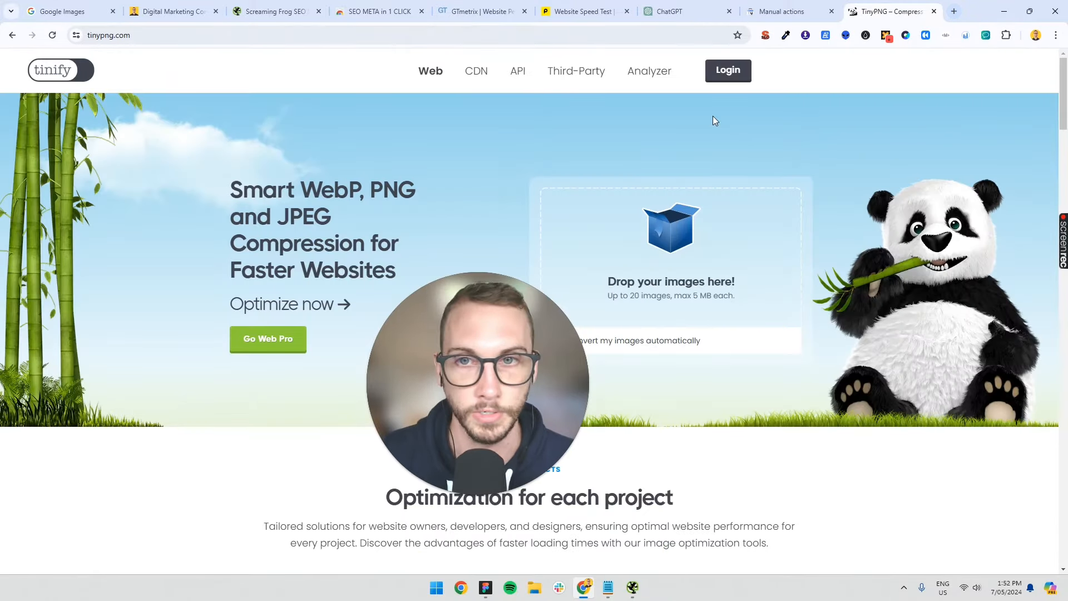
scroll(down, 3)
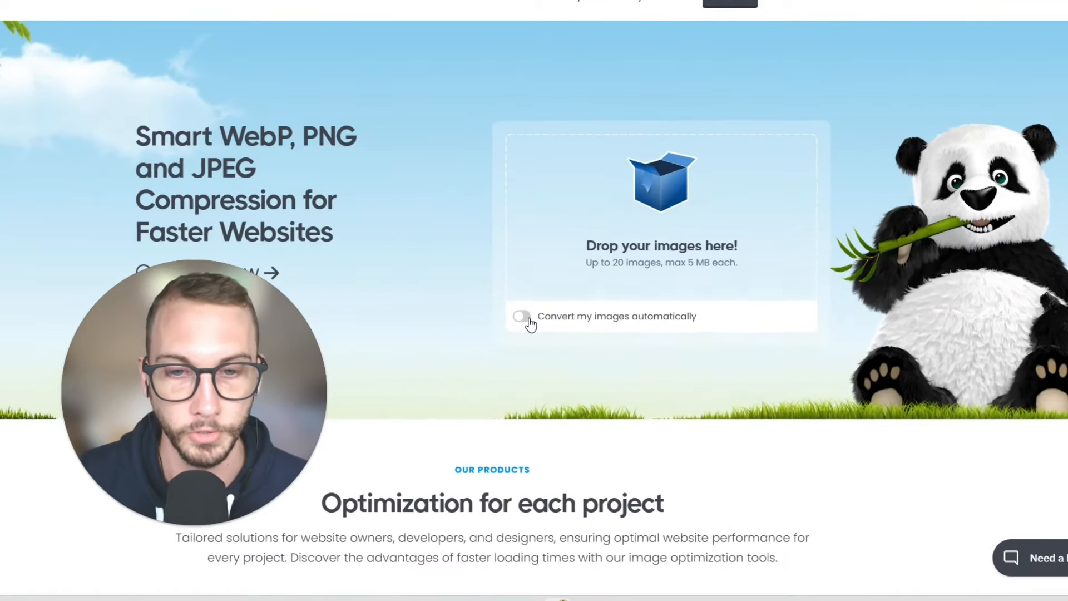
click(520, 314)
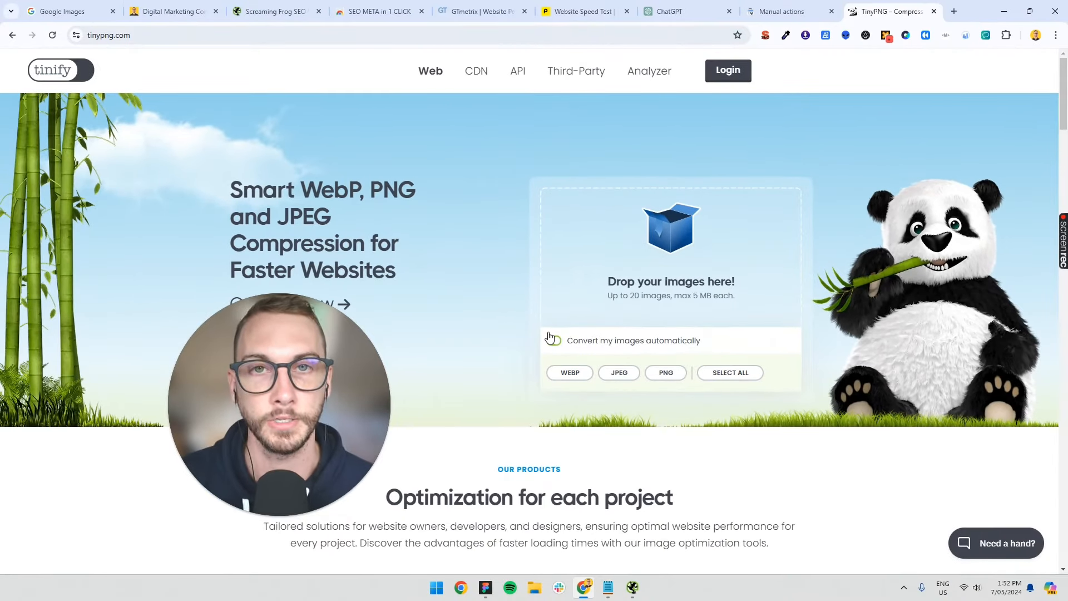
click(607, 587)
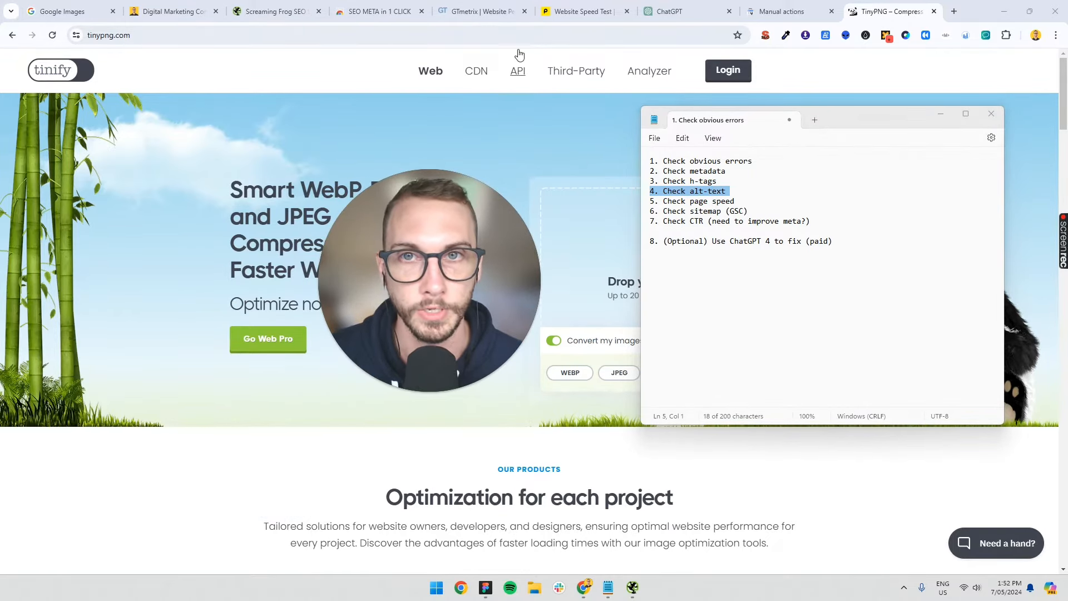
Step: Return to the josiahroche.co homepage and scroll up to its hero headline
click(482, 11)
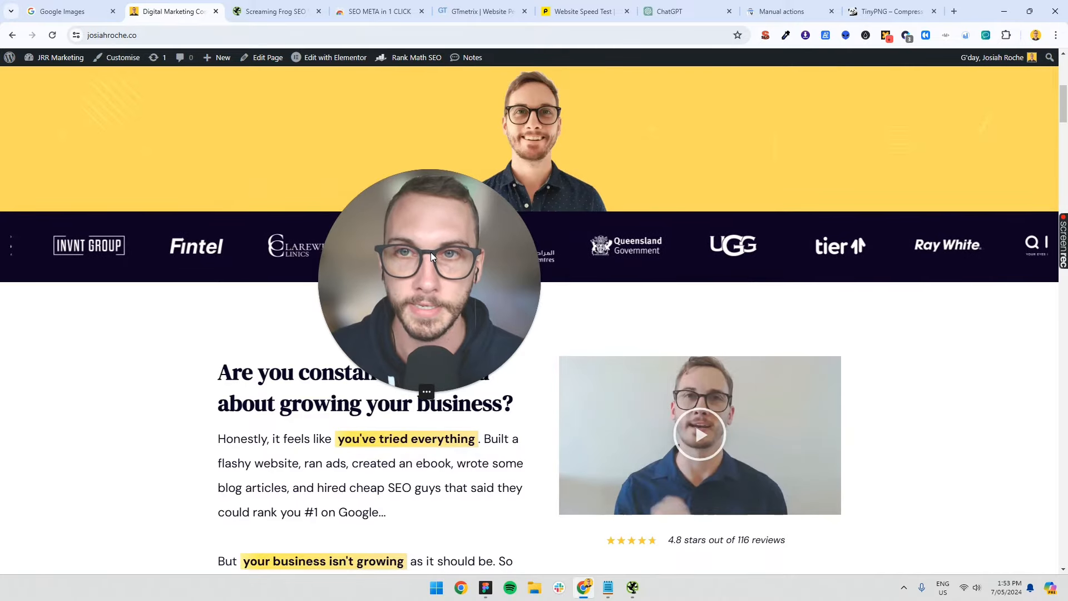
scroll(up, 3)
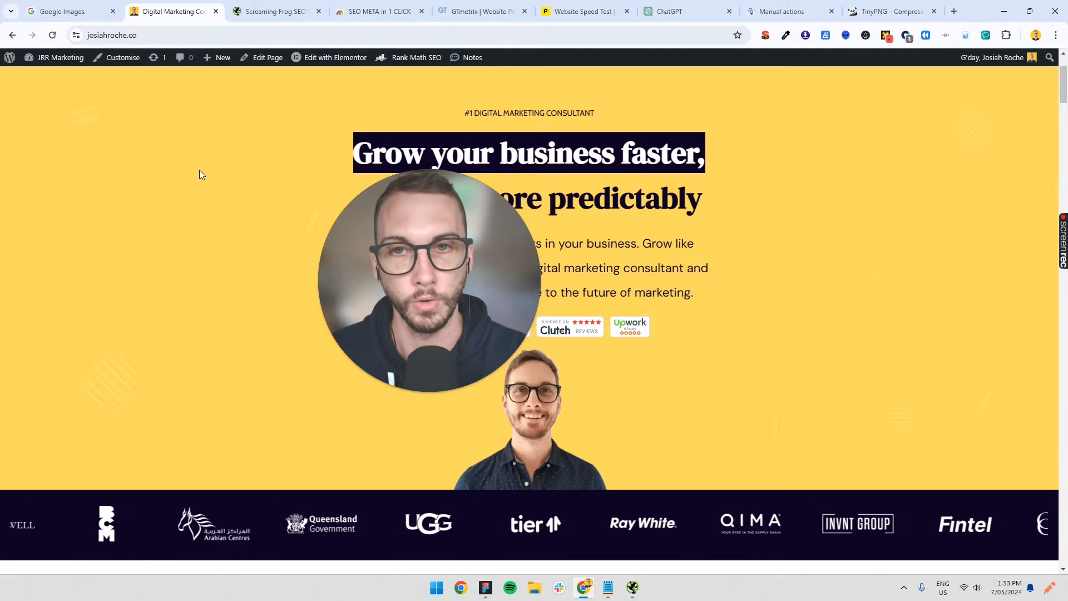
click(581, 11)
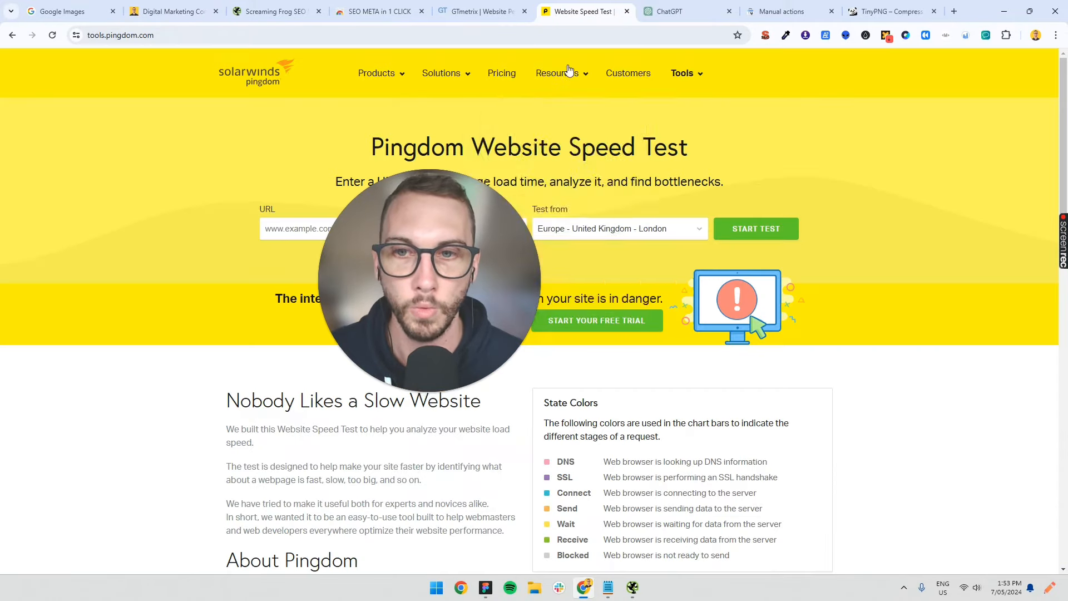
text(https://www.josiahroche.co/)
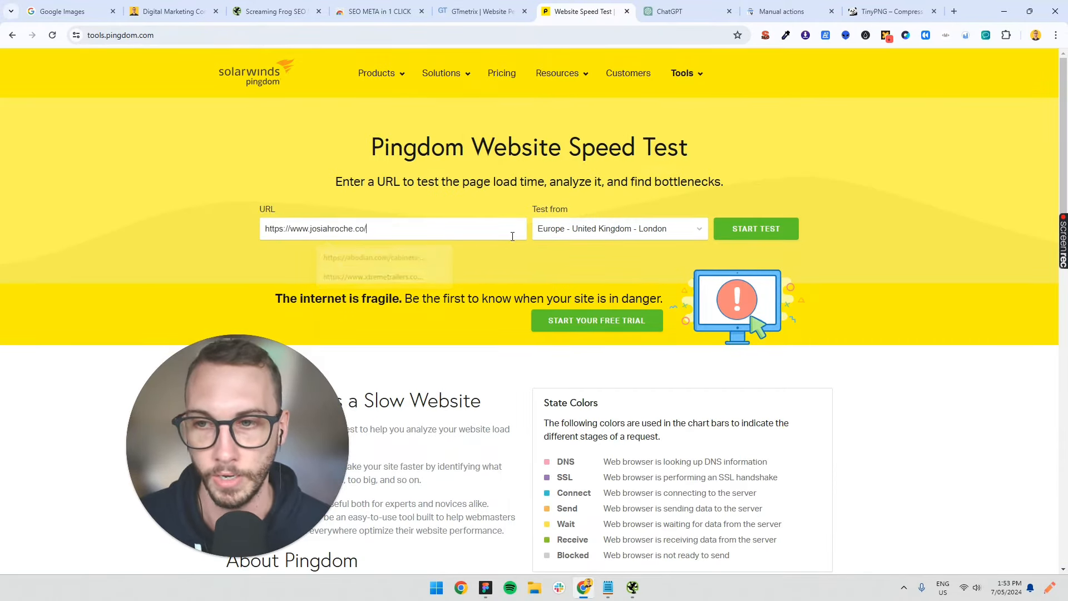
click(620, 228)
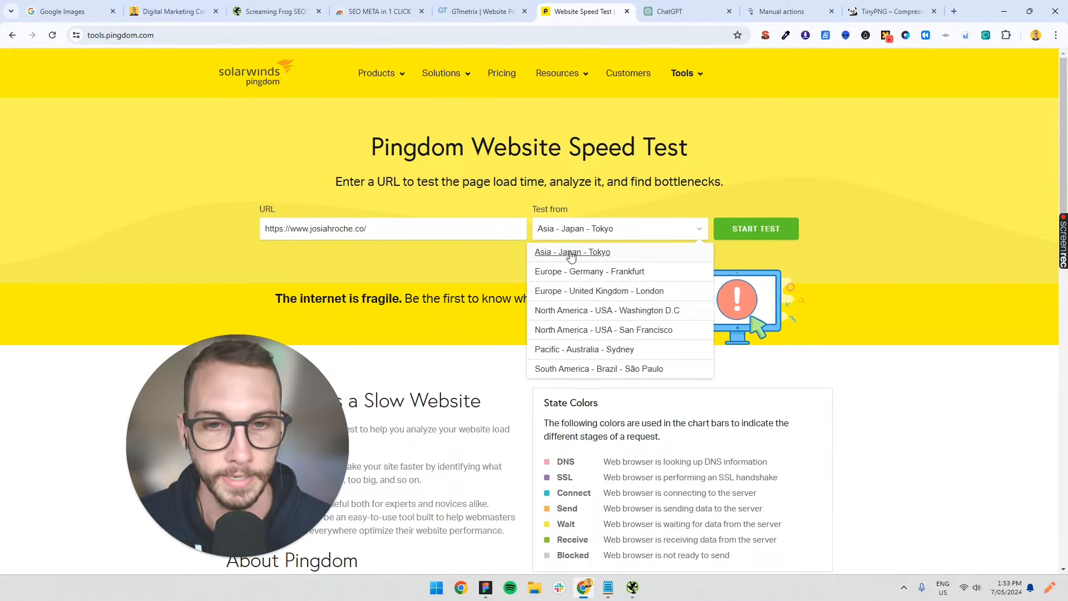
click(598, 368)
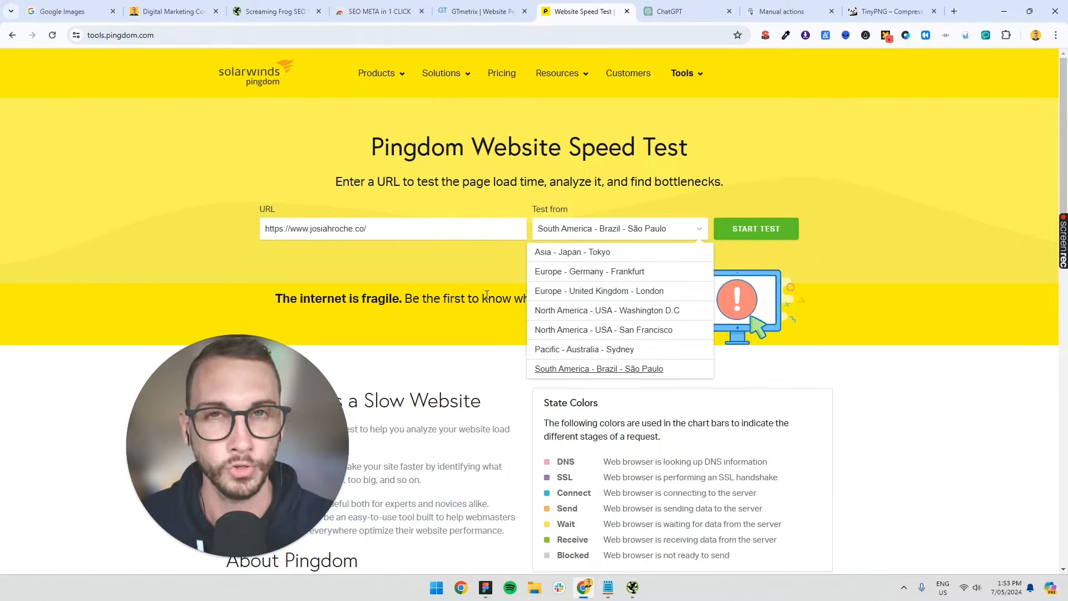
click(606, 310)
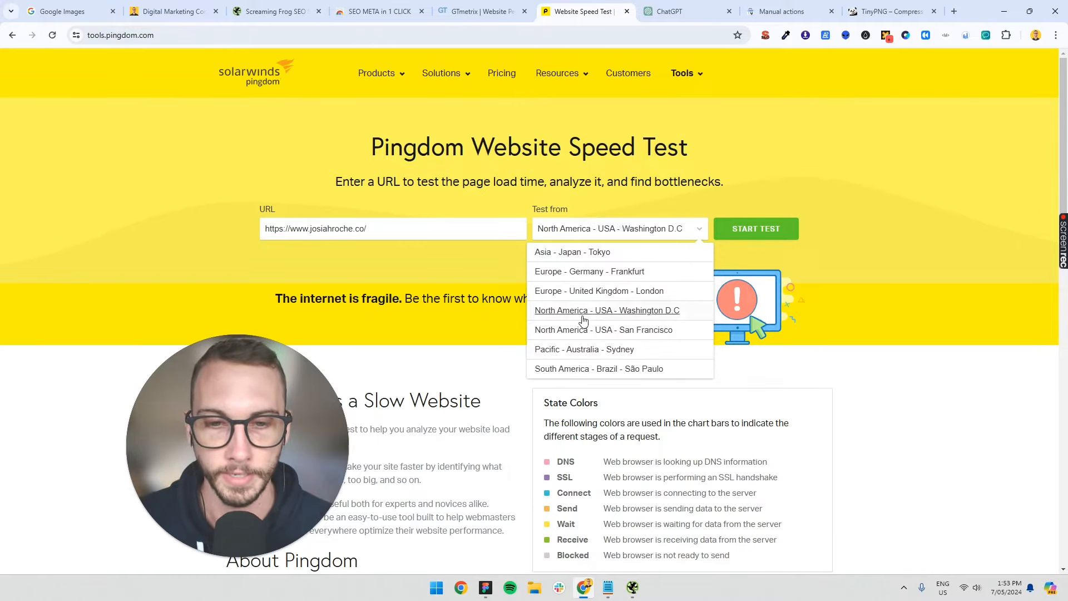
click(584, 348)
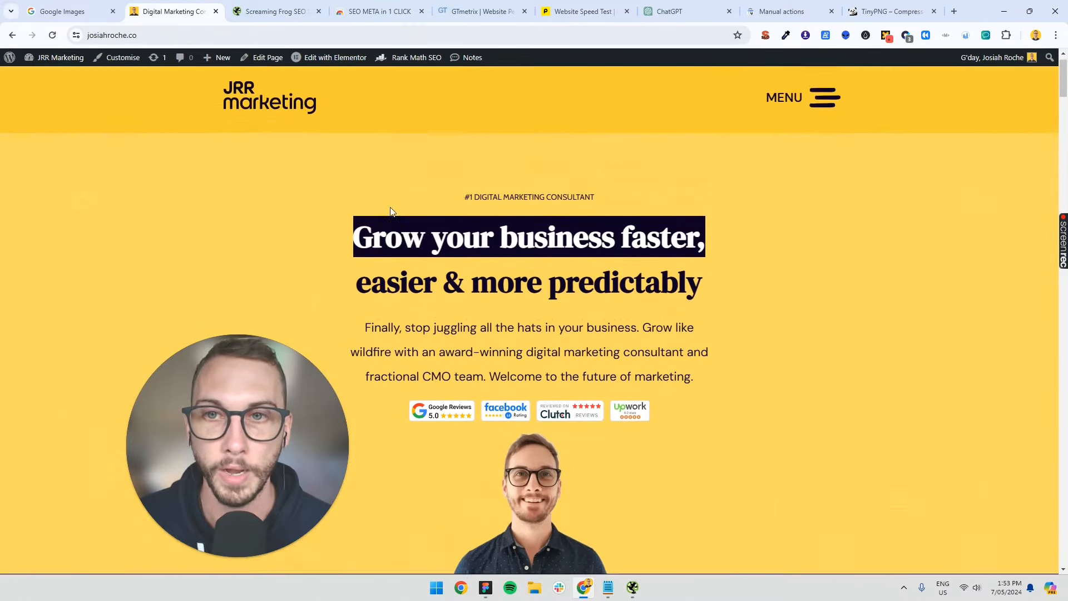
Step: Start the Pingdom speed test, then switch to the GTmetrix site
click(582, 11)
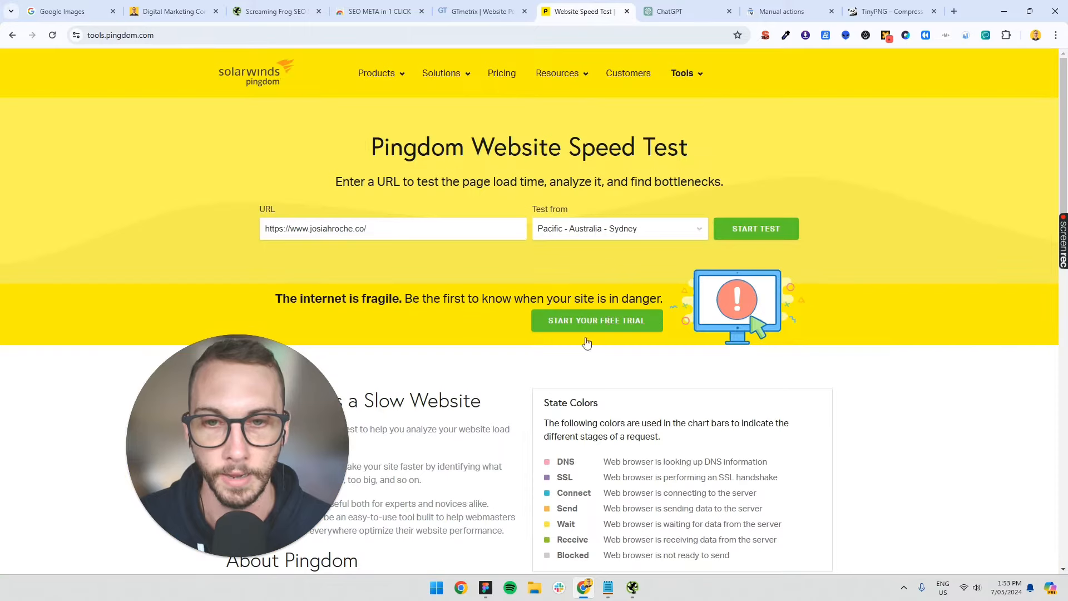
click(755, 228)
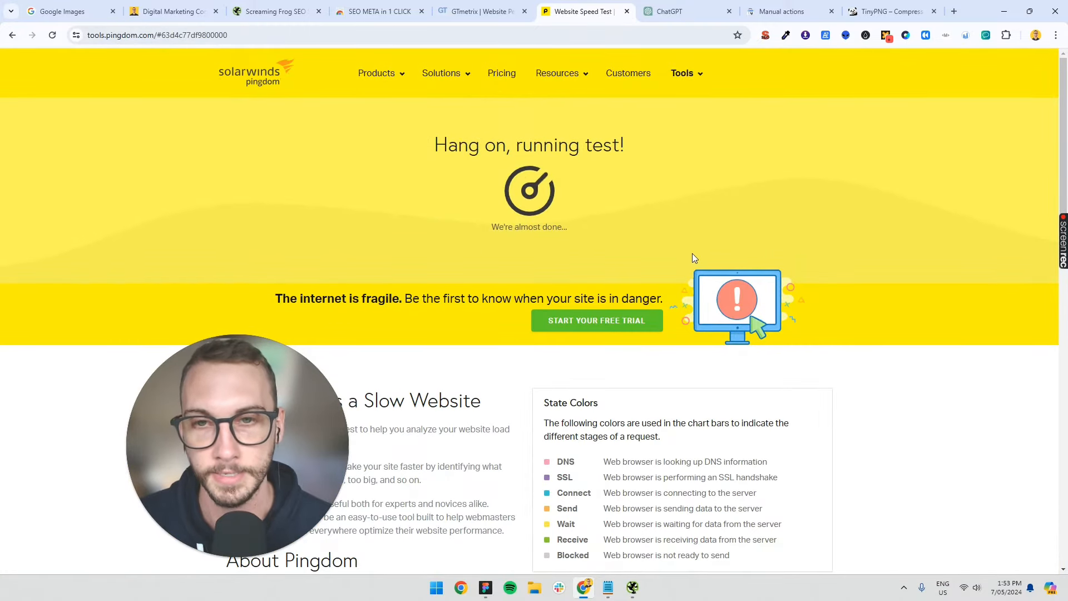
click(481, 11)
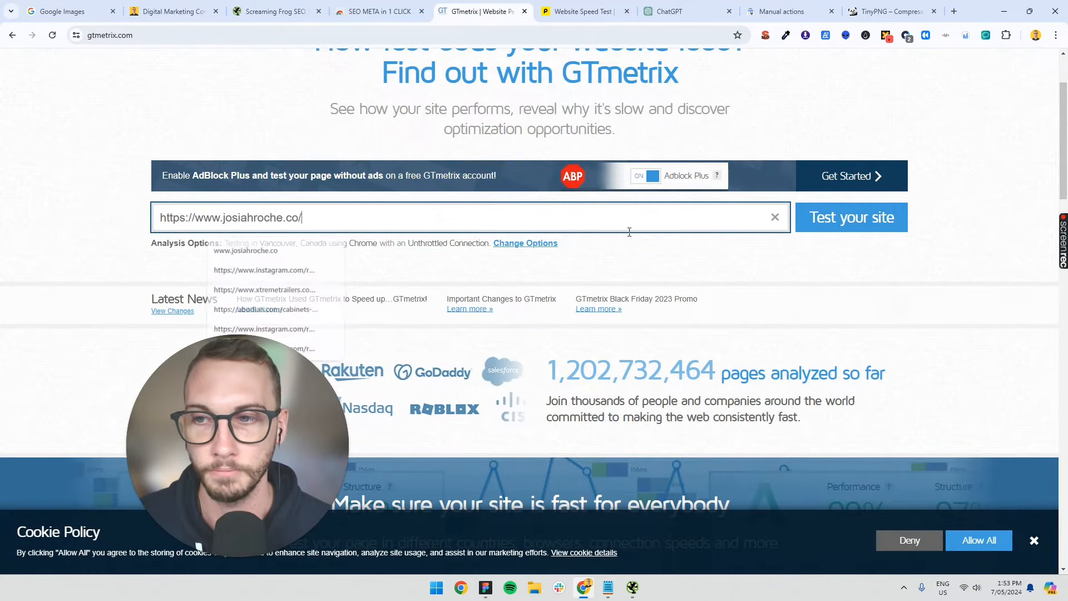
click(851, 217)
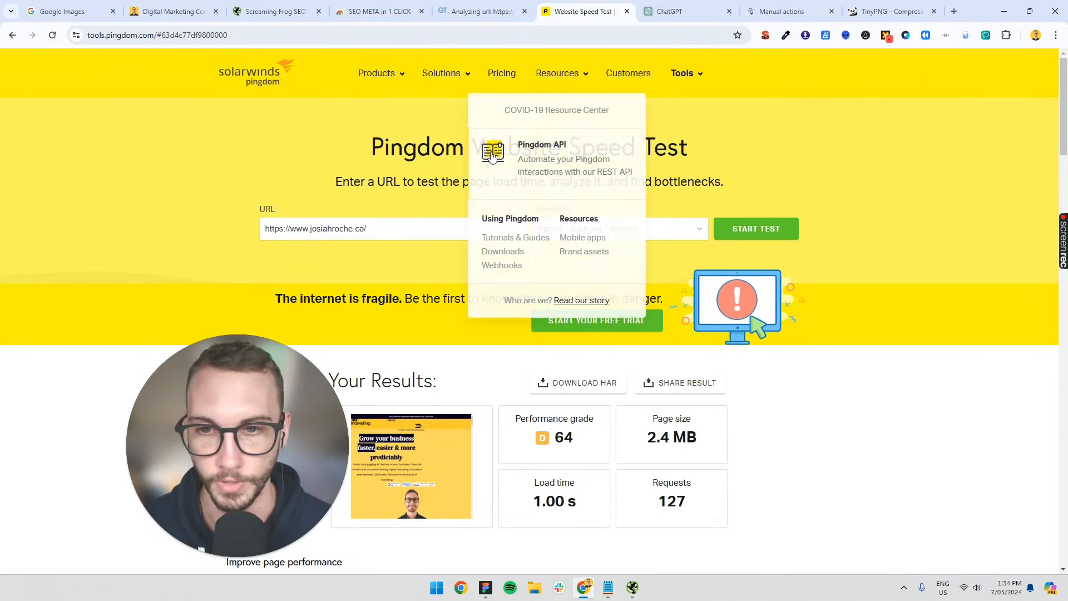
Step: Review Pingdom's content-size breakdown (images 1.2 MB, scripts 883.2 KB) down to the file requests waterfall
scroll(down, 3)
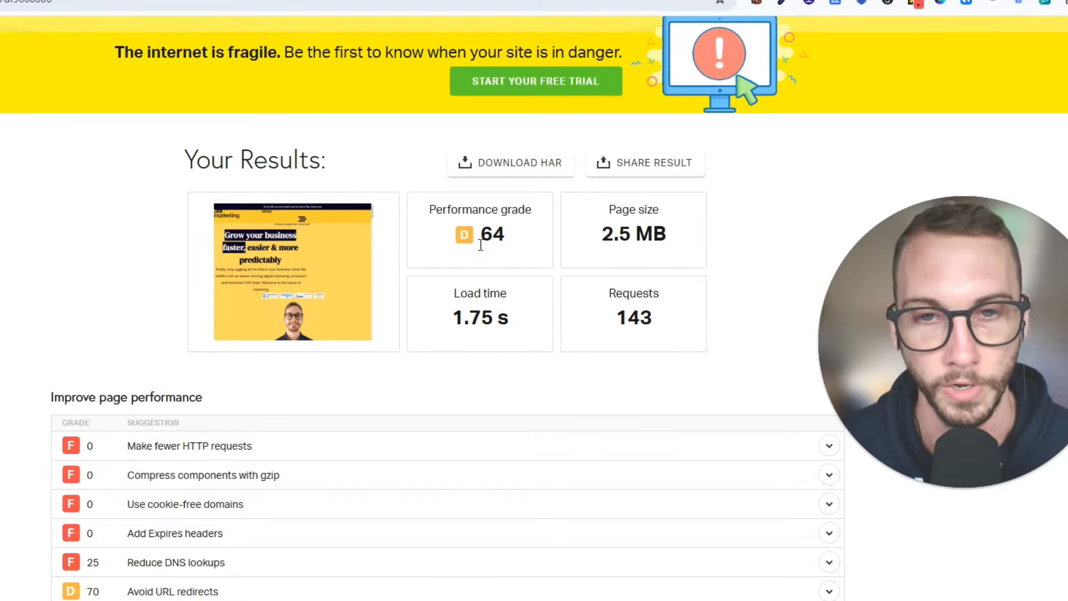
mouse_move(527, 184)
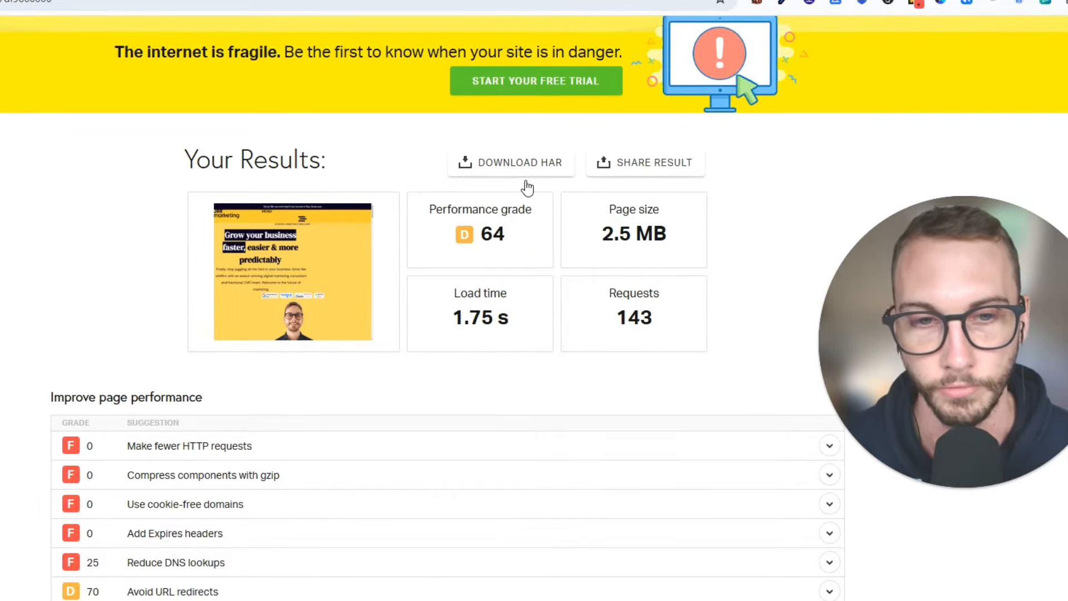
mouse_move(543, 366)
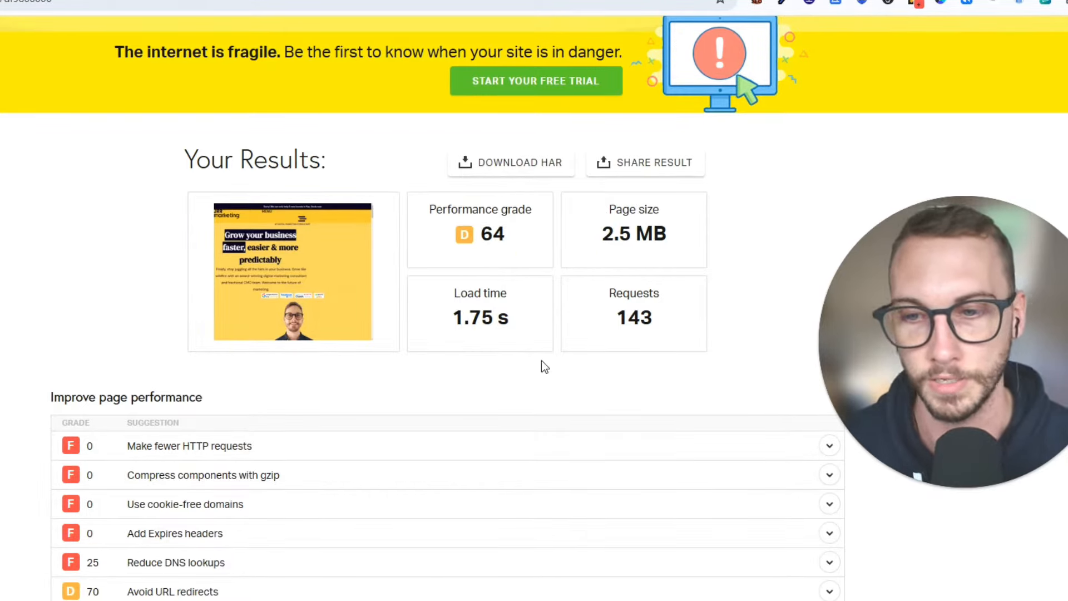
scroll(down, 3)
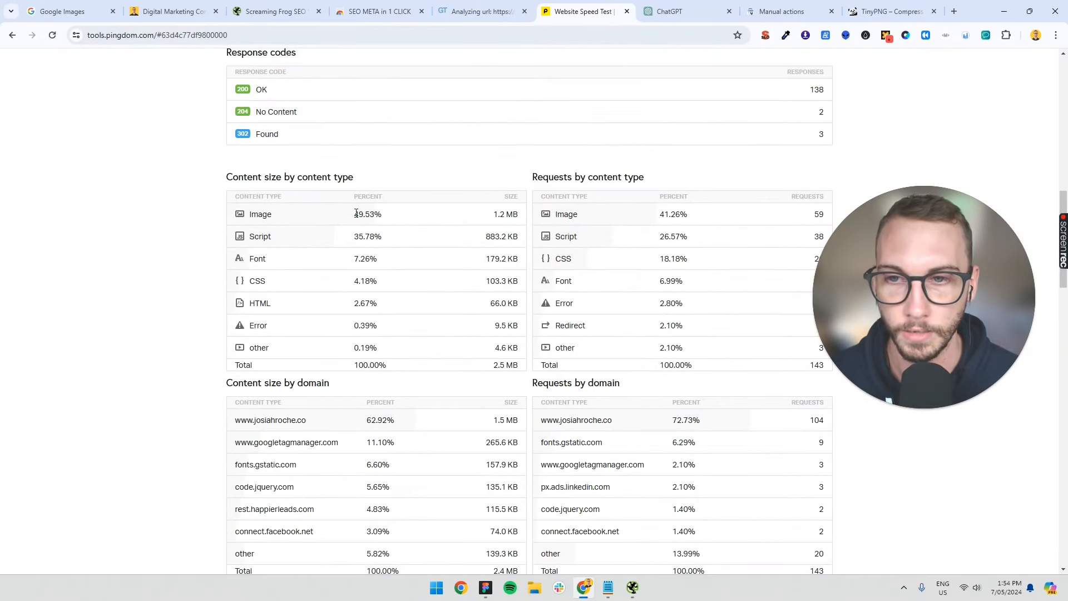
double_click(367, 213)
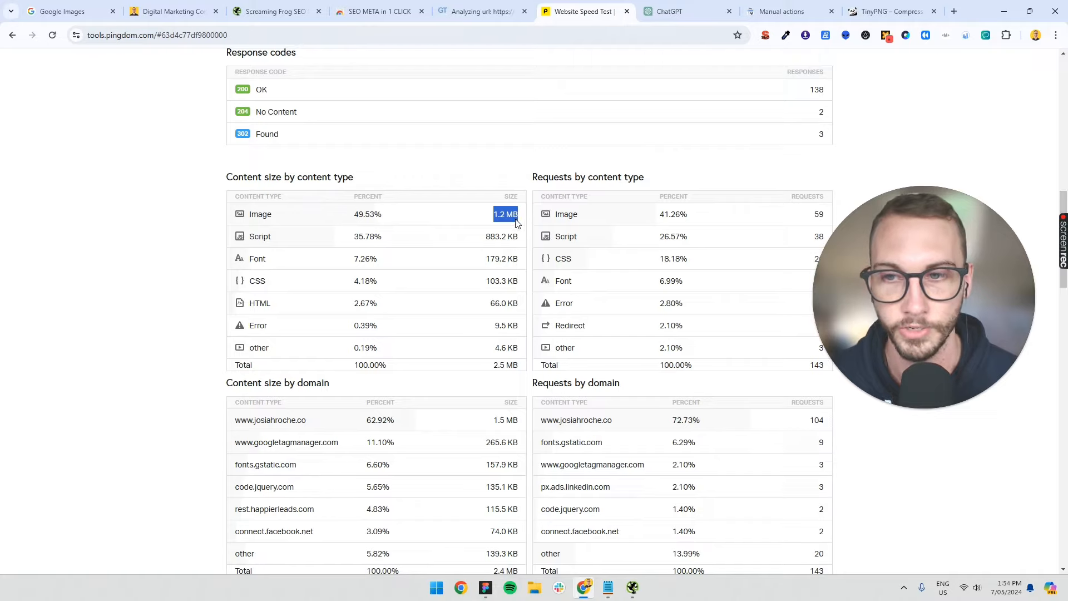
mouse_move(503, 225)
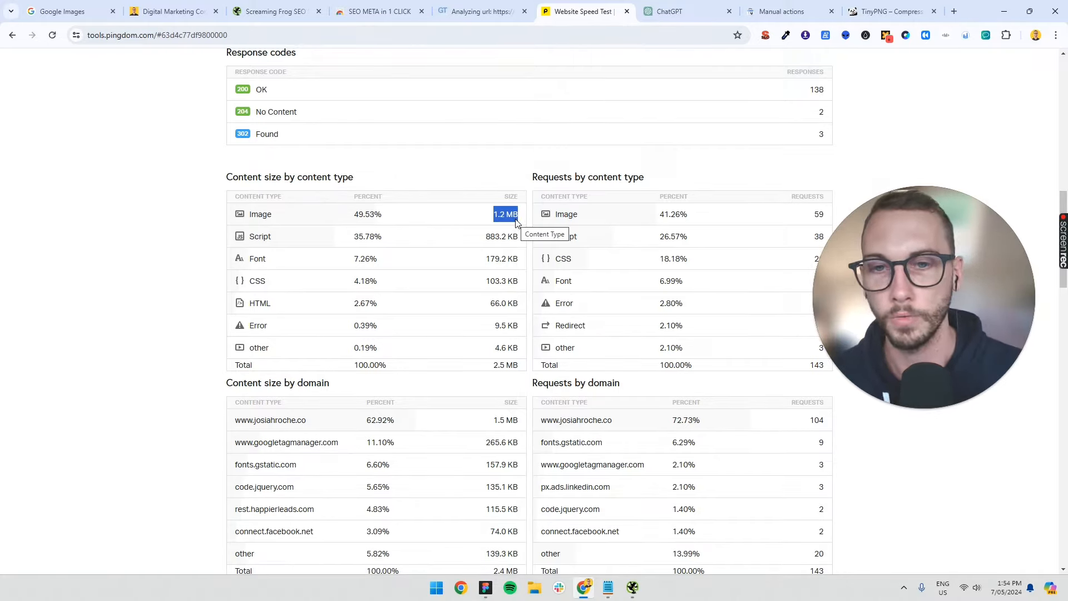
mouse_move(331, 279)
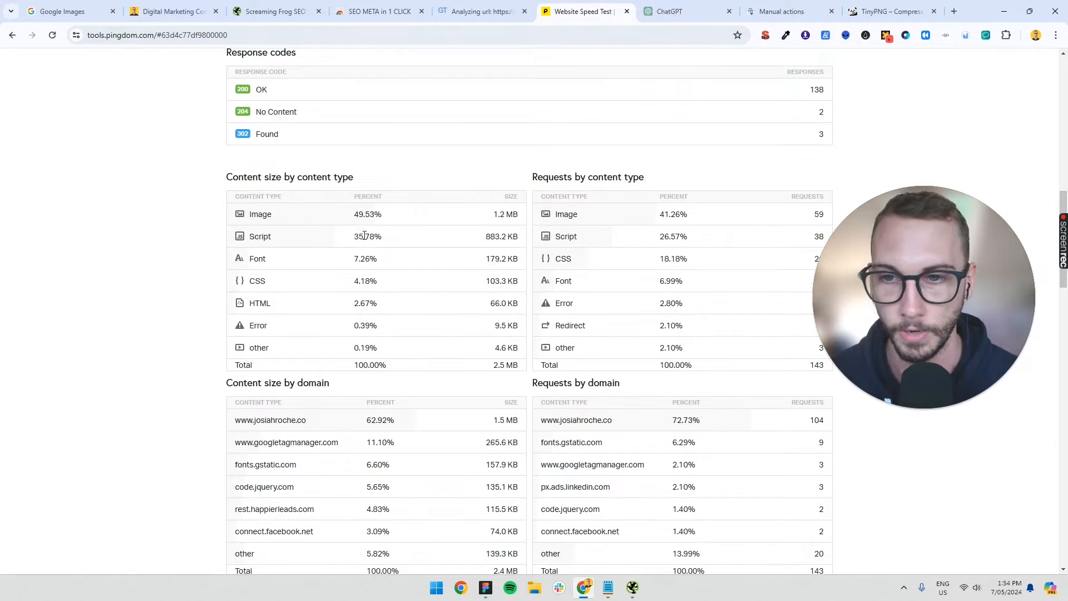
mouse_move(461, 238)
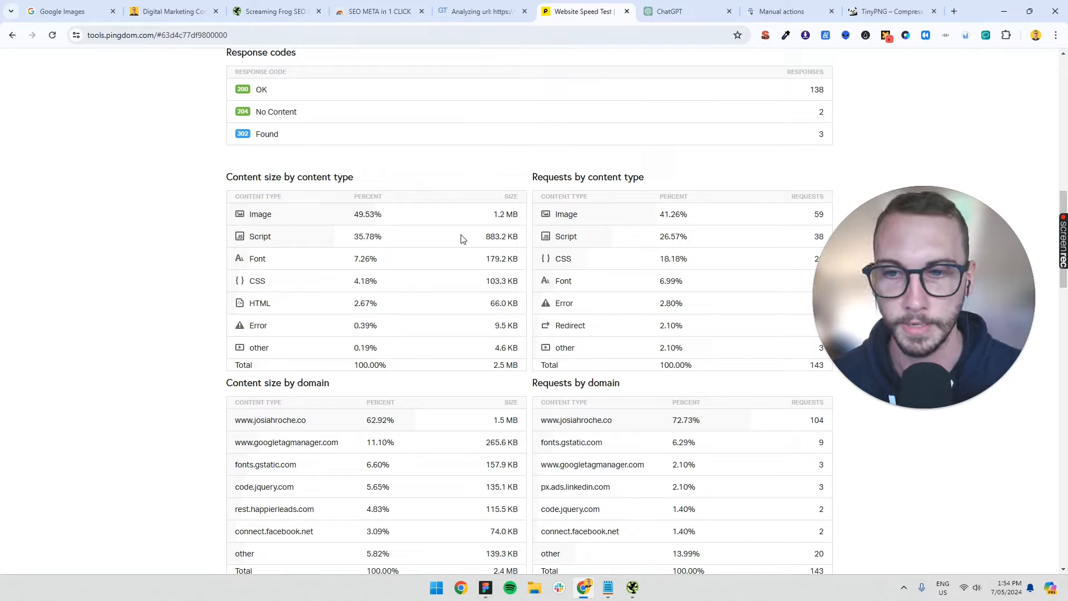
double_click(259, 302)
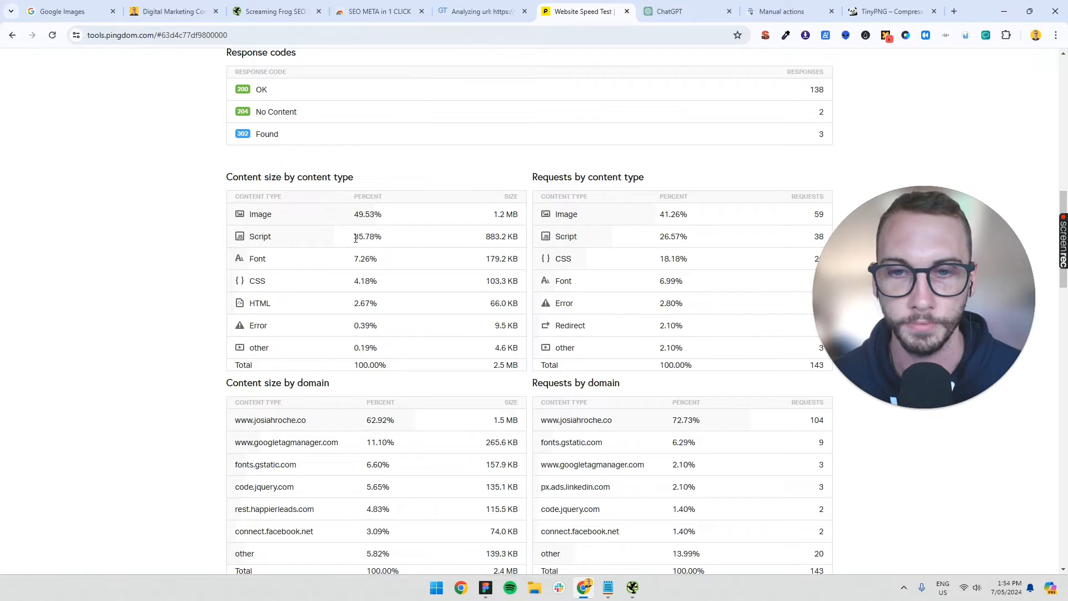
mouse_move(366, 236)
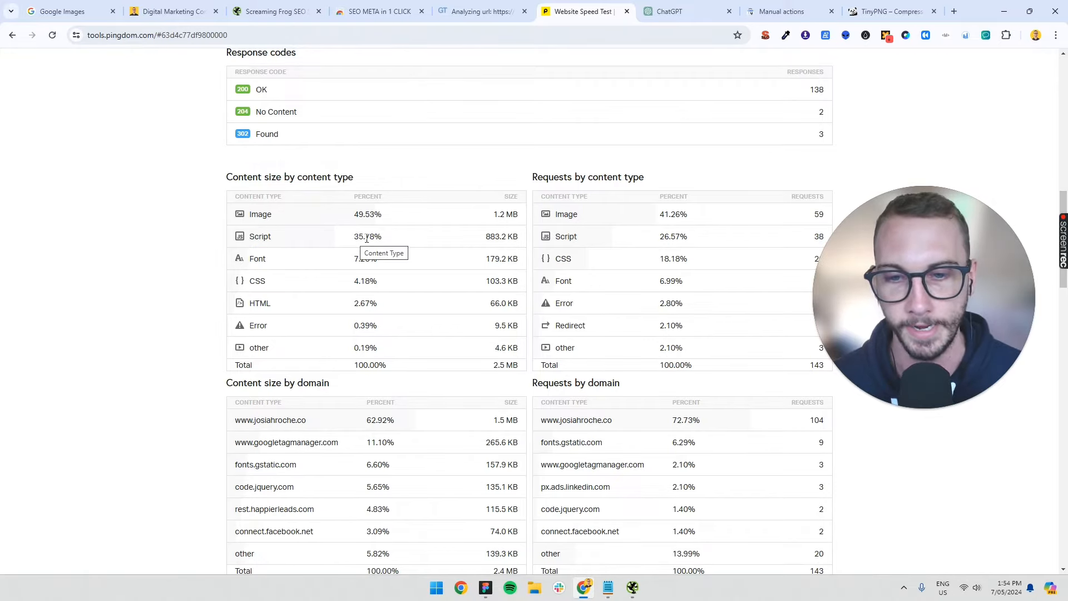
scroll(down, 3)
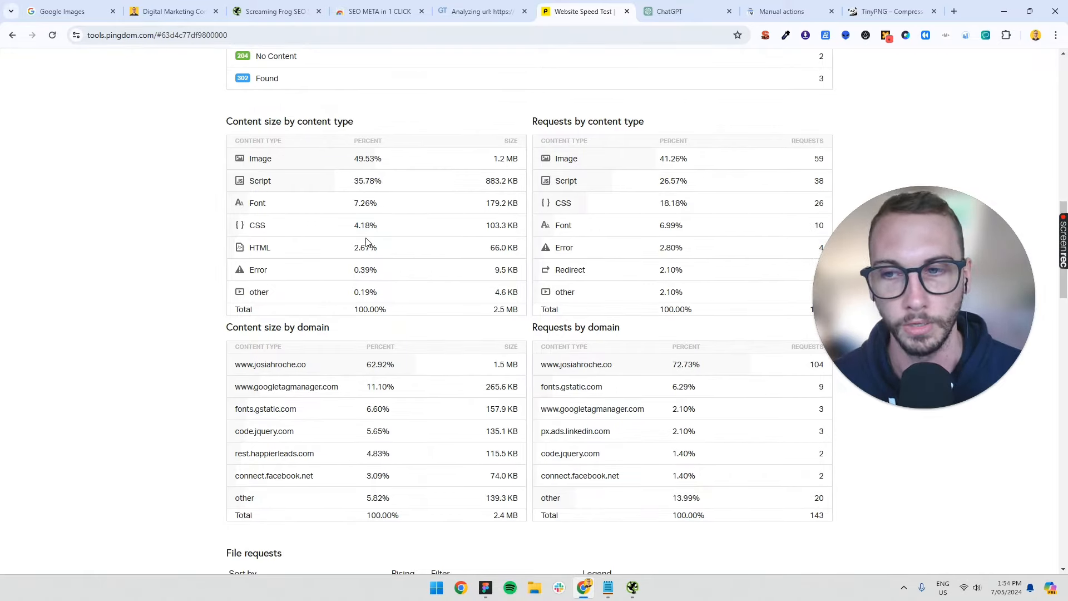
scroll(down, 3)
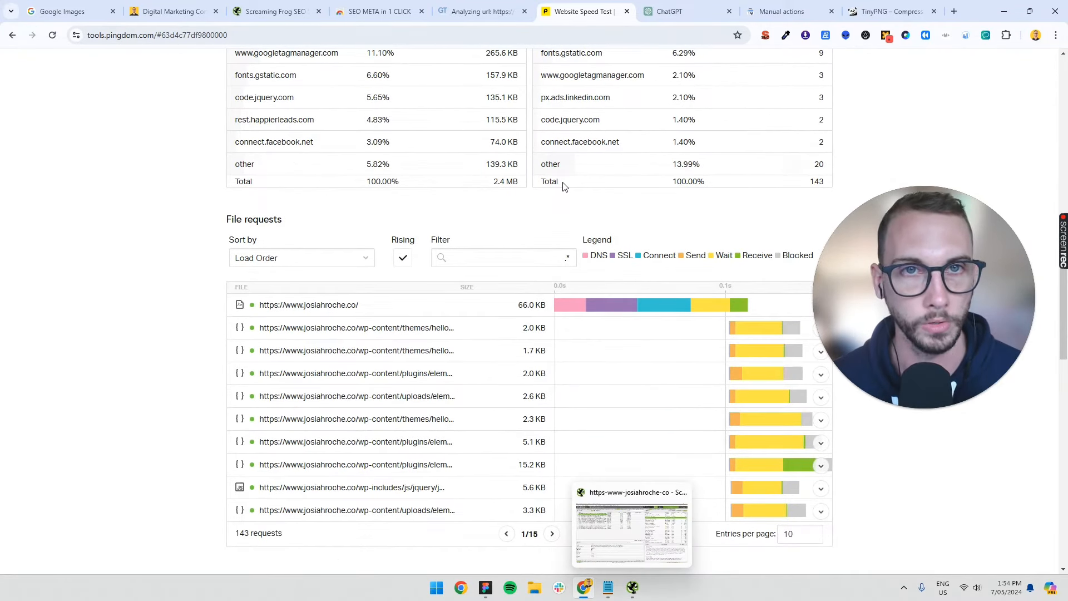
mouse_move(481, 11)
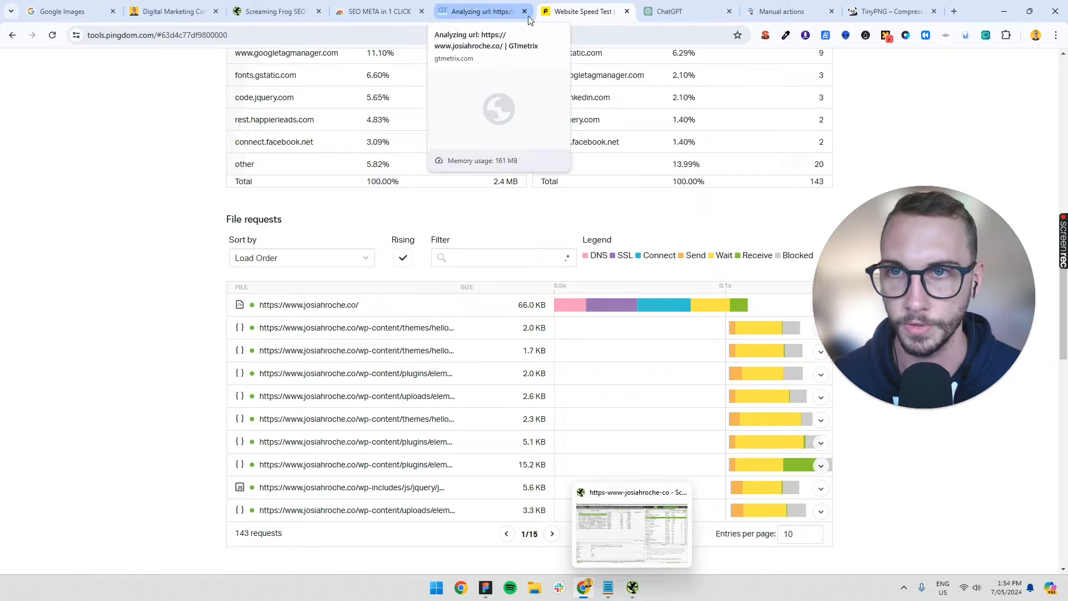
Step: Check the GTmetrix analysis progress, then bring the SEO checklist notes back up
click(480, 12)
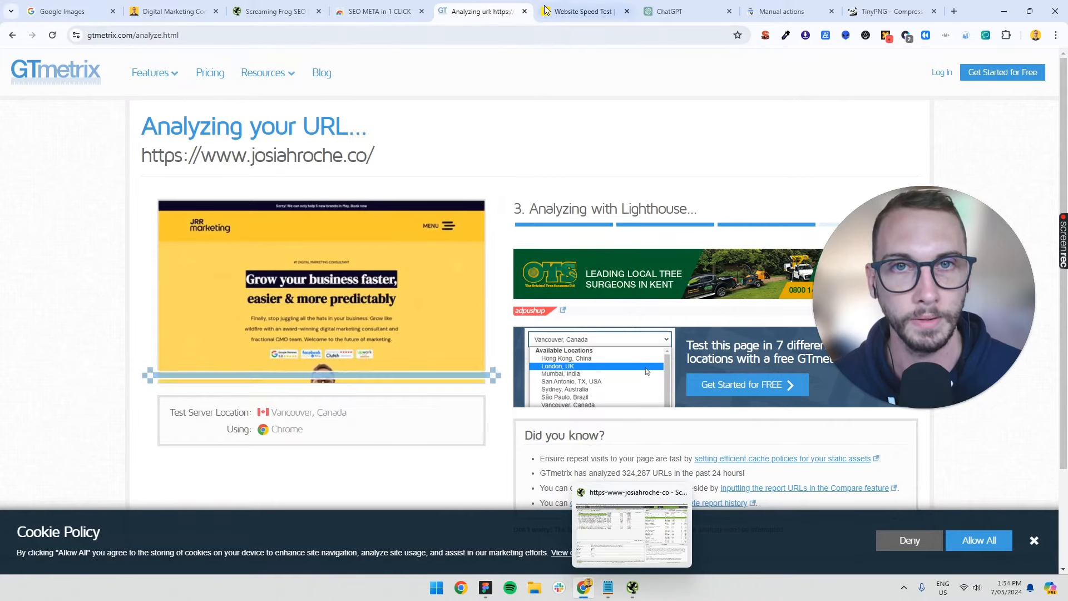
mouse_move(582, 12)
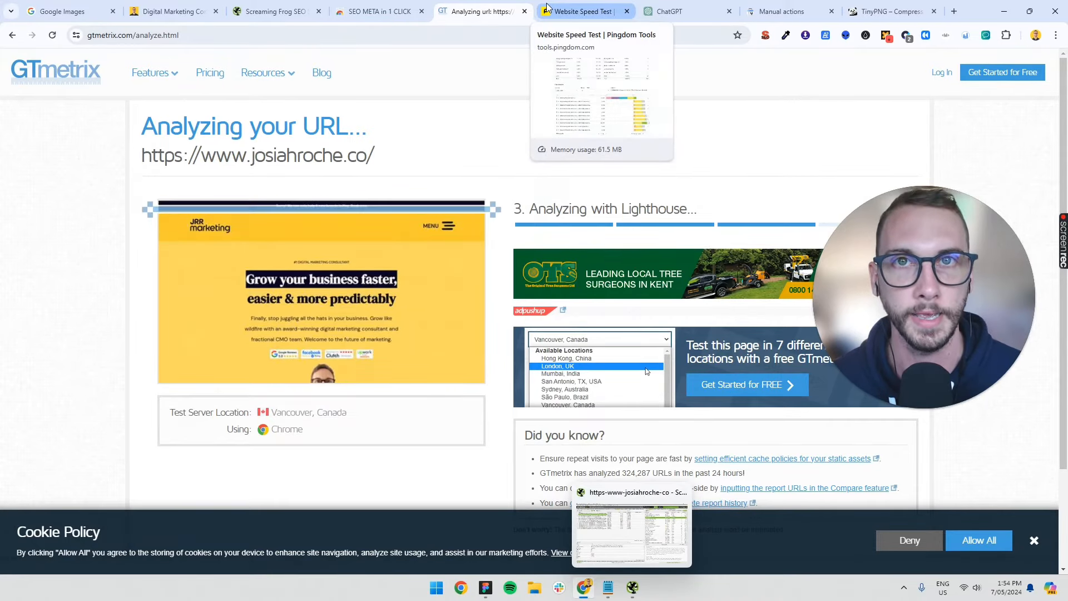
click(374, 11)
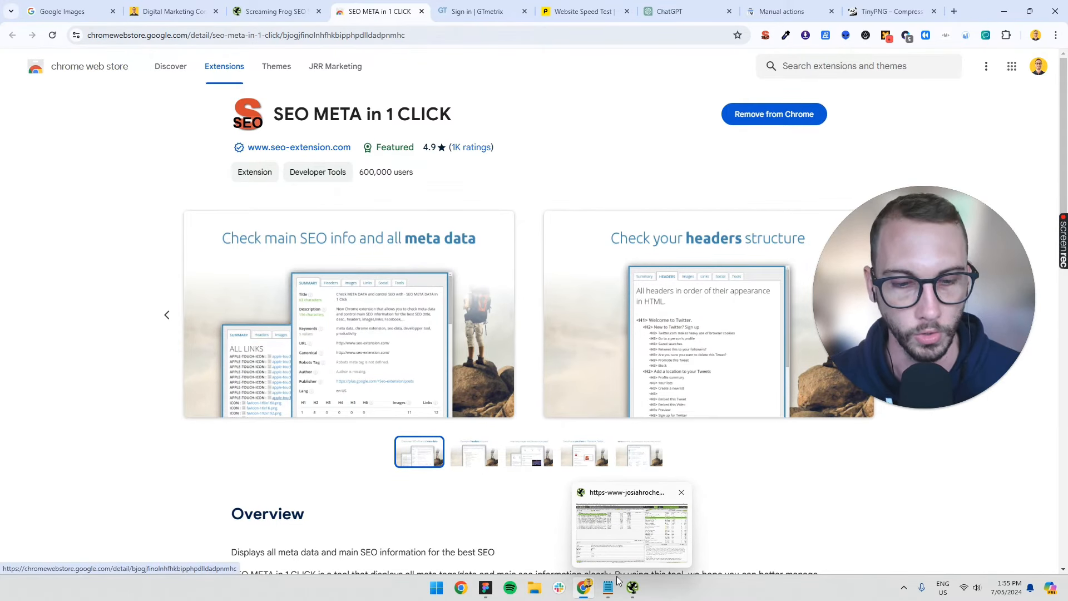
click(607, 588)
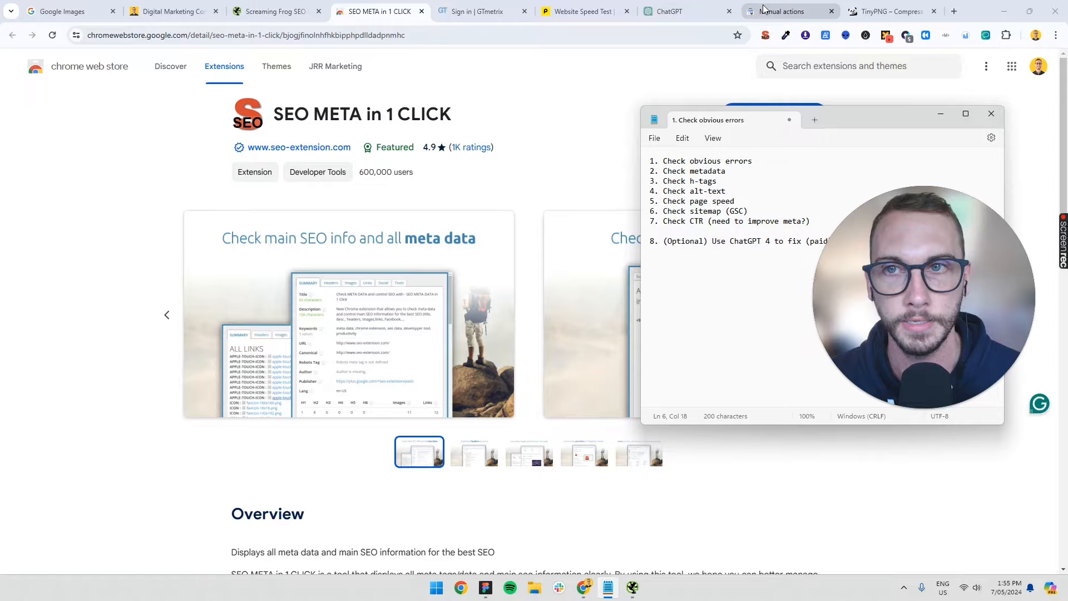
Step: View Search Console's manual actions report (no issues), then go to the Sitemaps report
click(780, 11)
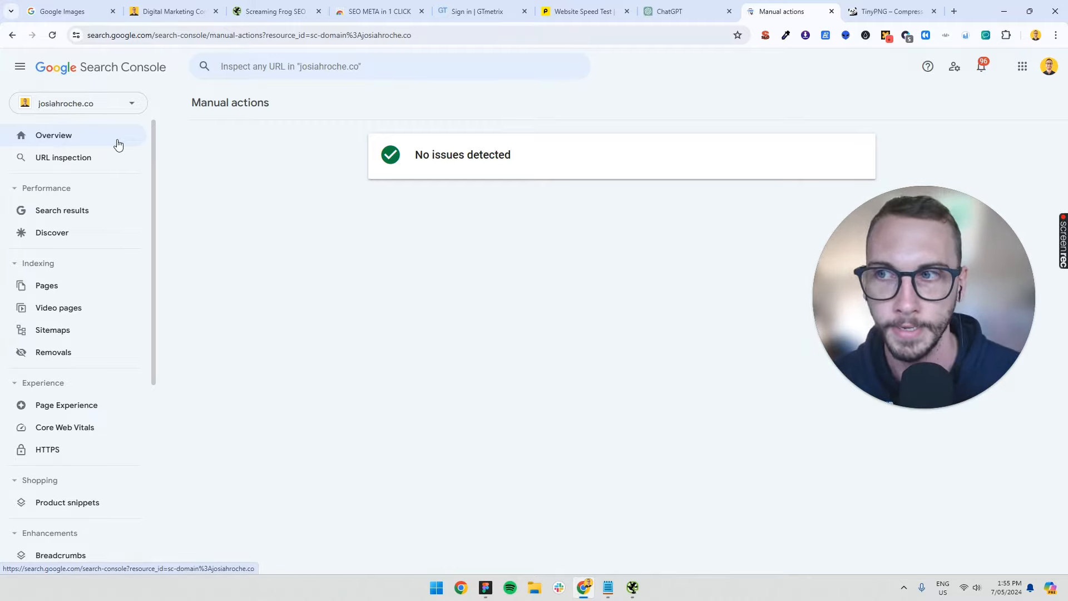
mouse_move(133, 71)
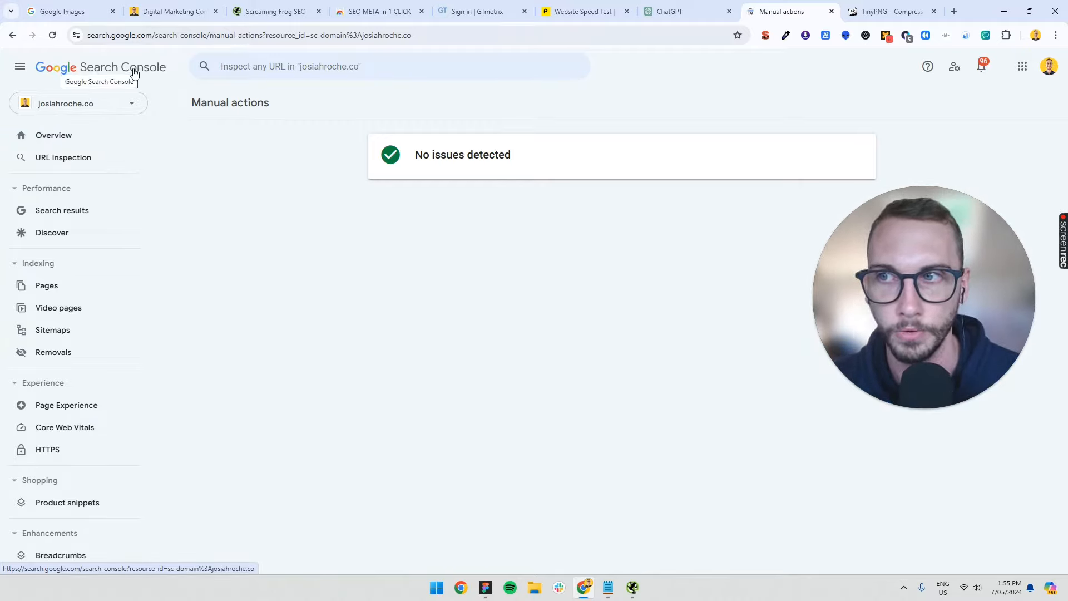
mouse_move(137, 112)
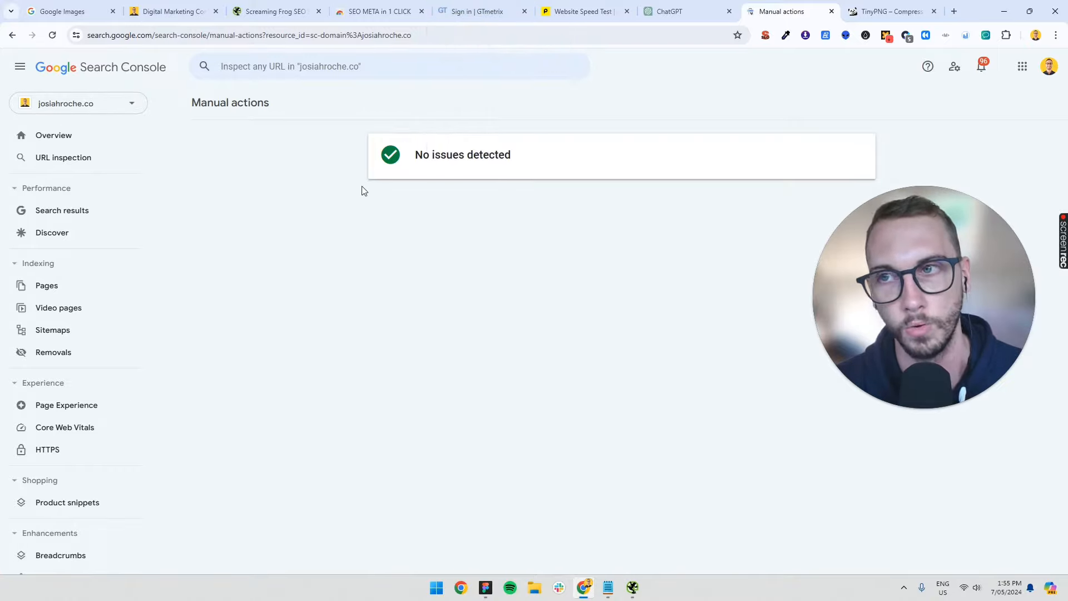
mouse_move(293, 184)
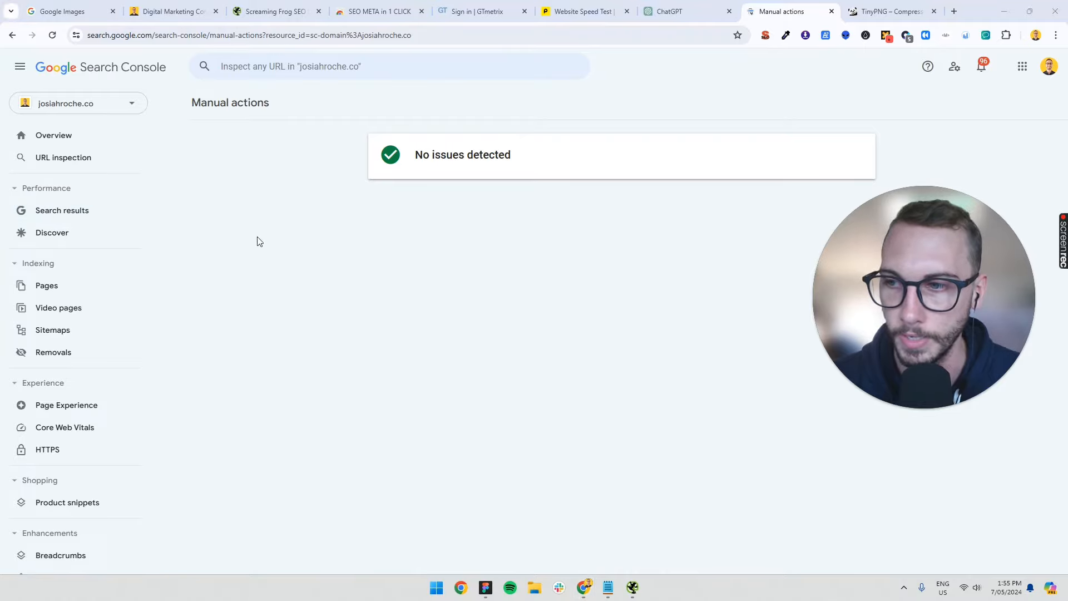
click(52, 329)
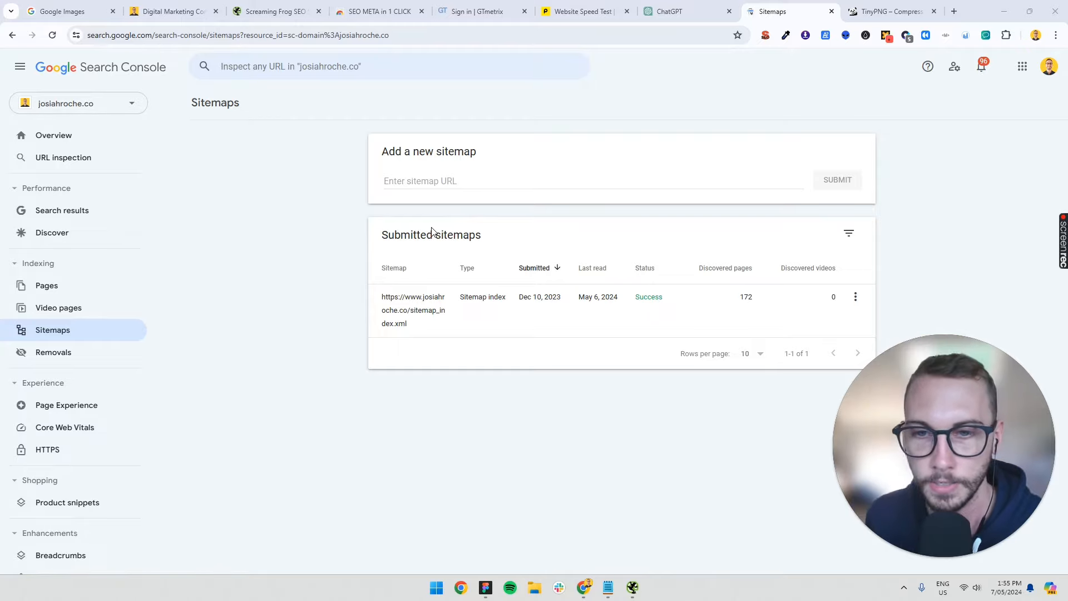
mouse_move(402, 221)
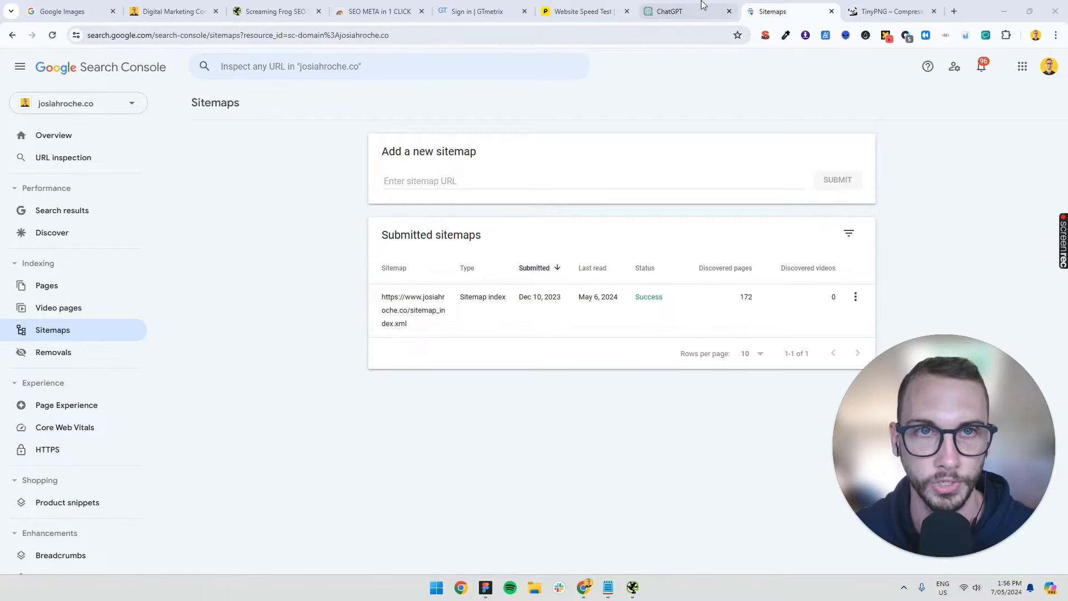
Step: Glance at ChatGPT, then return to the Sitemaps report with its 172-page sitemap index
click(670, 11)
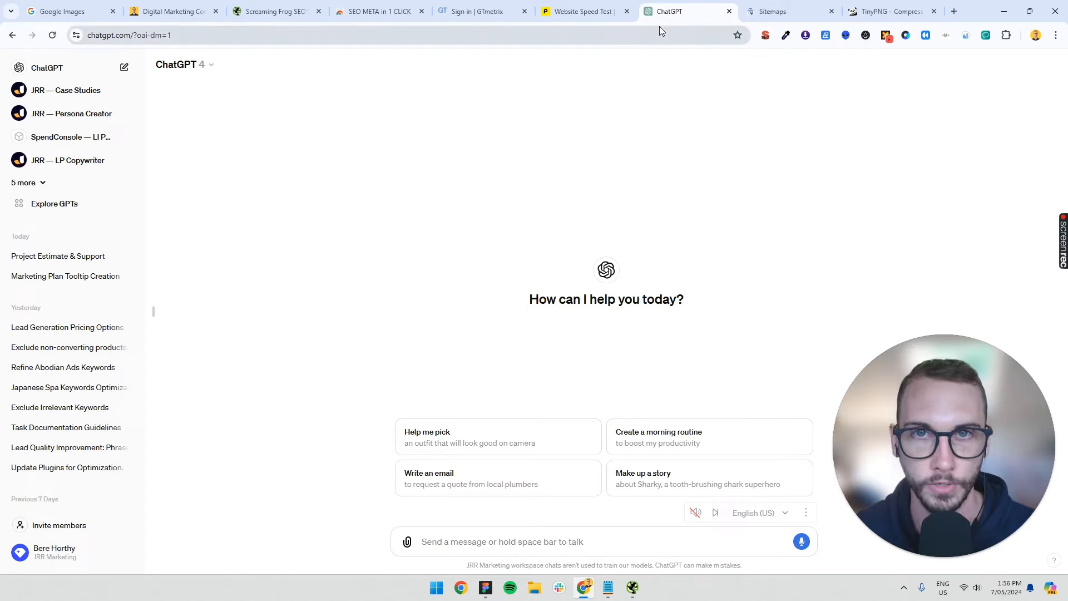
click(772, 11)
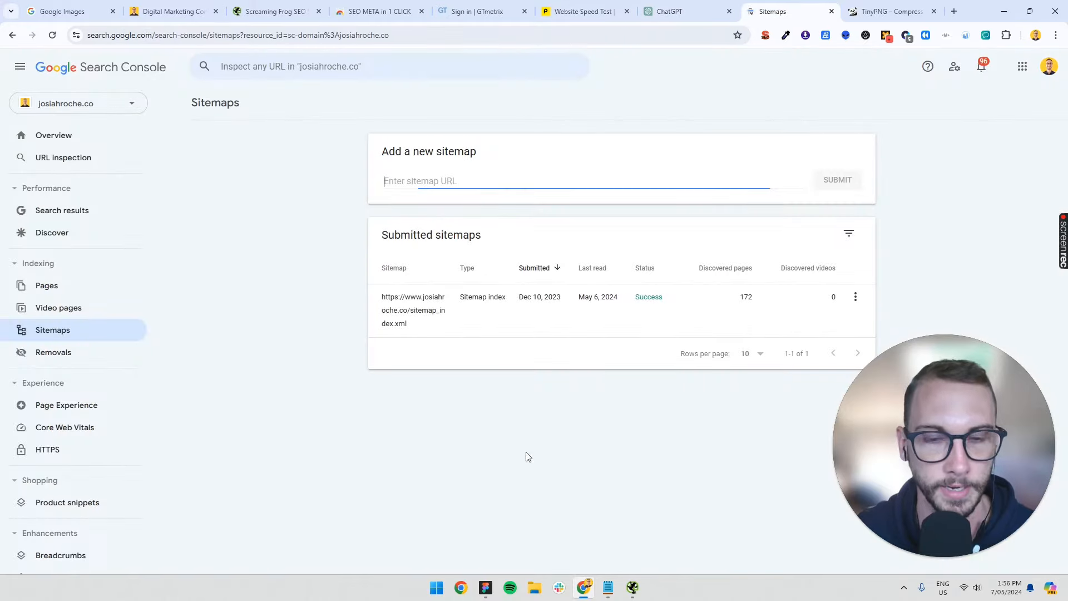
mouse_move(733, 313)
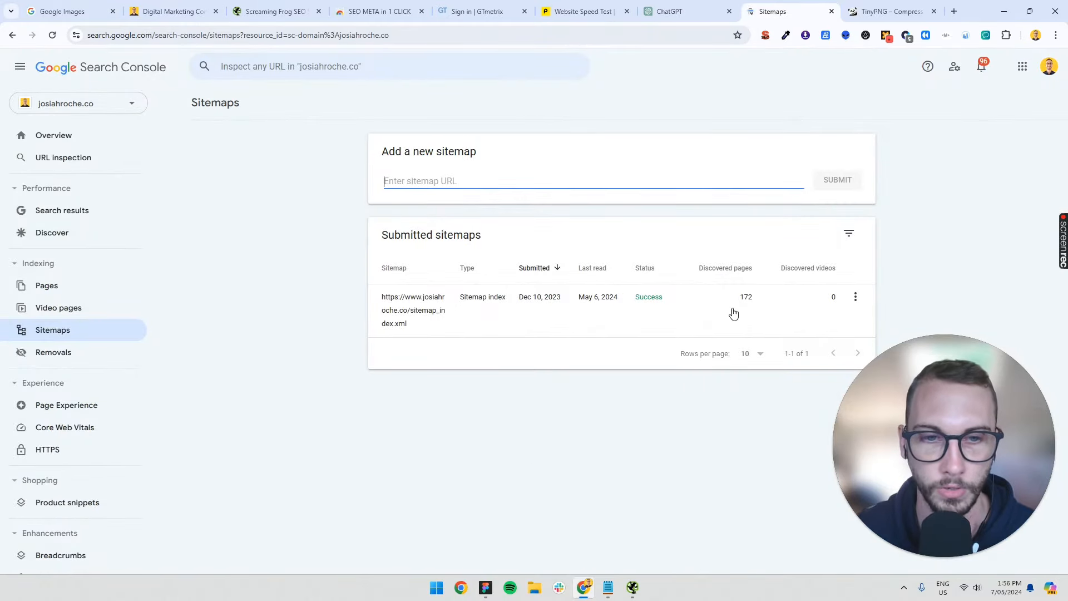
mouse_move(745, 303)
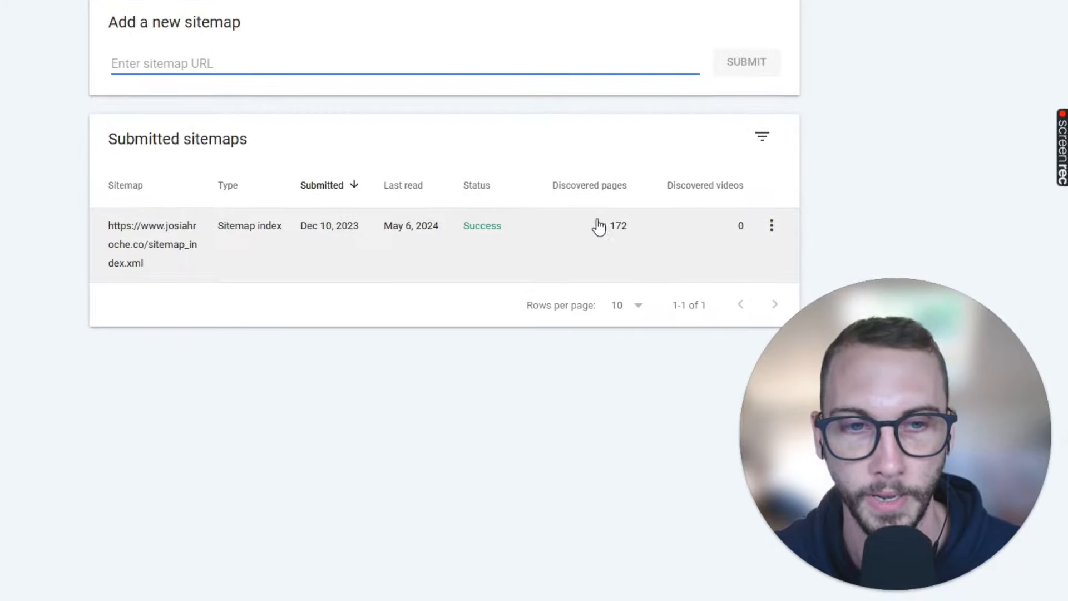
mouse_move(611, 240)
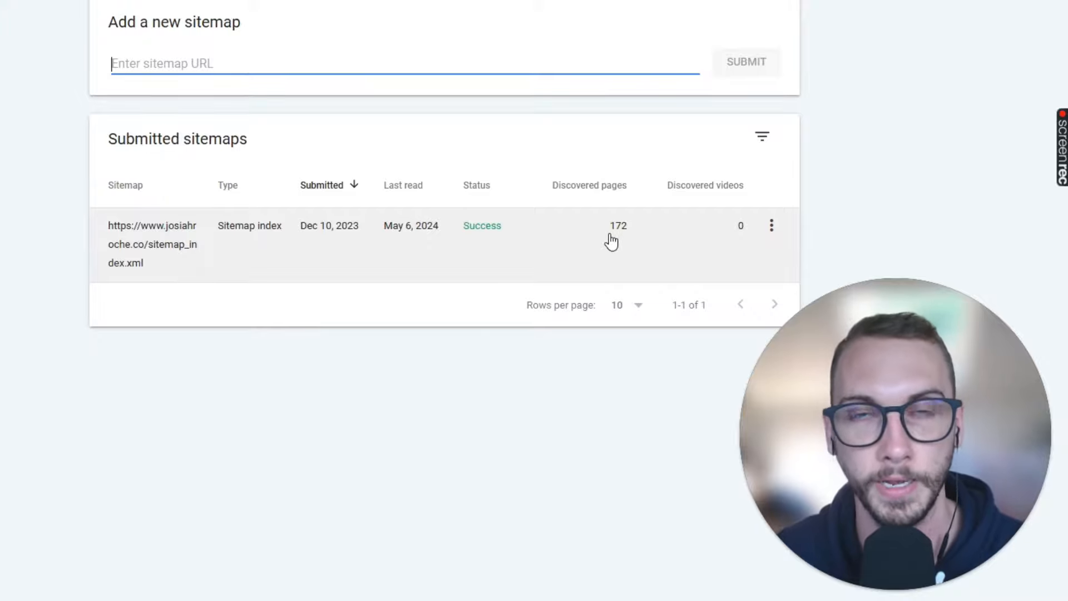
mouse_move(598, 243)
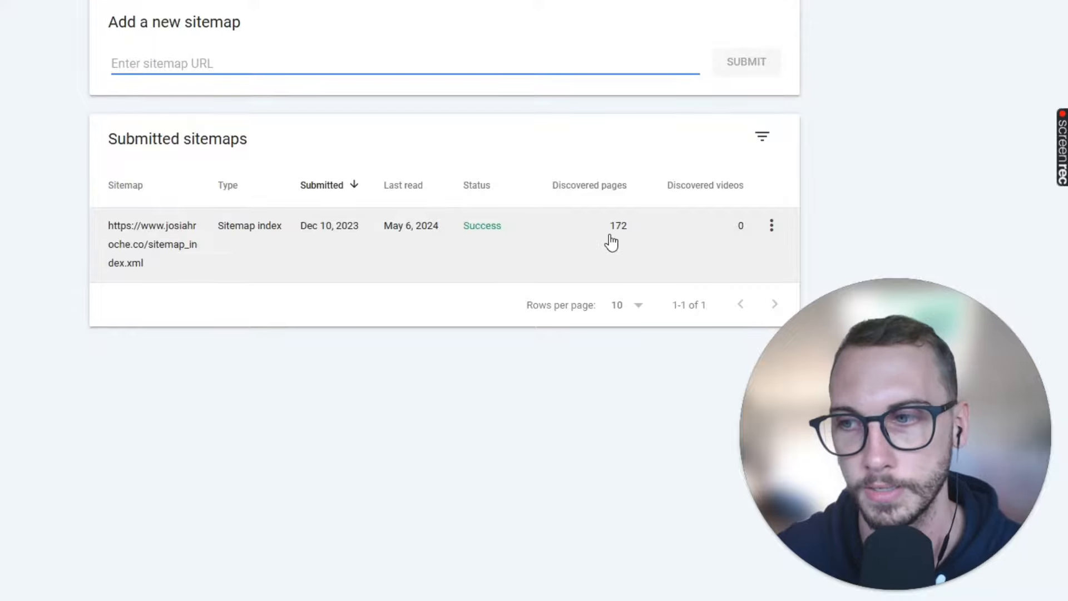
mouse_move(532, 189)
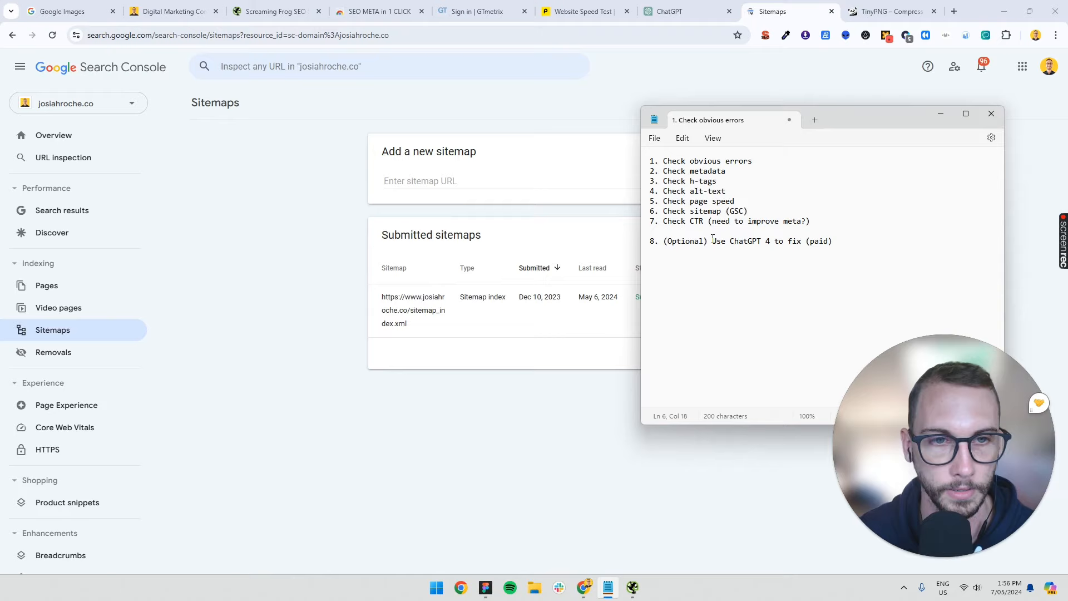
Step: Open Search Console's Search results performance report showing 3.35K clicks and 0.2% CTR
triple_click(736, 220)
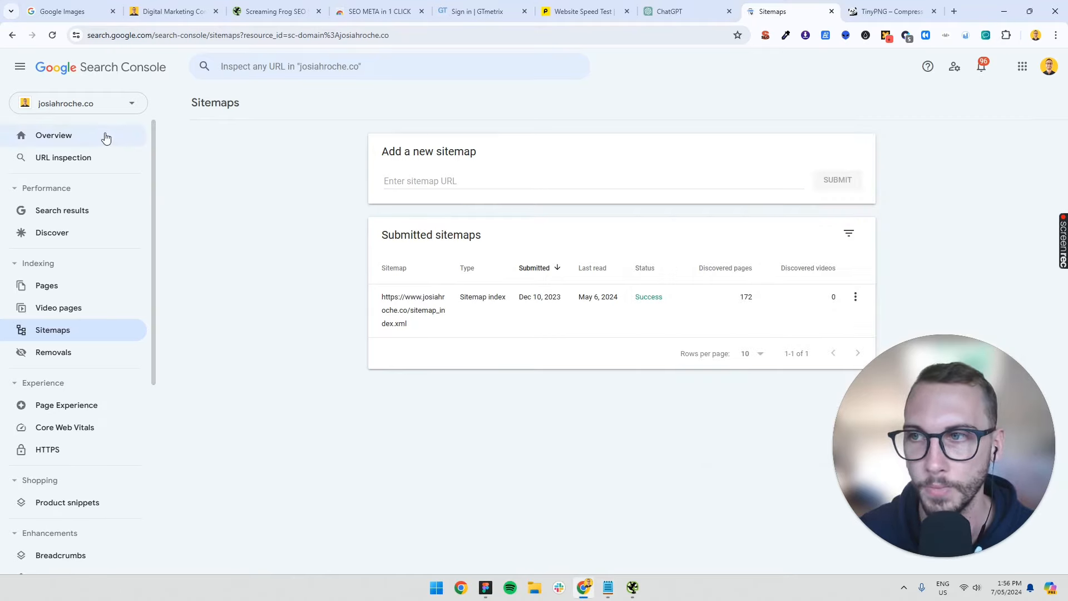
click(53, 135)
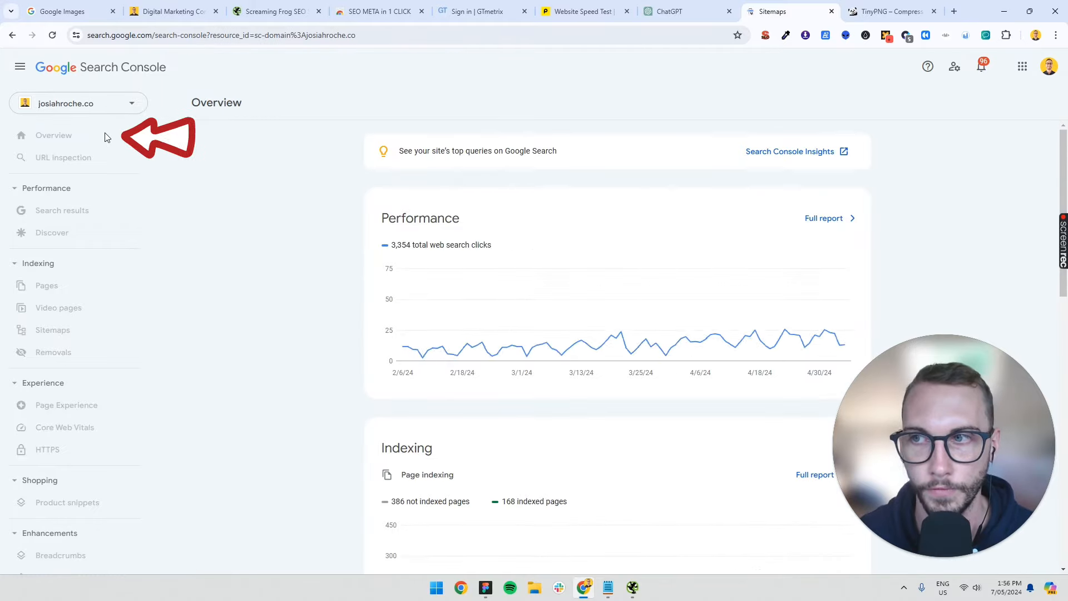
click(54, 135)
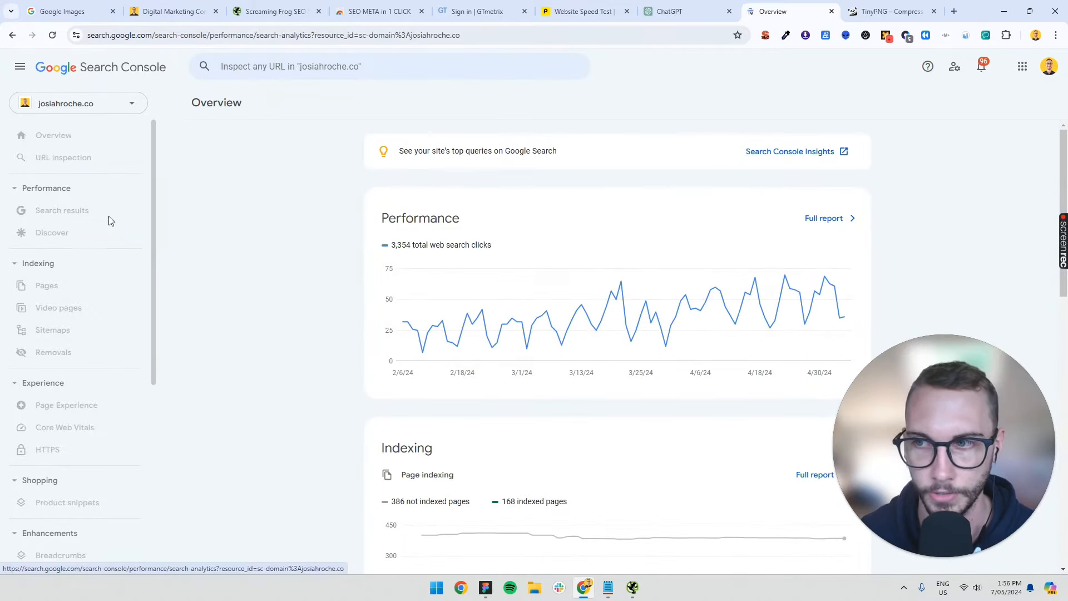
click(62, 210)
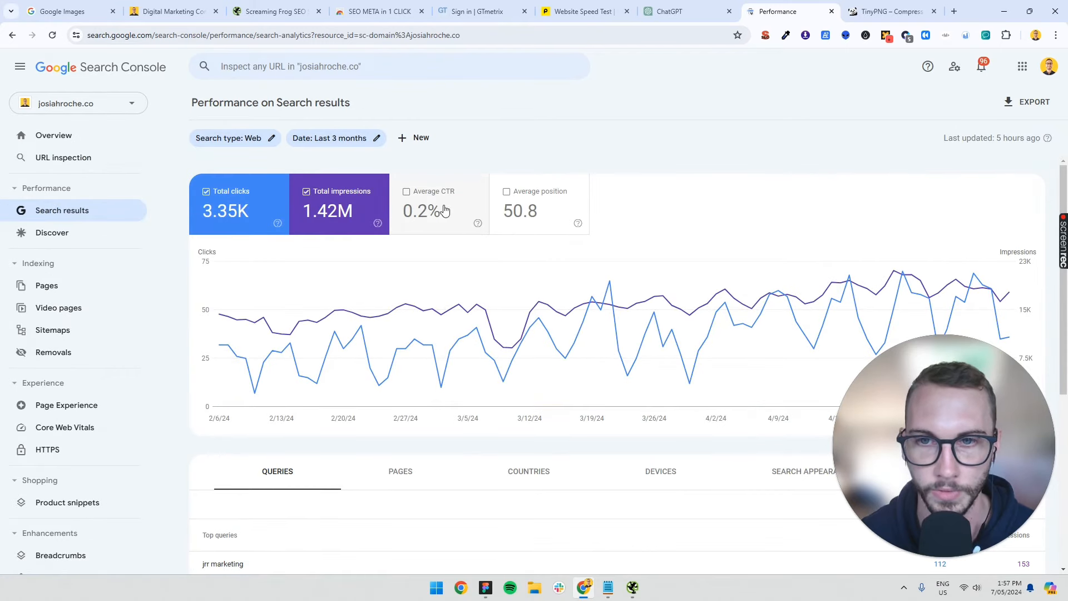
mouse_move(466, 217)
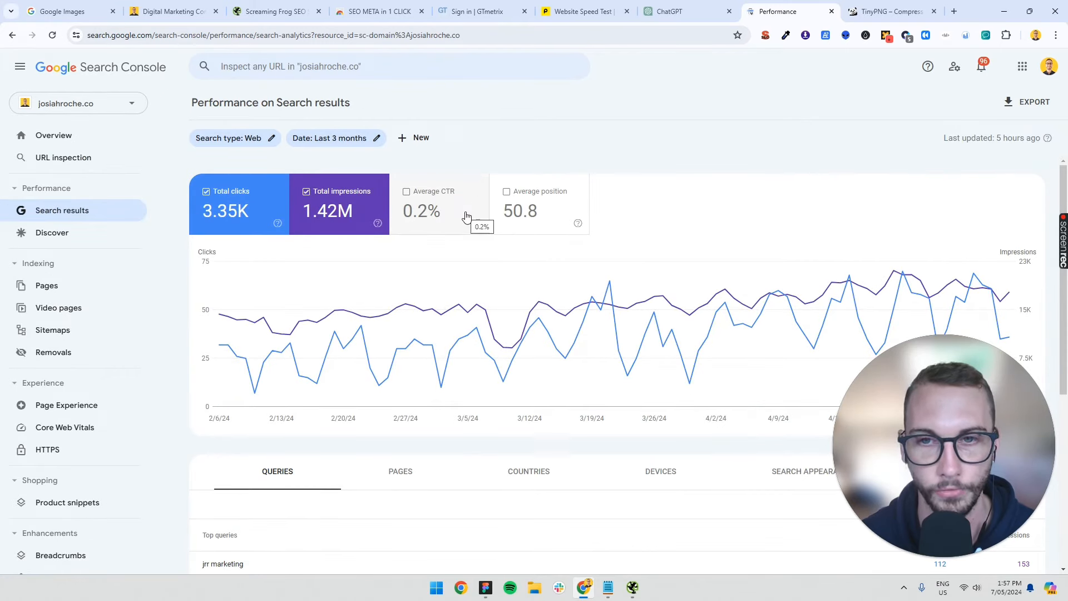
mouse_move(420, 213)
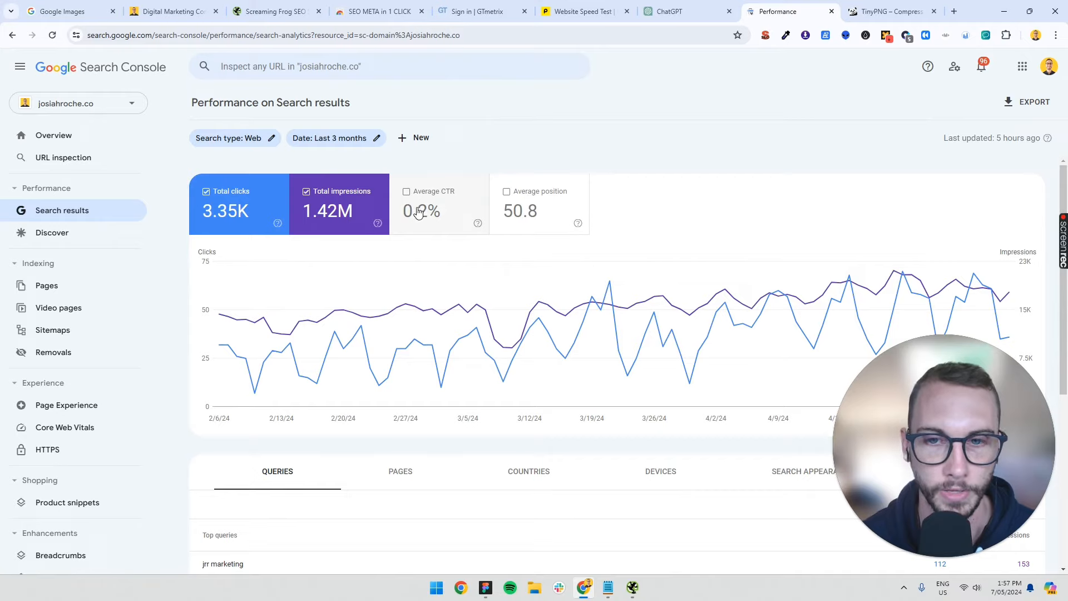
mouse_move(421, 211)
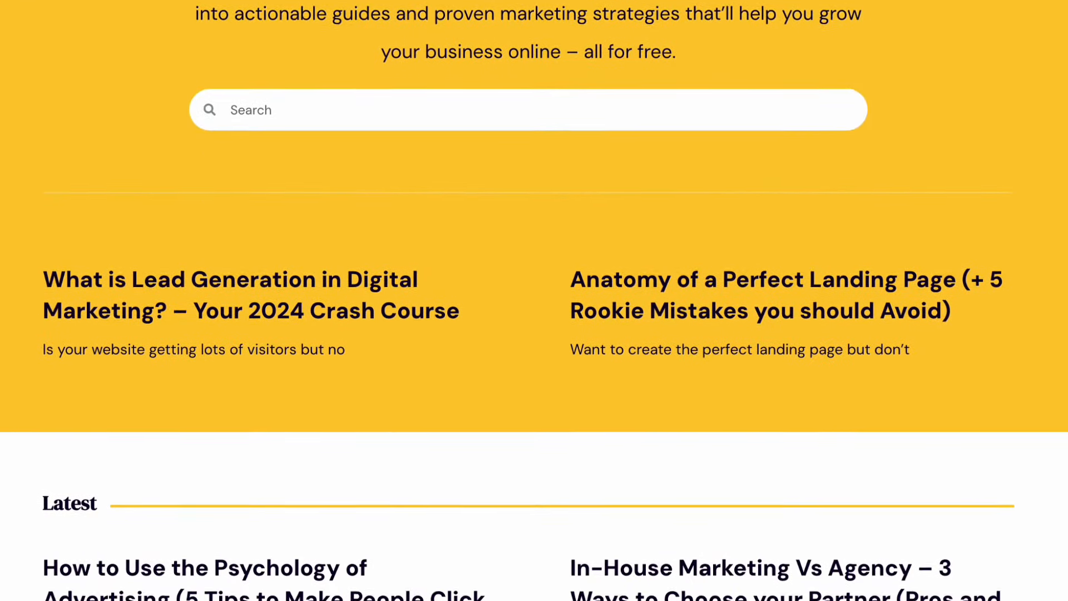
Step: Switch back to the Search Console performance report showing 0.2% average CTR
click(775, 11)
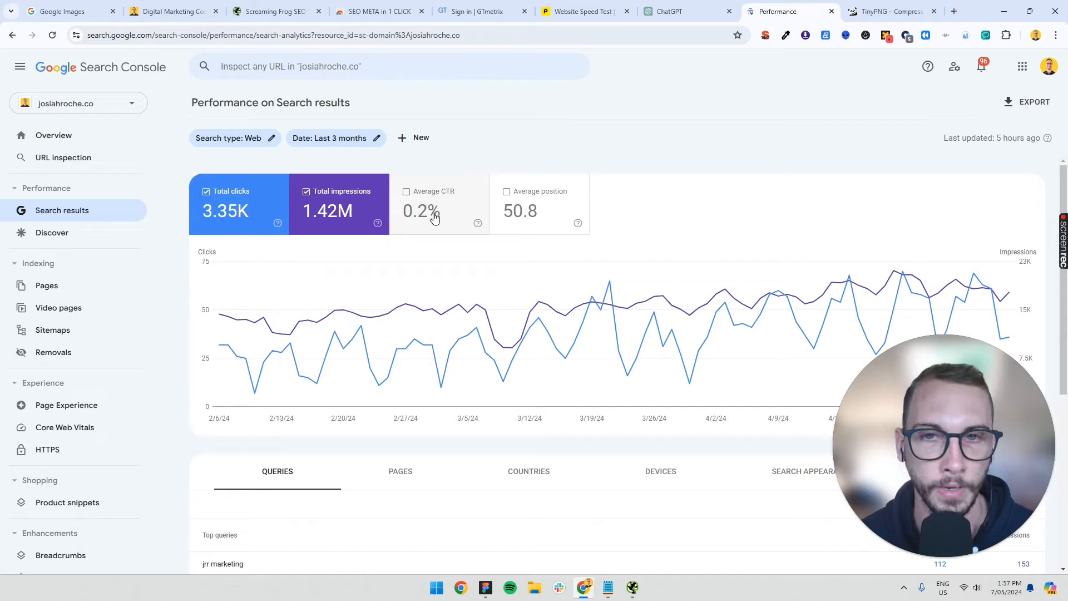
mouse_move(420, 210)
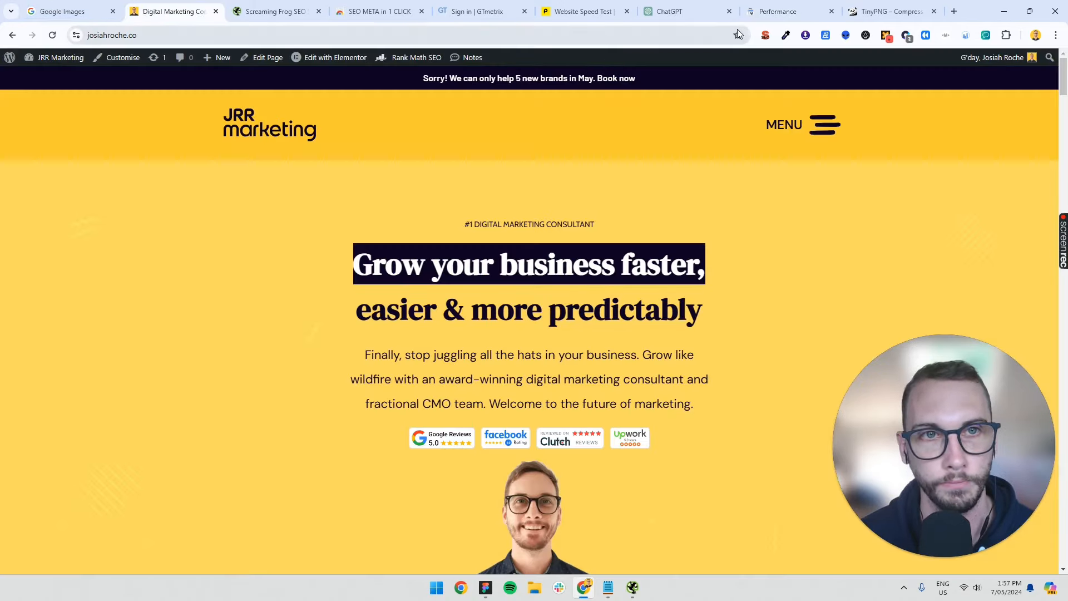
Step: Inspect the homepage's 57-character meta title in SEO META in 1 CLICK, then return to the performance report
click(764, 35)
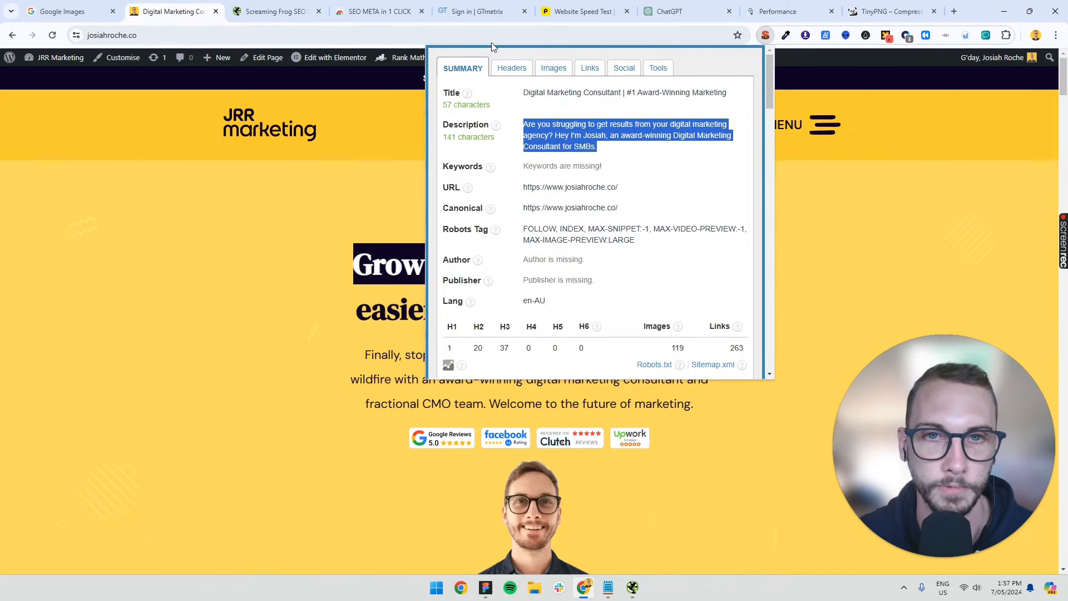
double_click(625, 92)
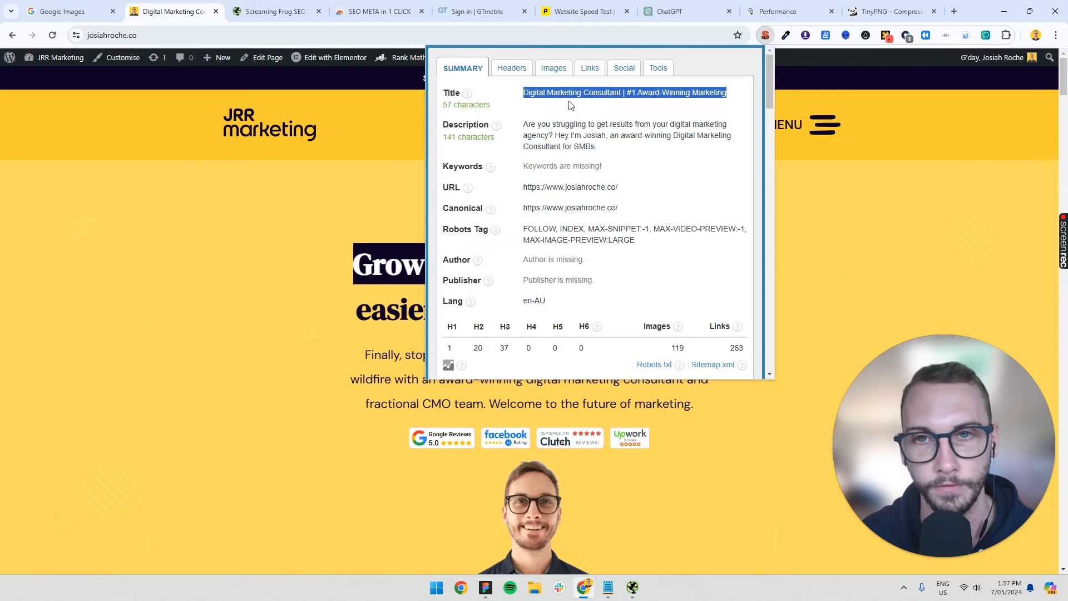
mouse_move(580, 85)
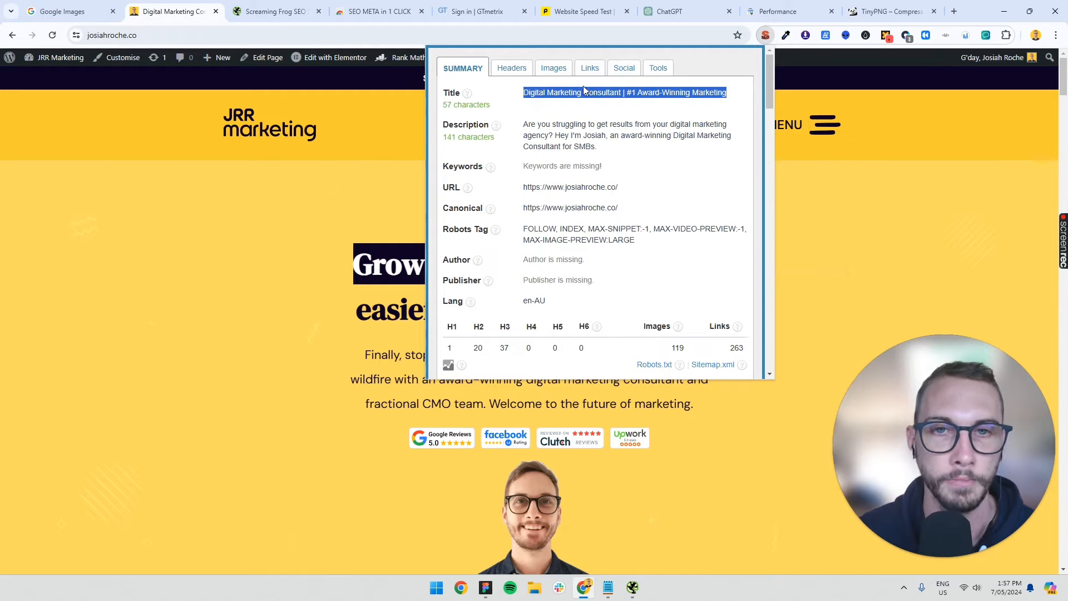
mouse_move(621, 102)
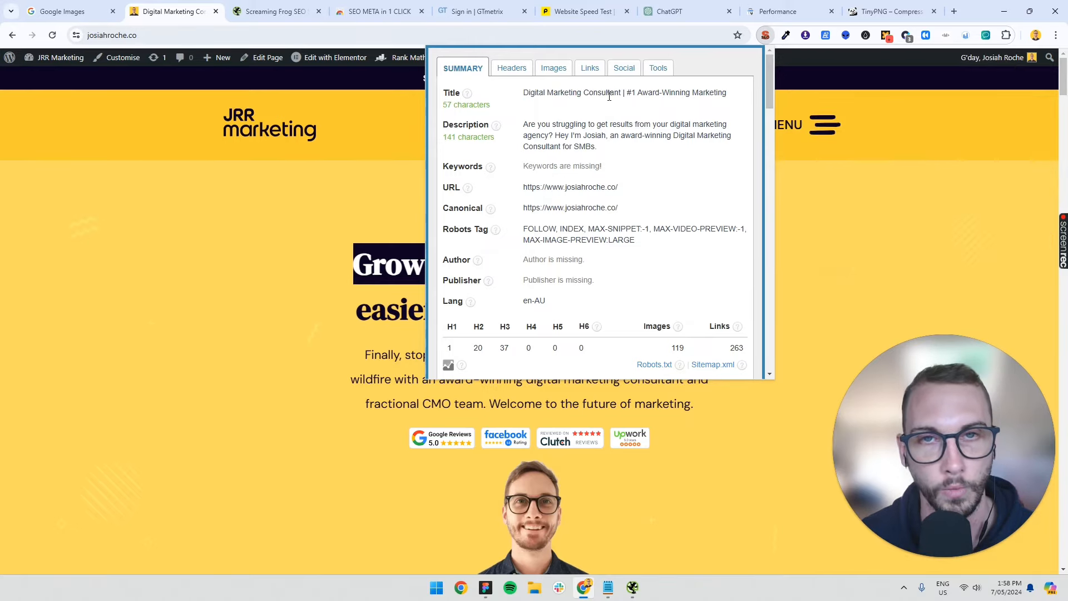
mouse_move(700, 55)
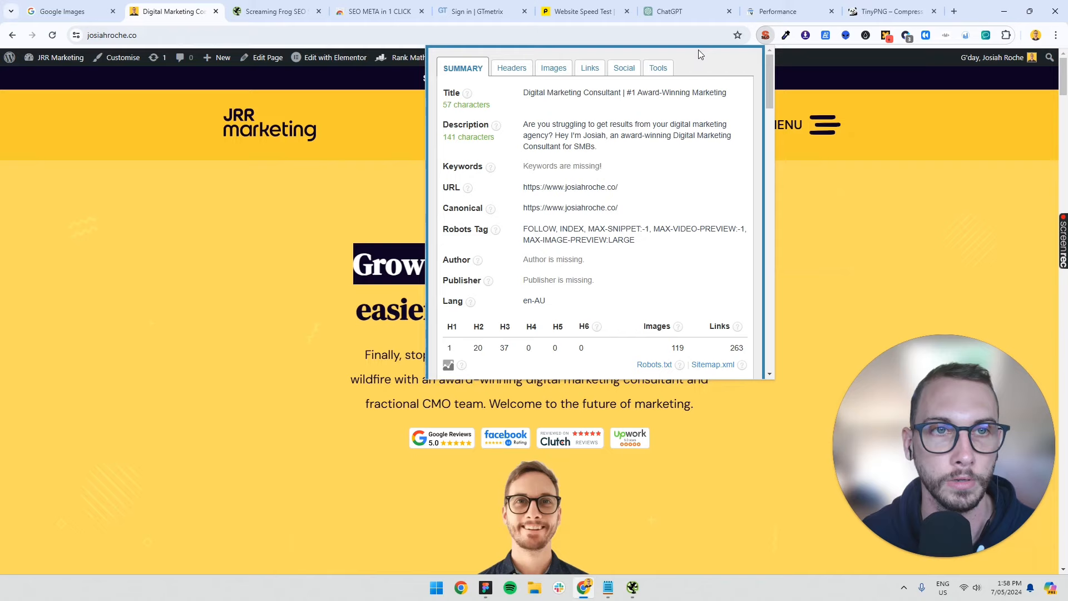
click(790, 11)
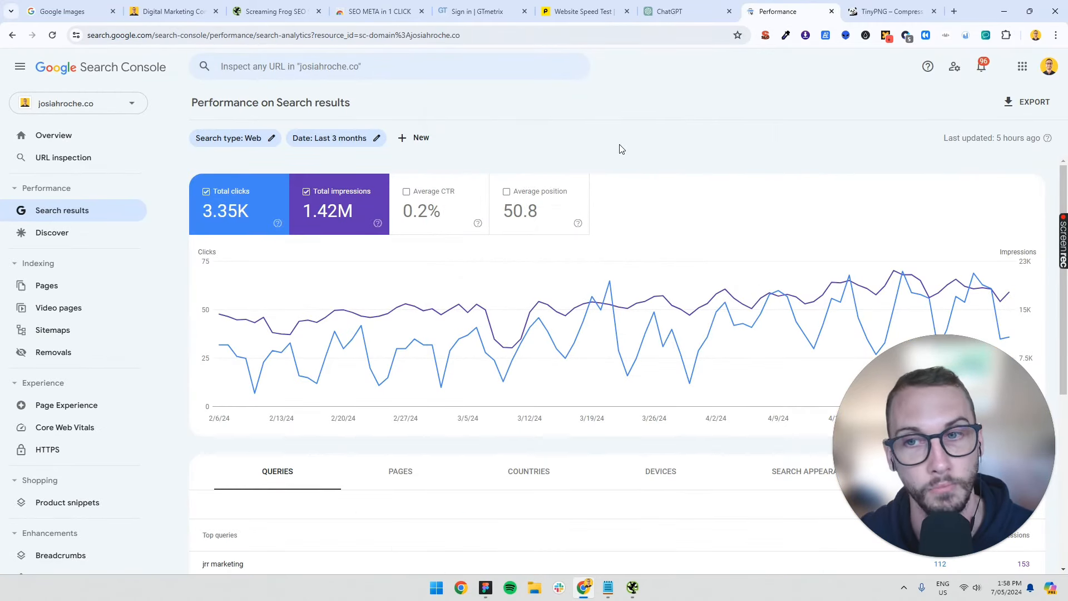
mouse_move(613, 150)
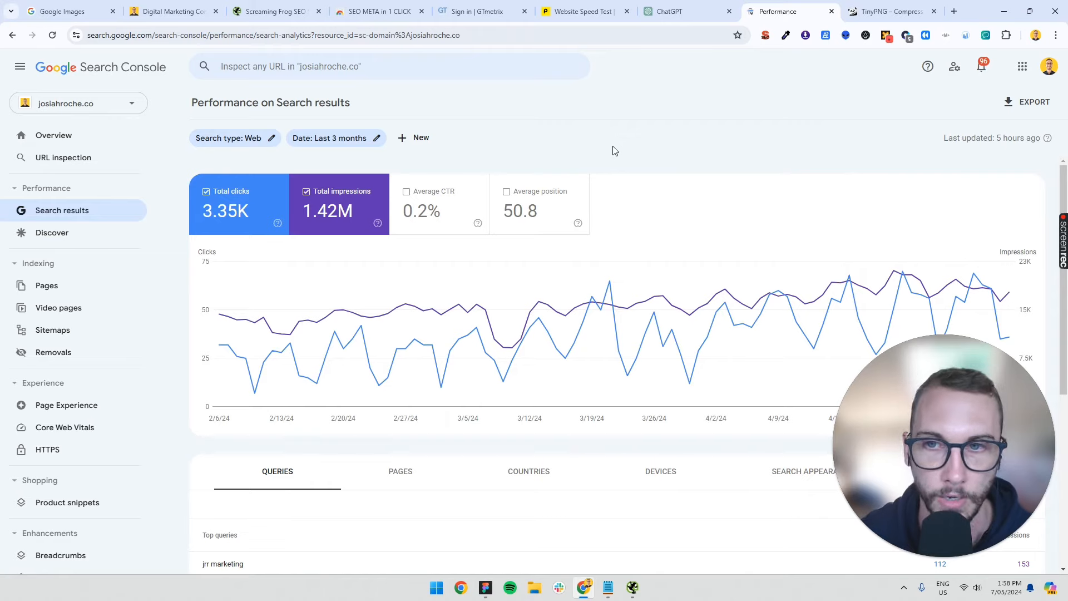
Step: Check the ChatGPT step in the audit checklist, start a blank GPT-4 chat, then bring Screaming Frog forward
click(606, 587)
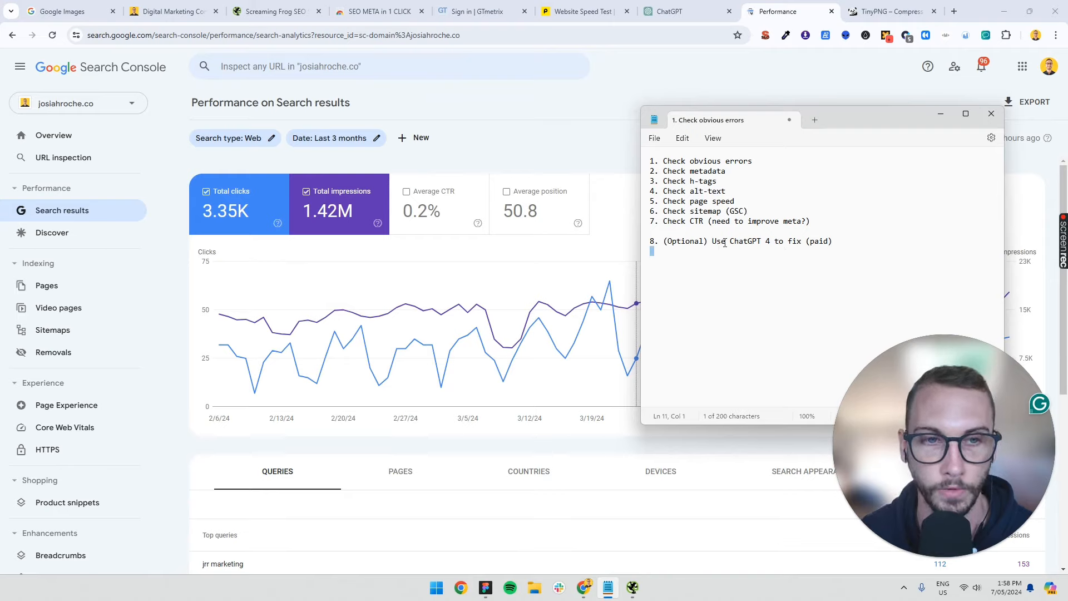
double_click(745, 240)
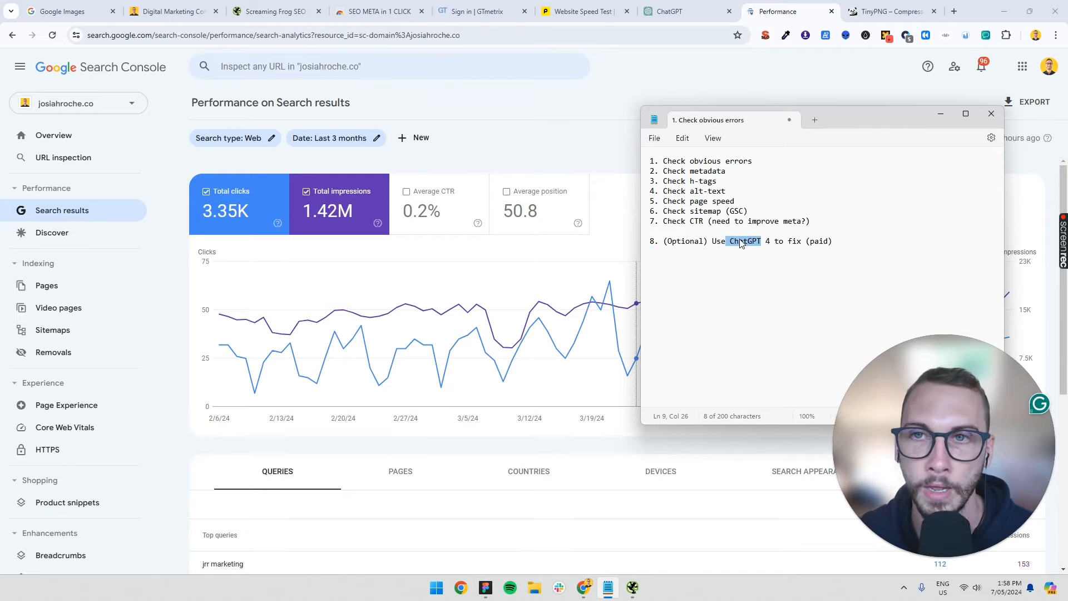
click(684, 11)
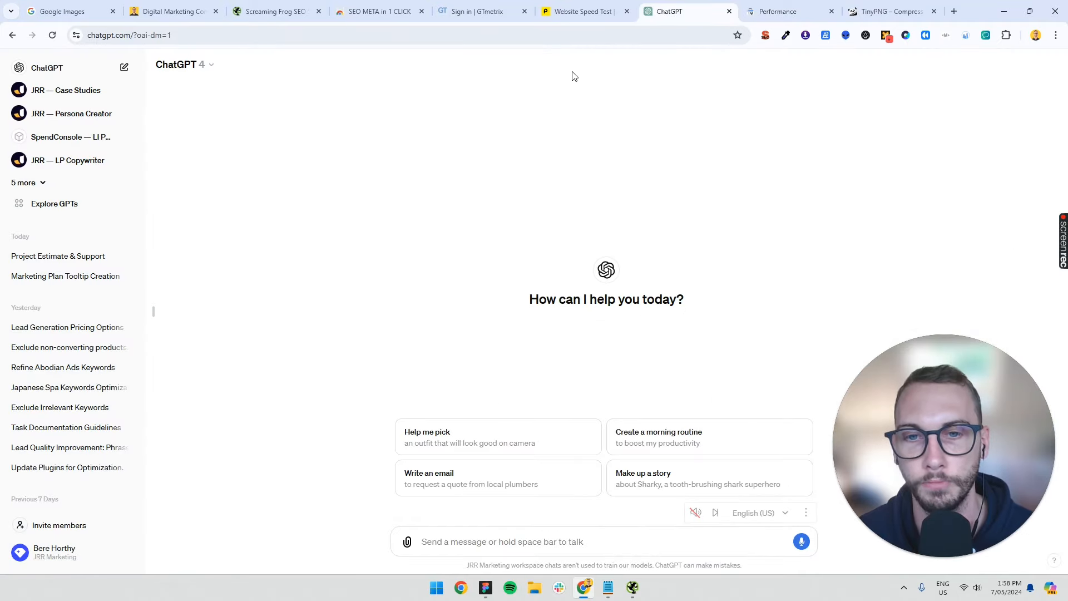
mouse_move(530, 185)
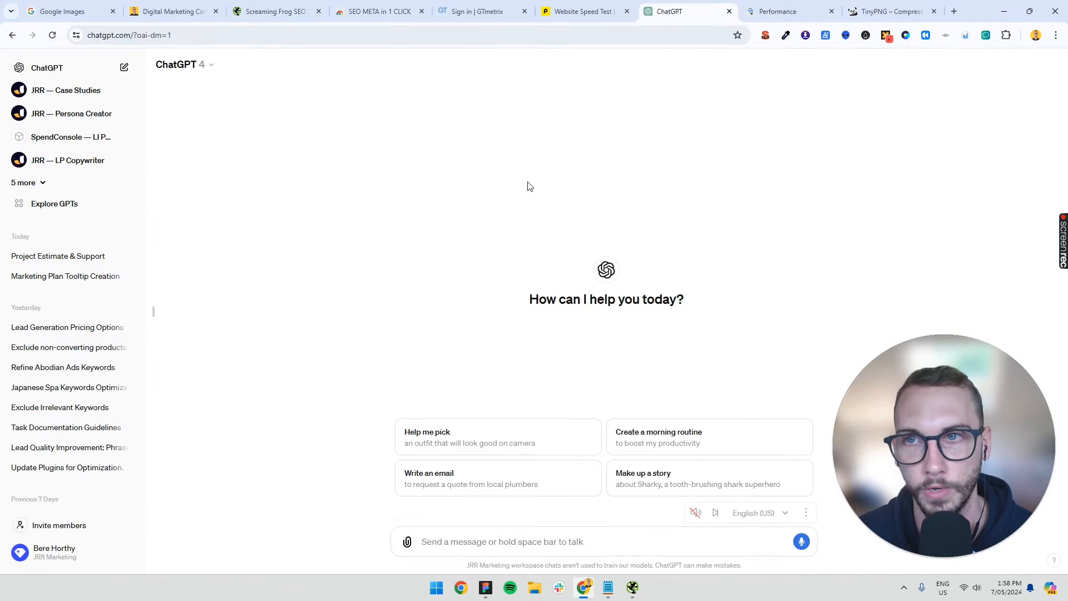
mouse_move(440, 127)
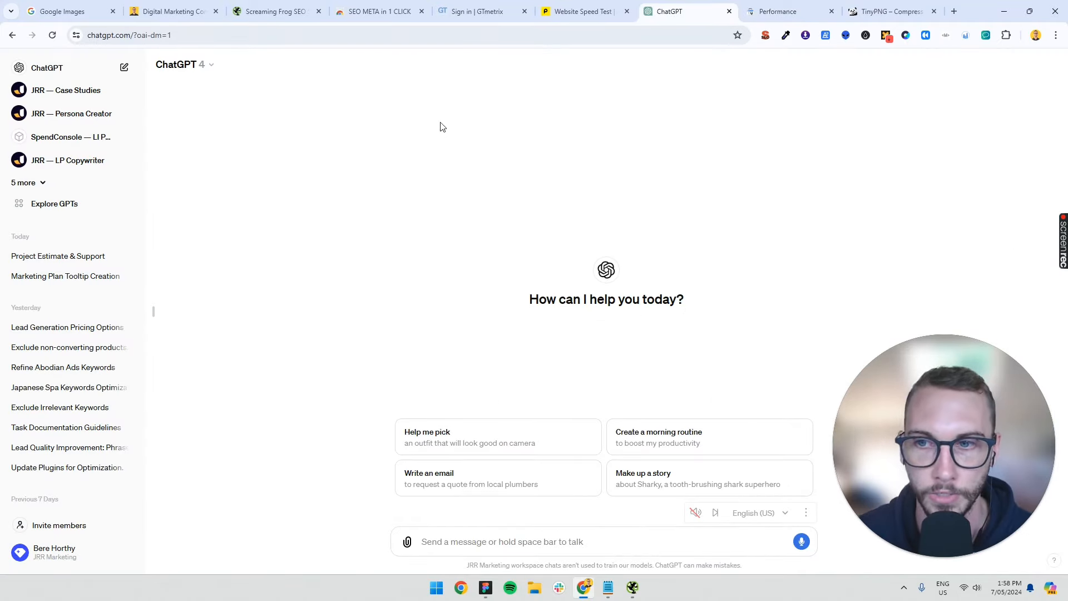
click(273, 11)
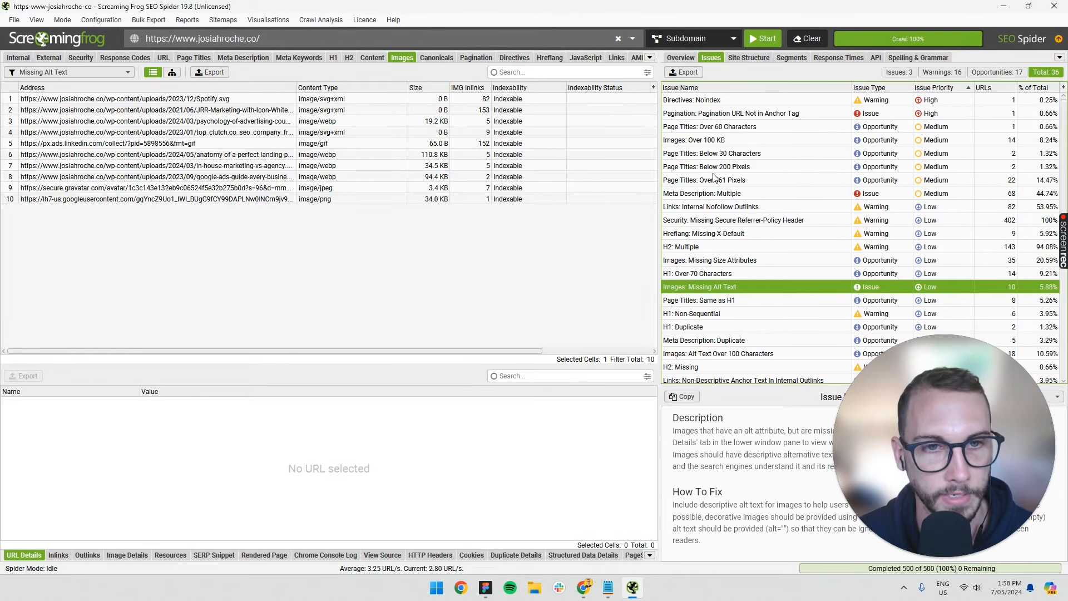
Step: Show the 22 'Page Titles: Over 561 Pixels' results and screenshot the Address/Title 1 table to the clipboard
click(703, 179)
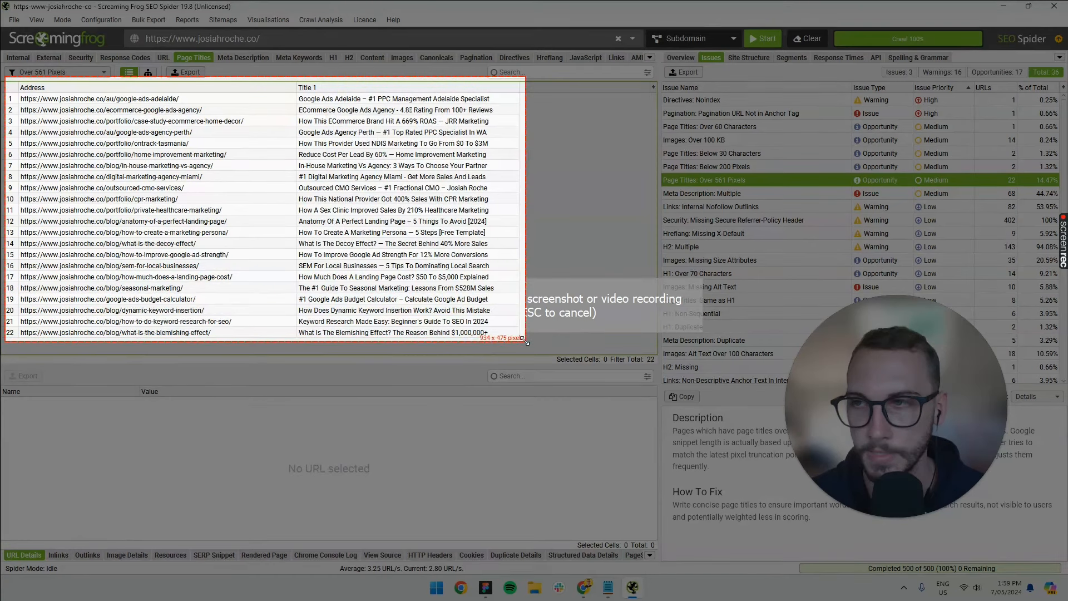
click(518, 339)
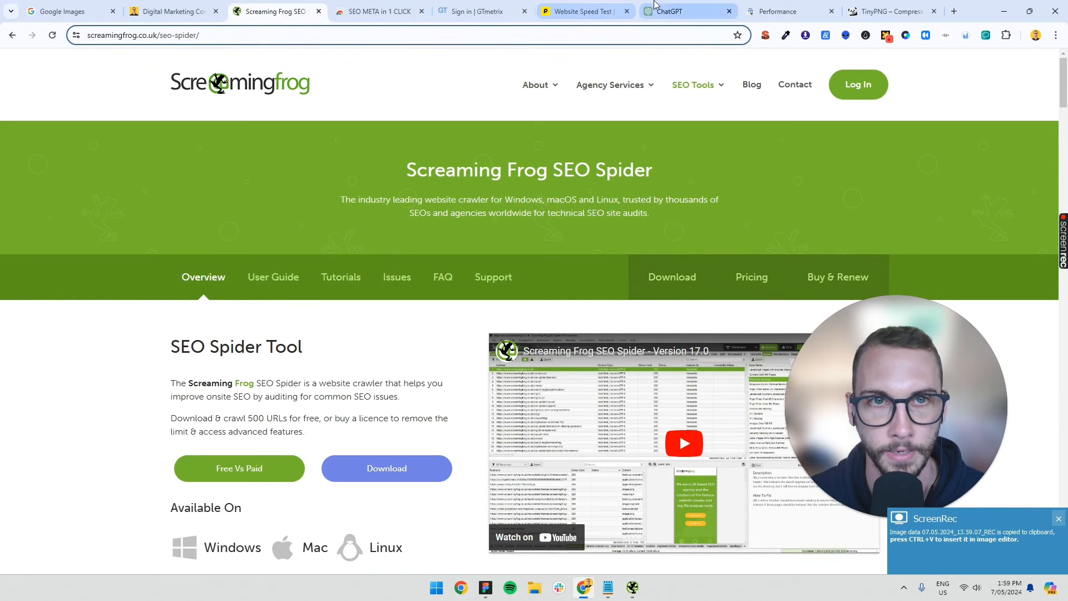
Step: Send ChatGPT the screenshot asking to rewrite titles over 561 pixels in simpler, shorter form, and review the bullets
click(681, 11)
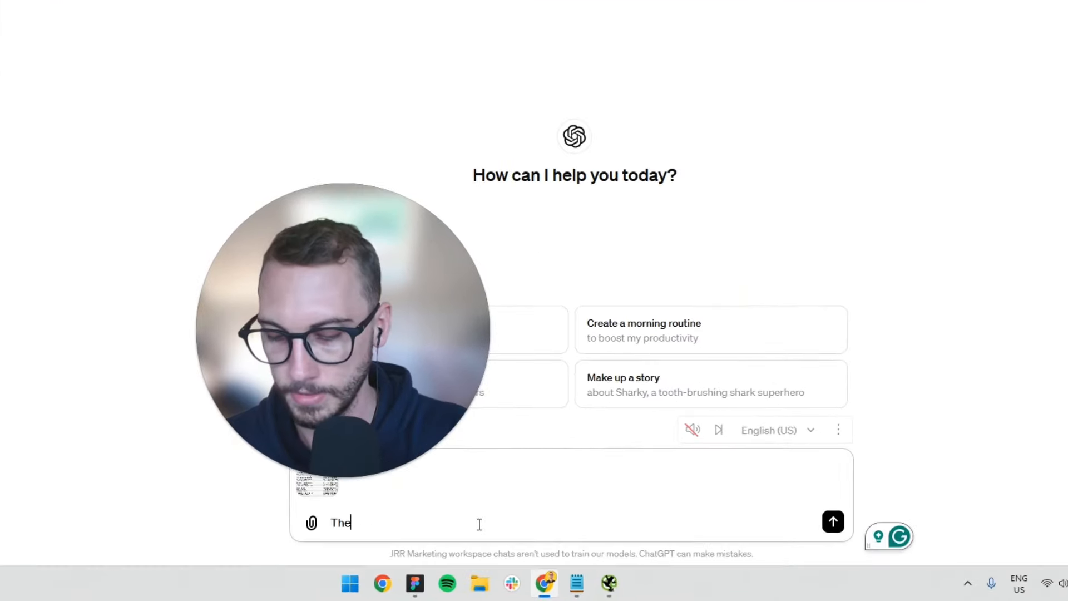
text(These titles are o)
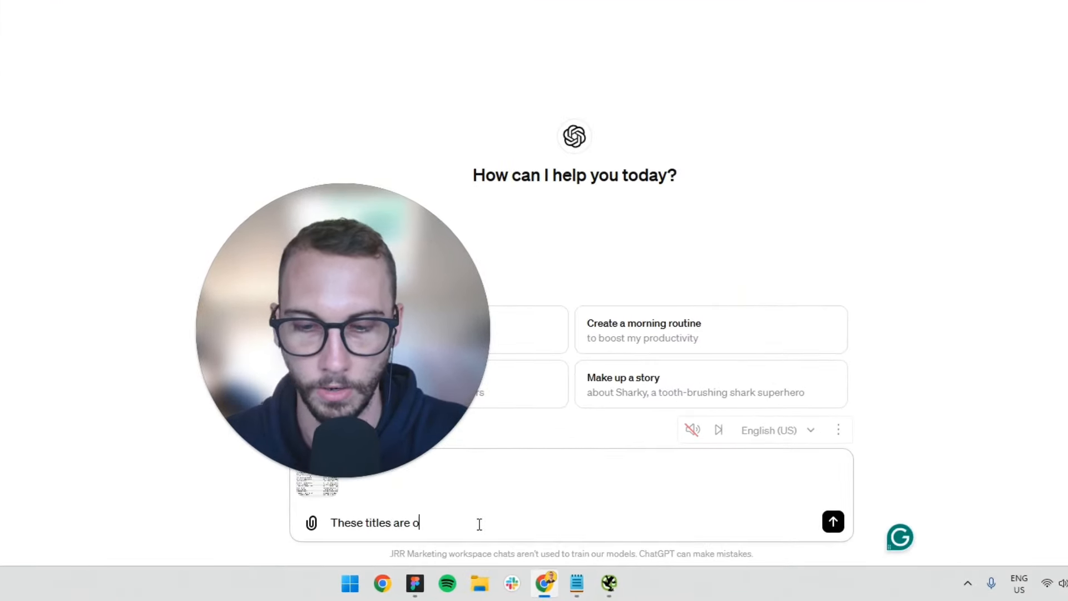
text(ver 56)
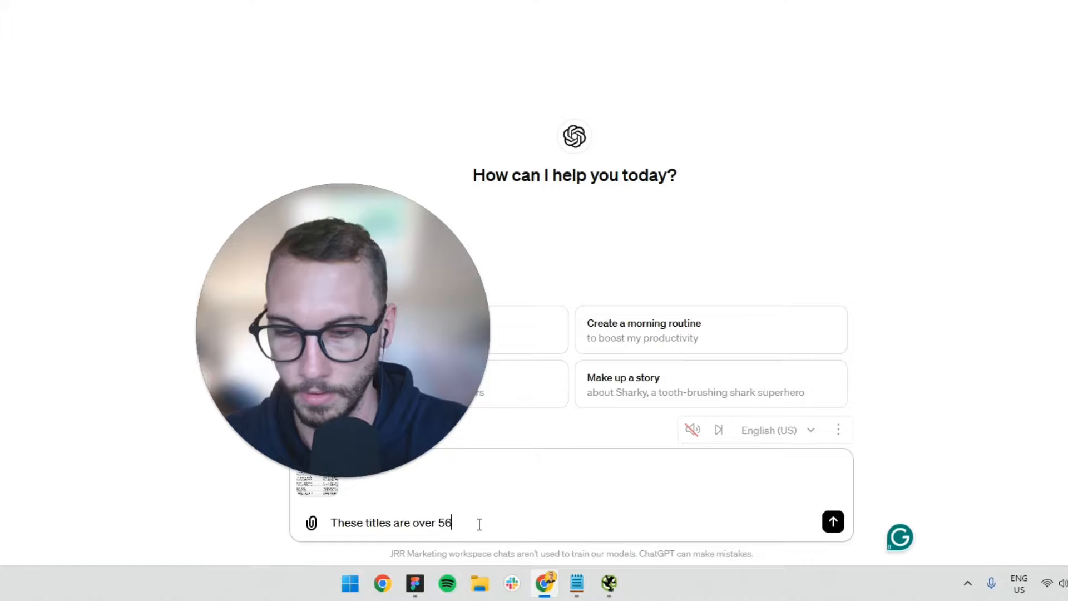
text(1 pixels and are too)
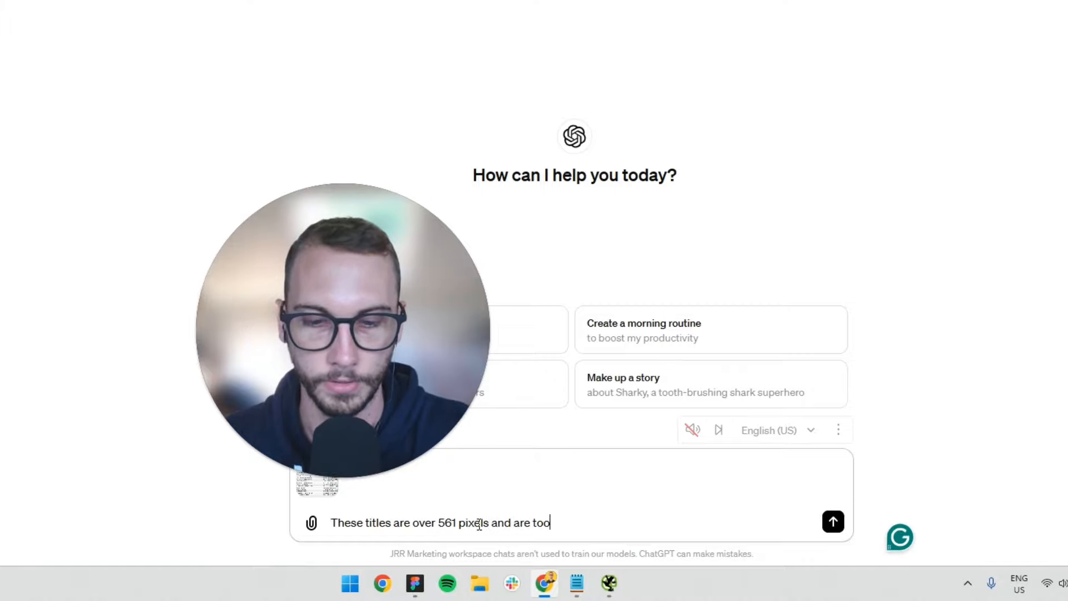
text(long. Ple)
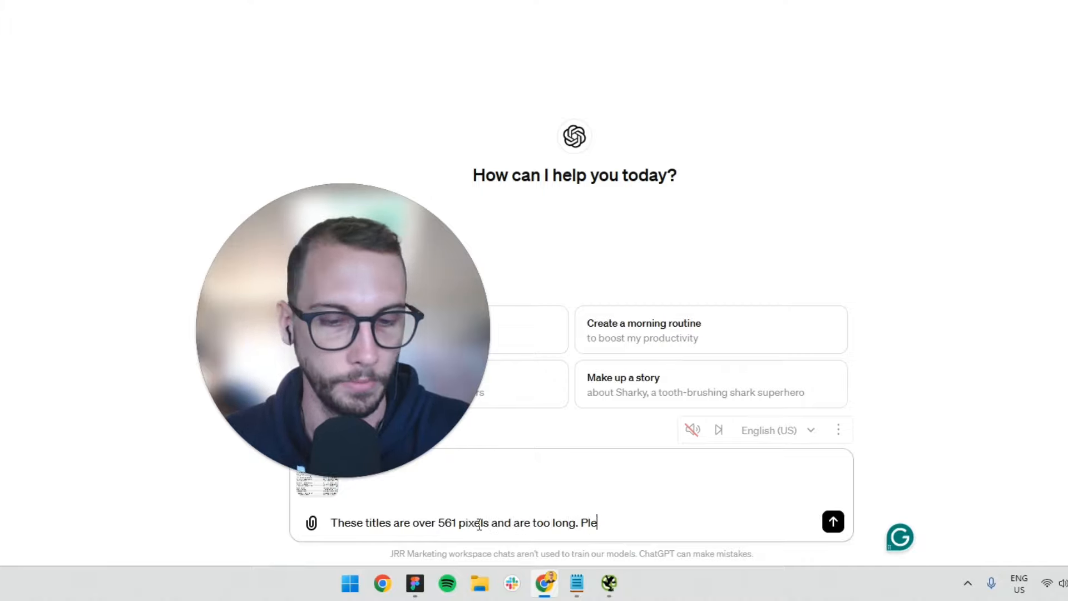
text(ase help me rewrite them in simp)
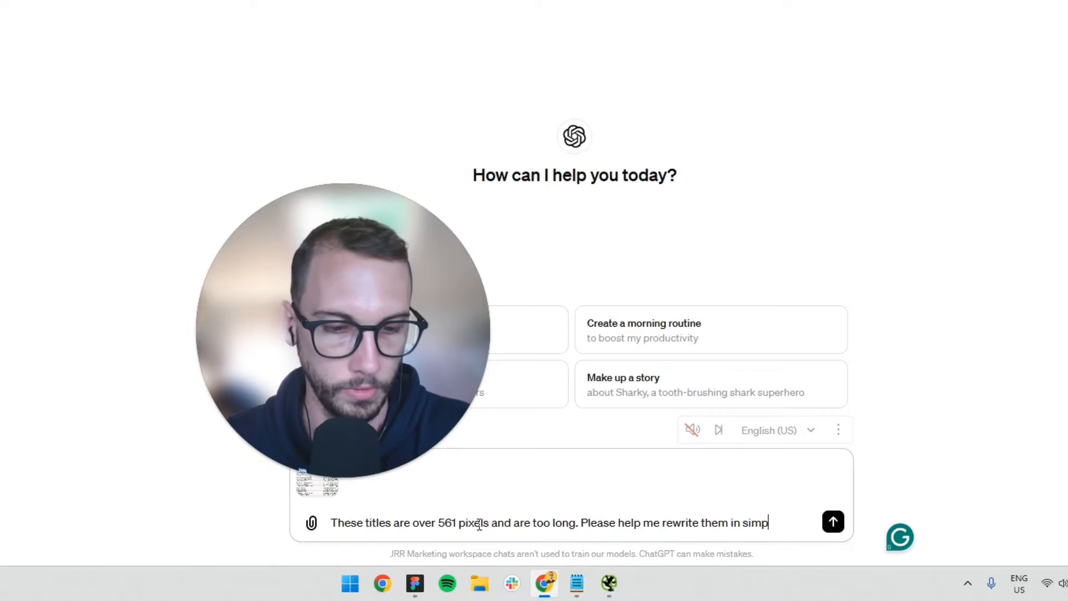
click(833, 522)
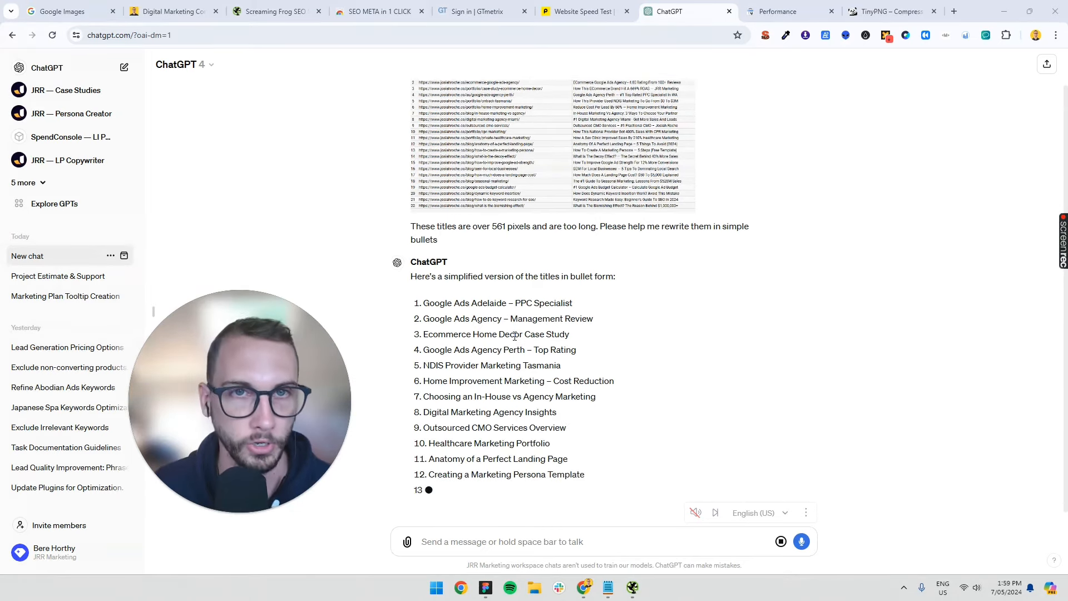
scroll(down, 3)
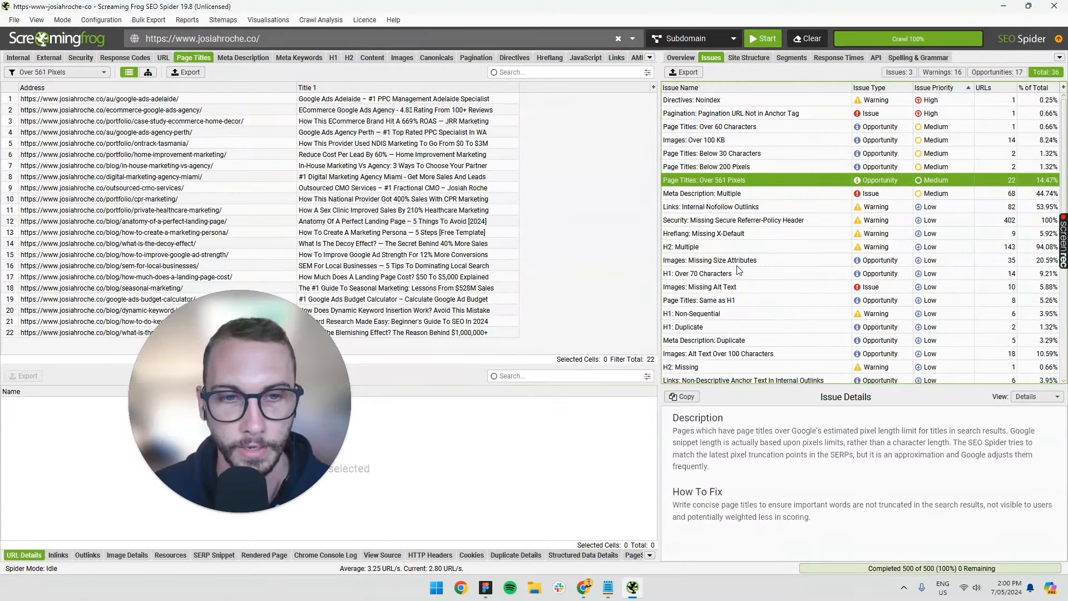
Step: Review Images: Missing Size Attributes, then the 10 Images: Missing Alt Text
click(710, 260)
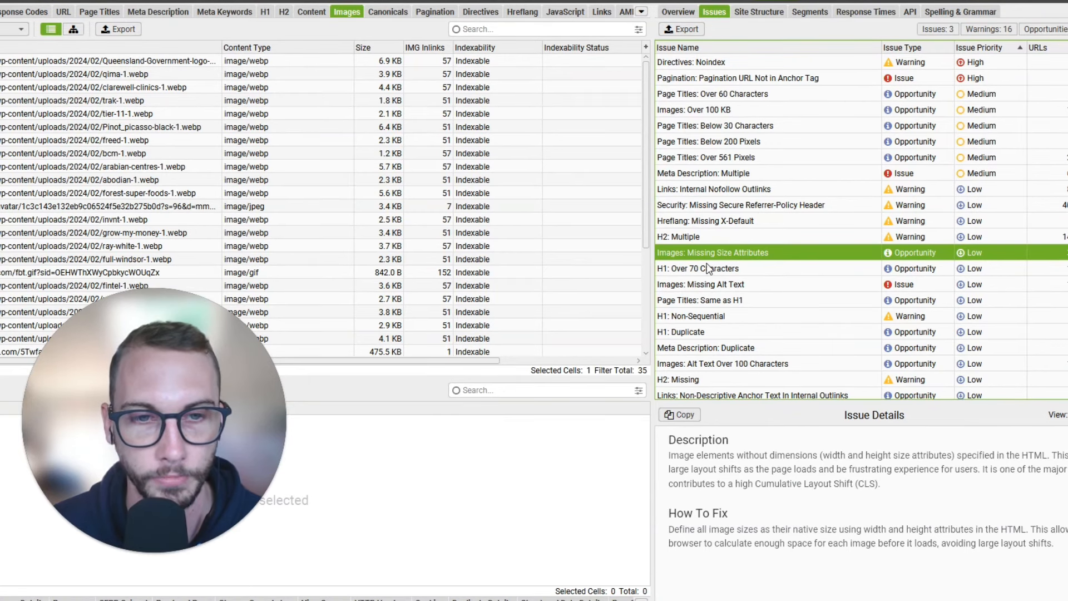
click(701, 284)
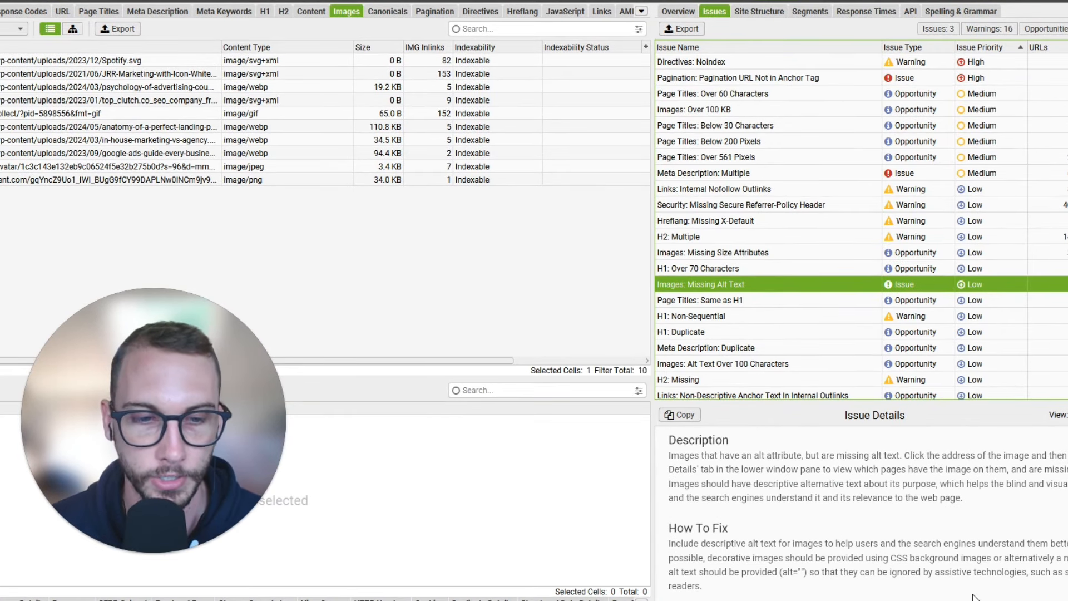
mouse_move(618, 442)
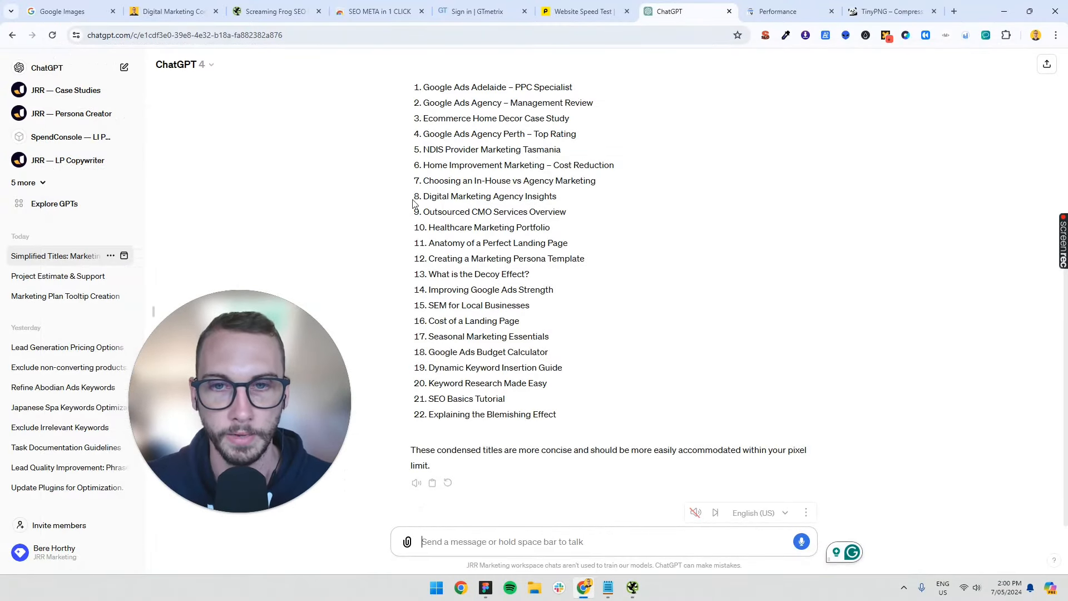
mouse_move(607, 278)
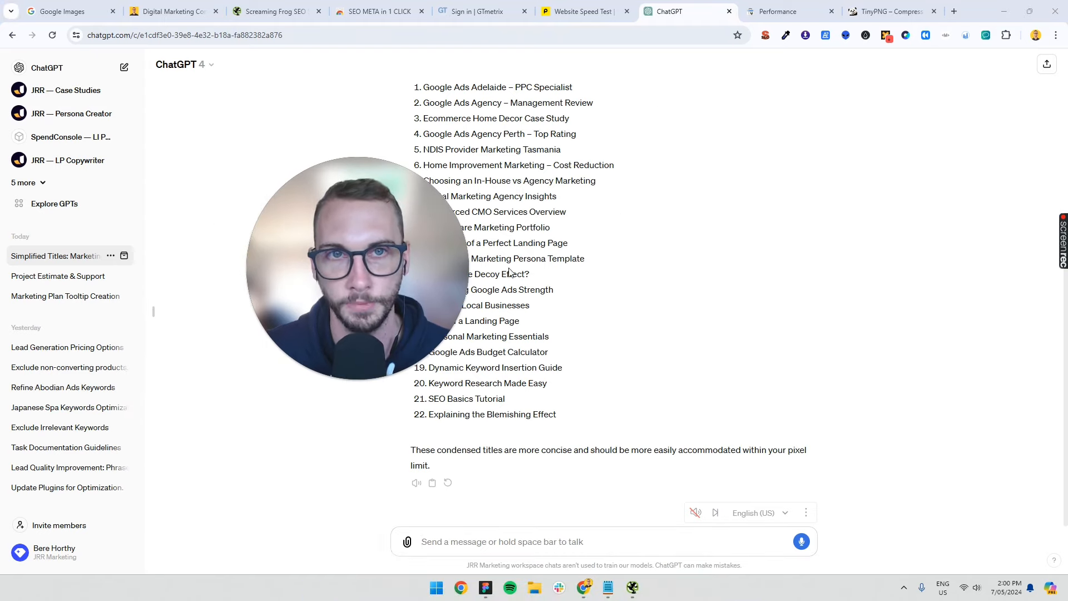
Step: Reopen the Notepad audit checklist beside ChatGPT's 22 condensed titles
click(608, 587)
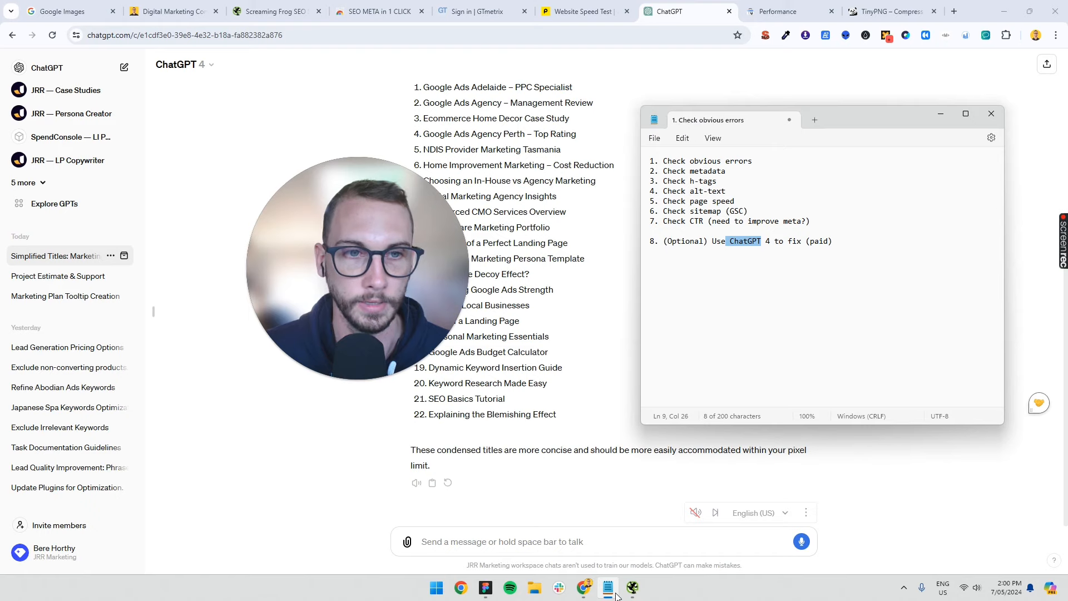